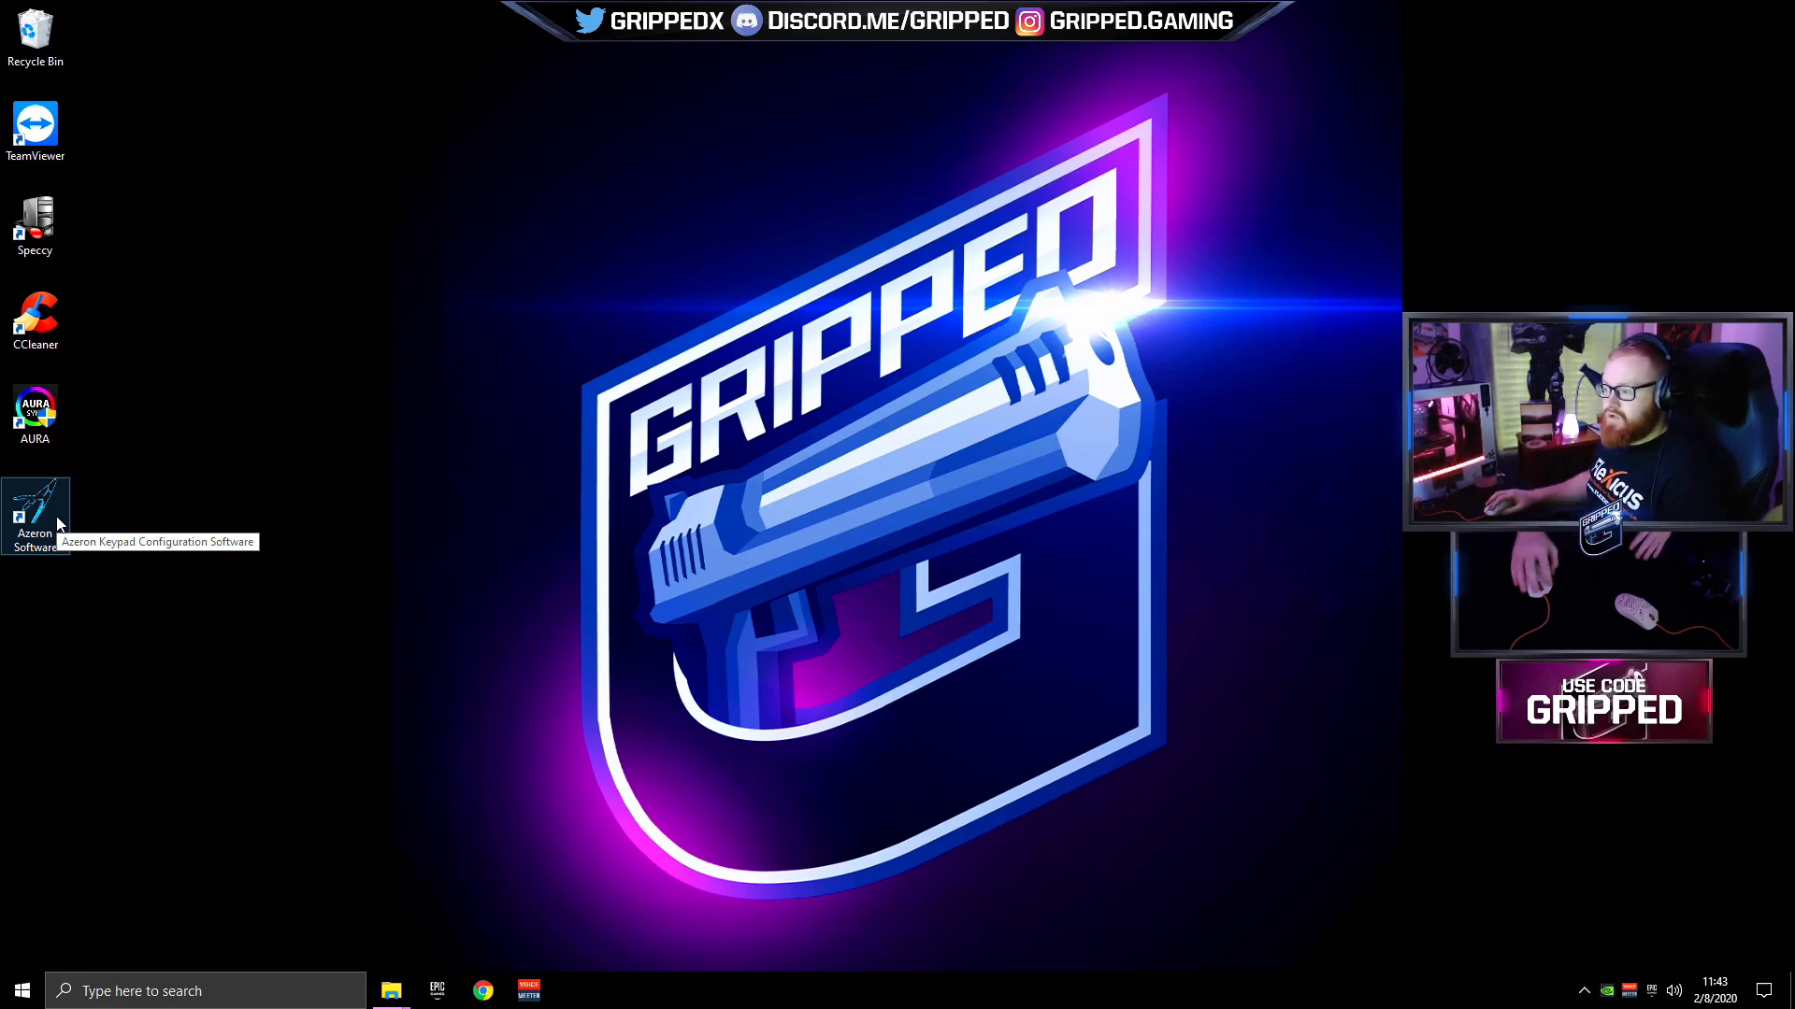
# - Launch Azeron Software and load the Fortnite profile's keypad layout
pyautogui.doubleClick(34, 510)
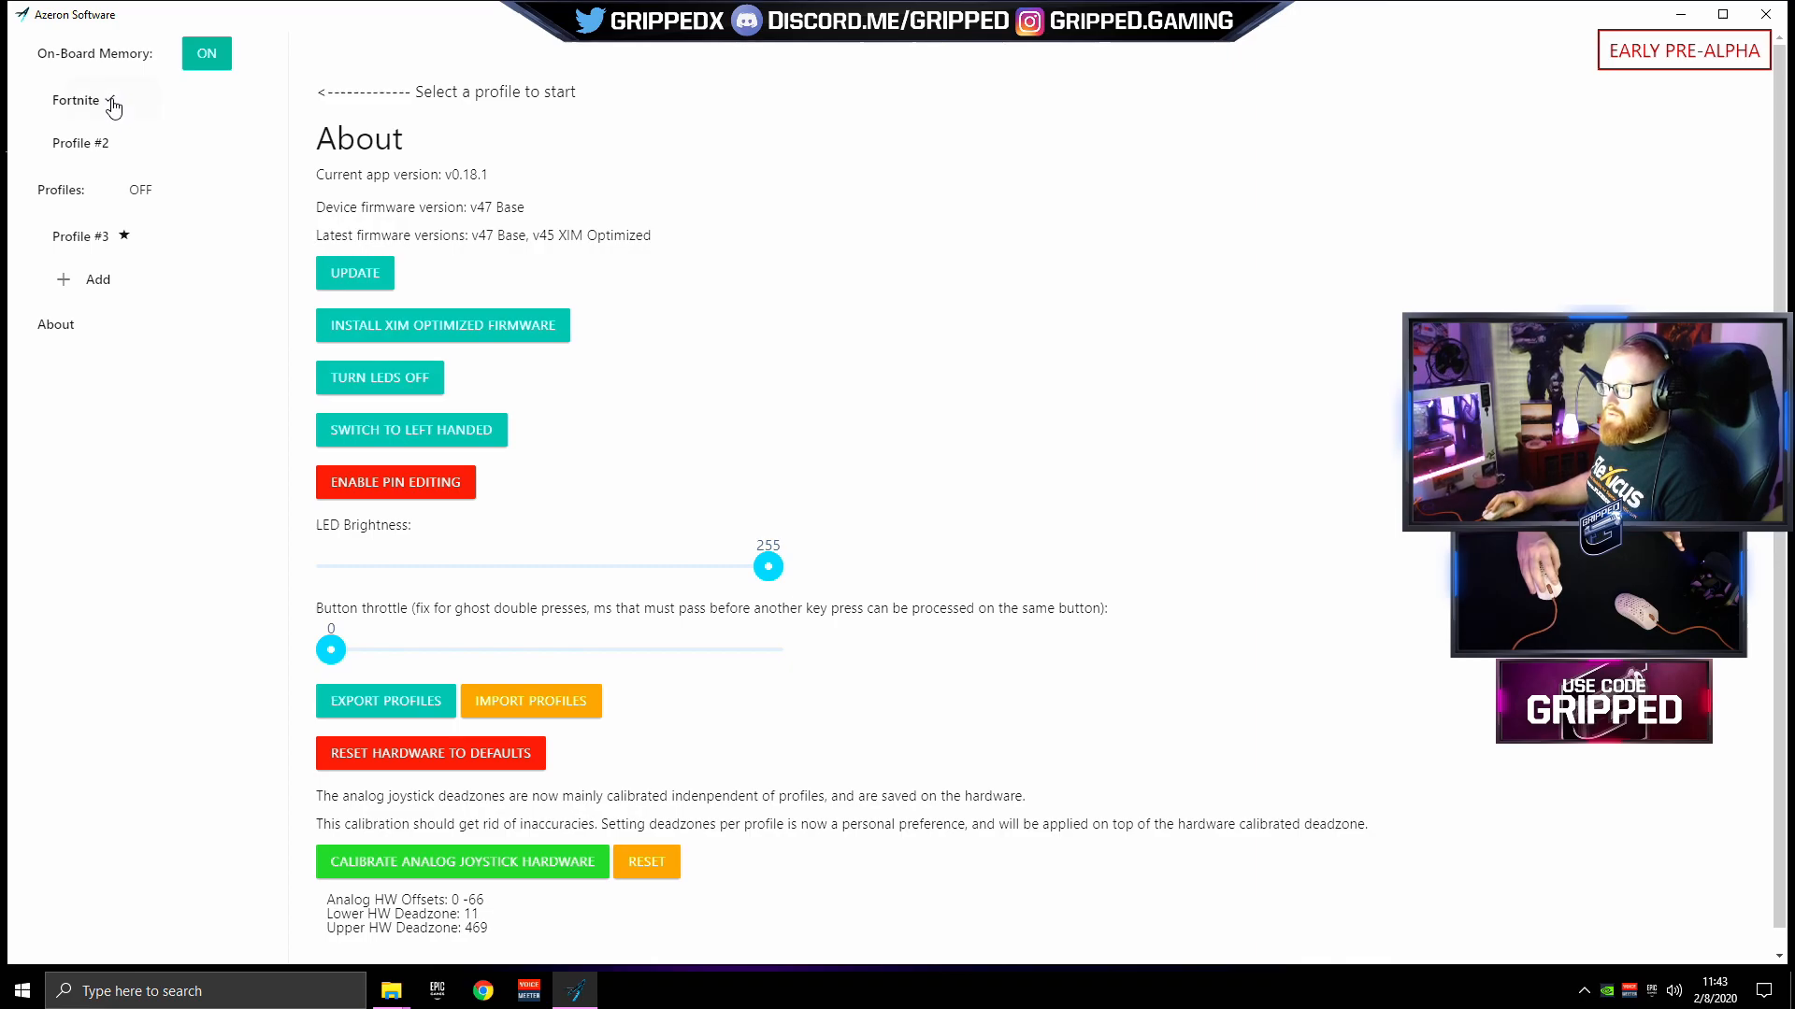
pyautogui.click(75, 101)
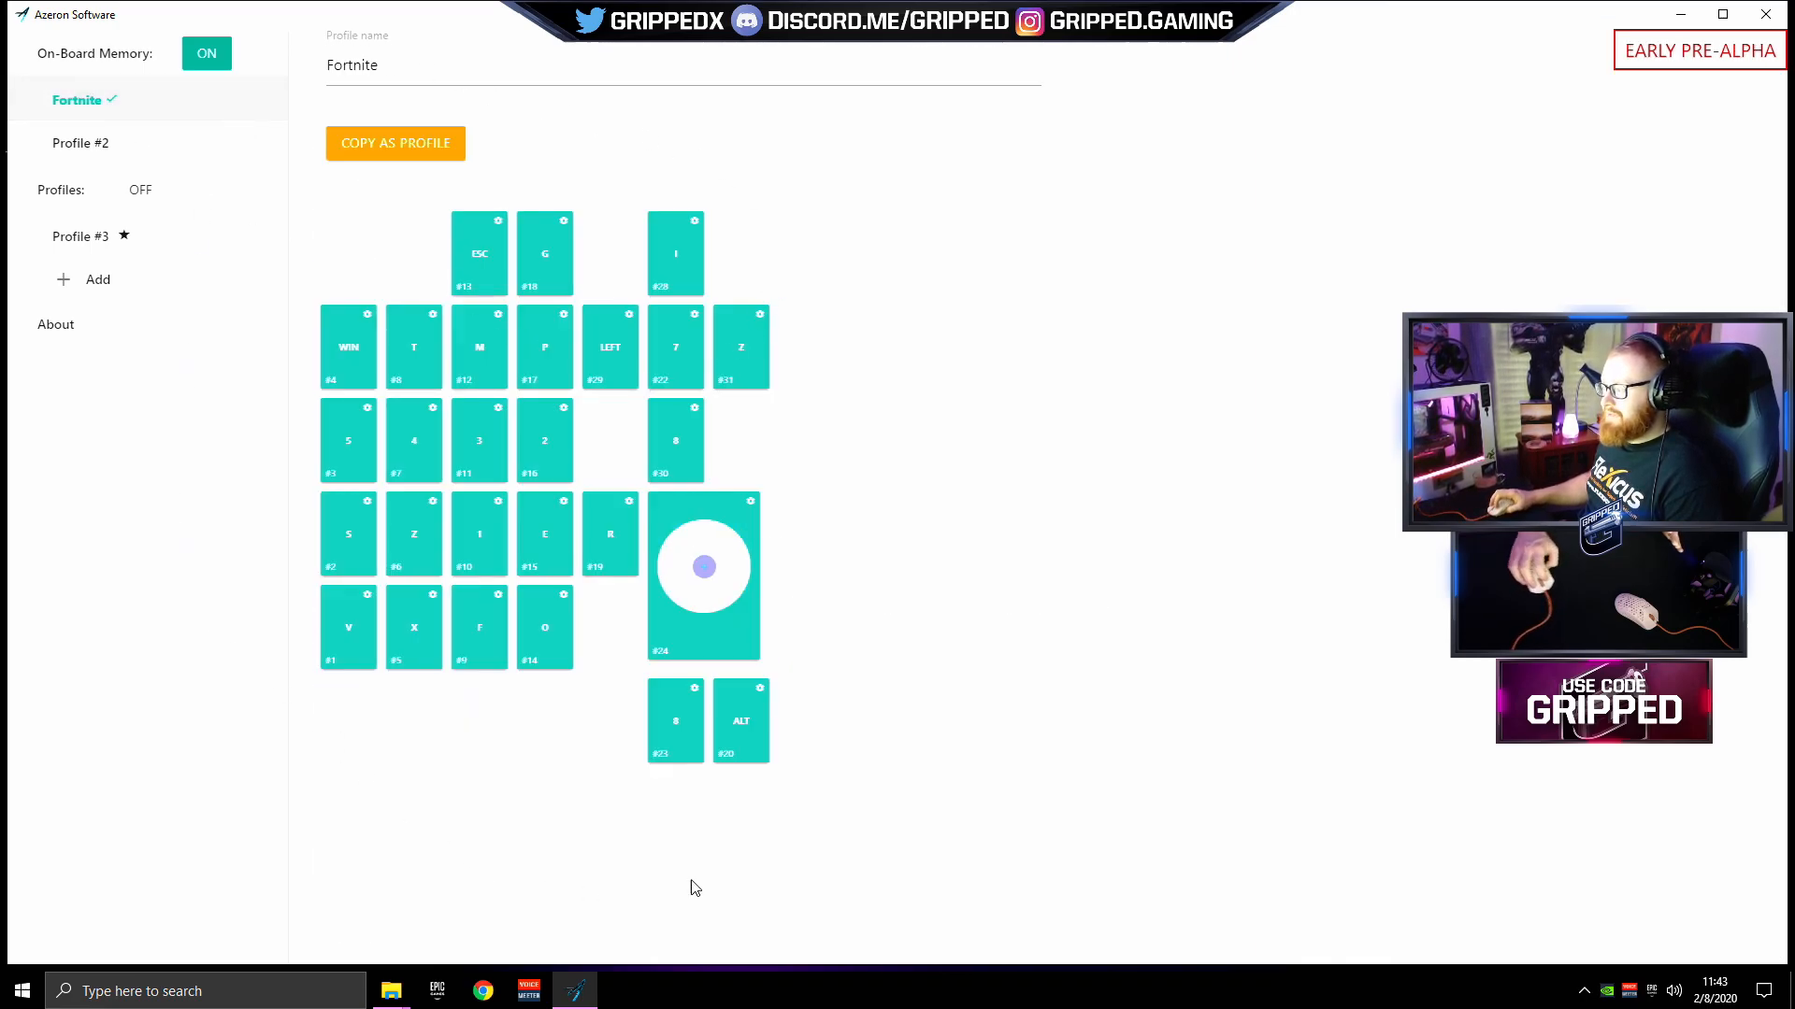
pyautogui.moveTo(765, 628)
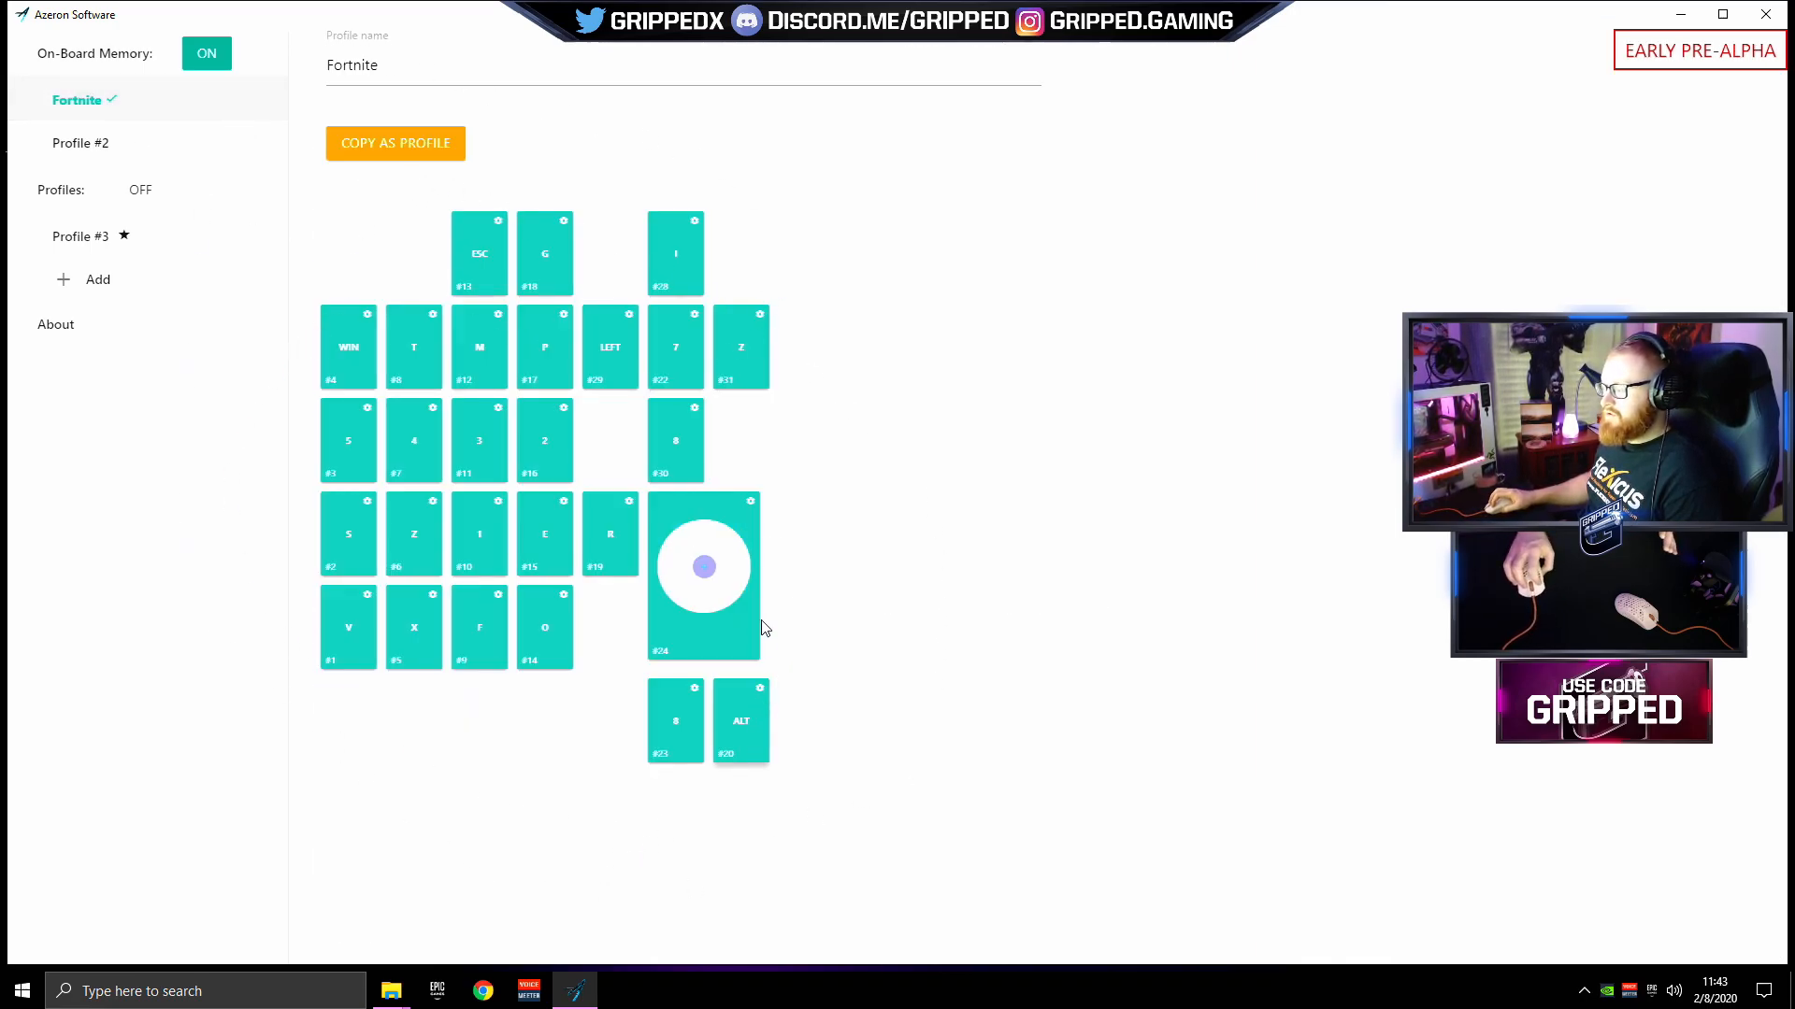
pyautogui.moveTo(752, 511)
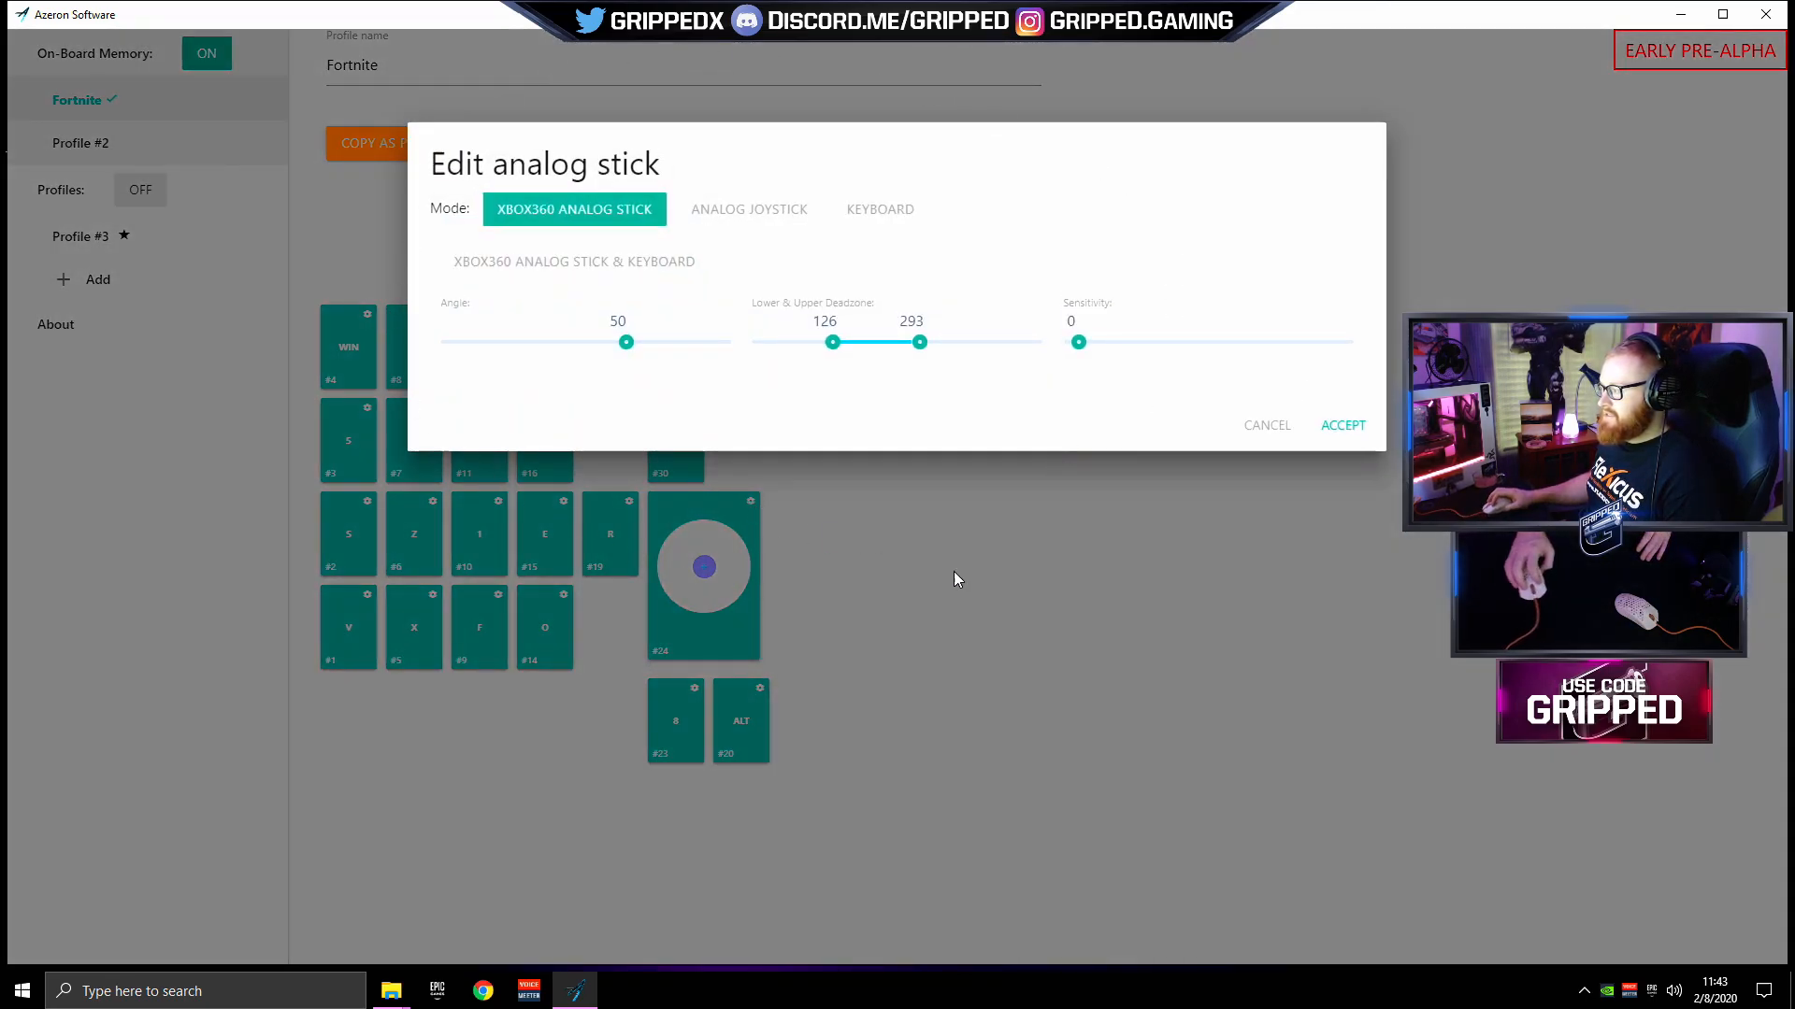
pyautogui.moveTo(669, 70)
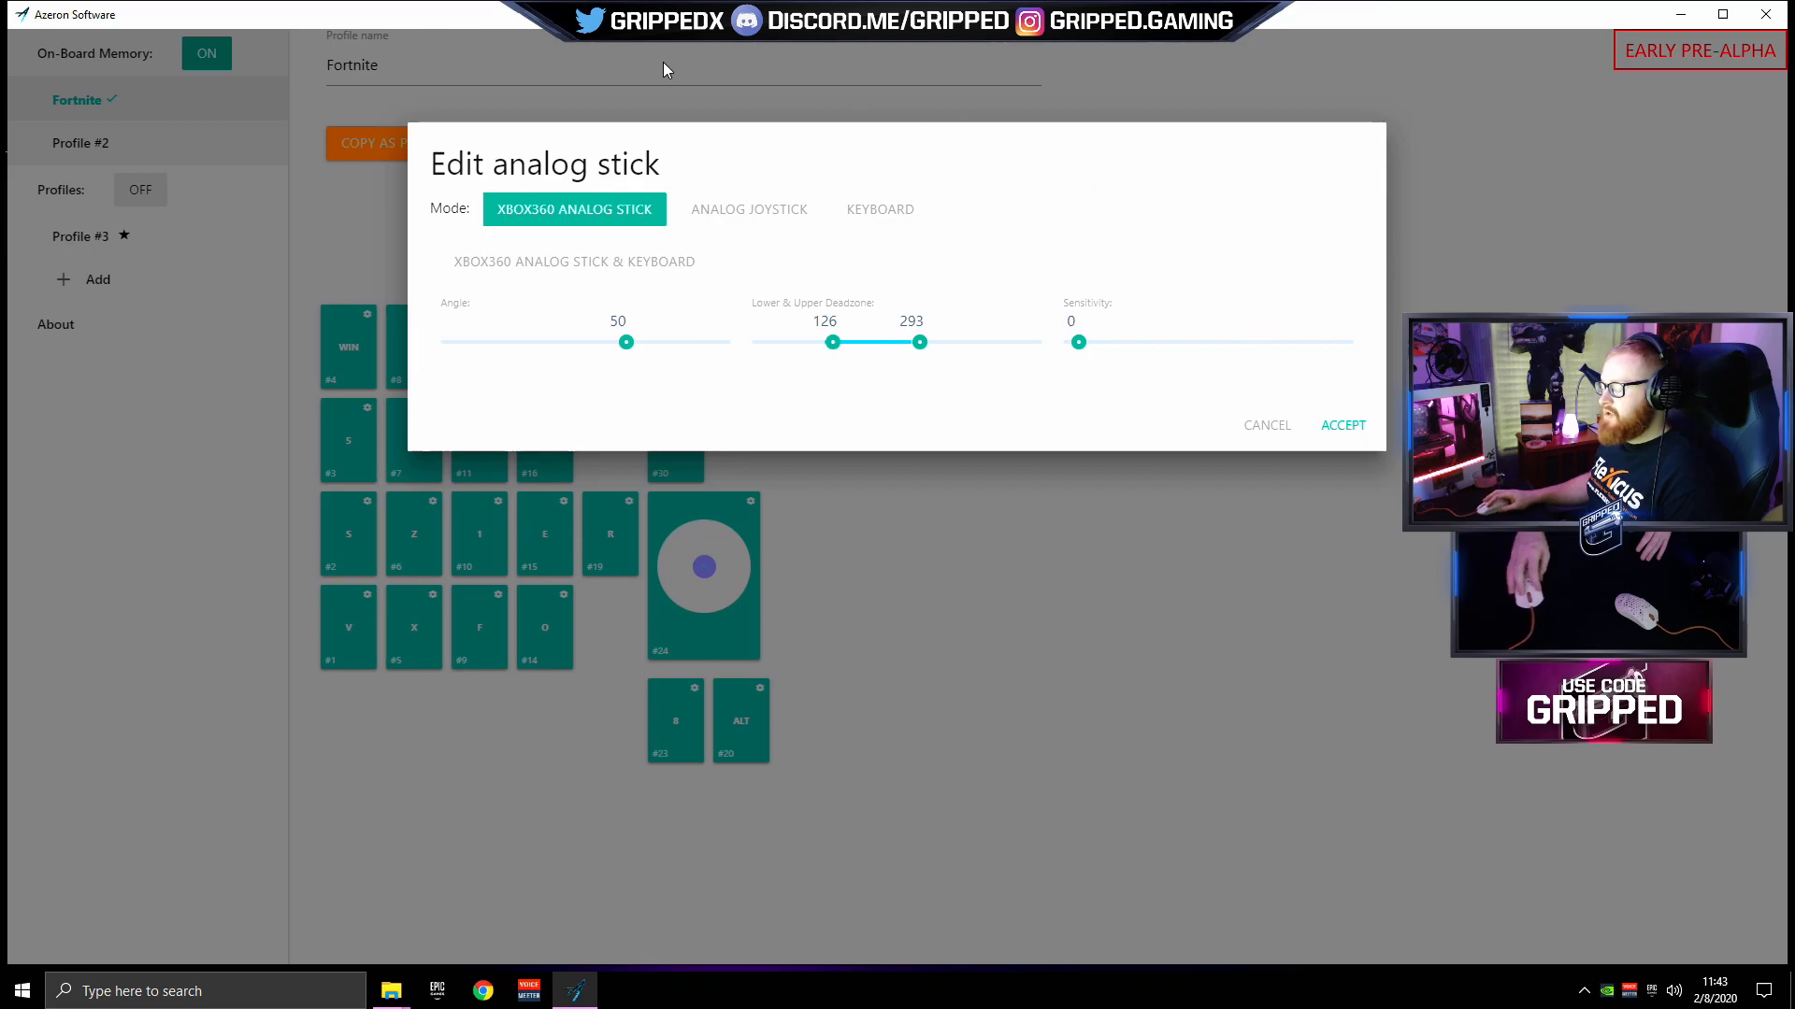
pyautogui.moveTo(871, 74)
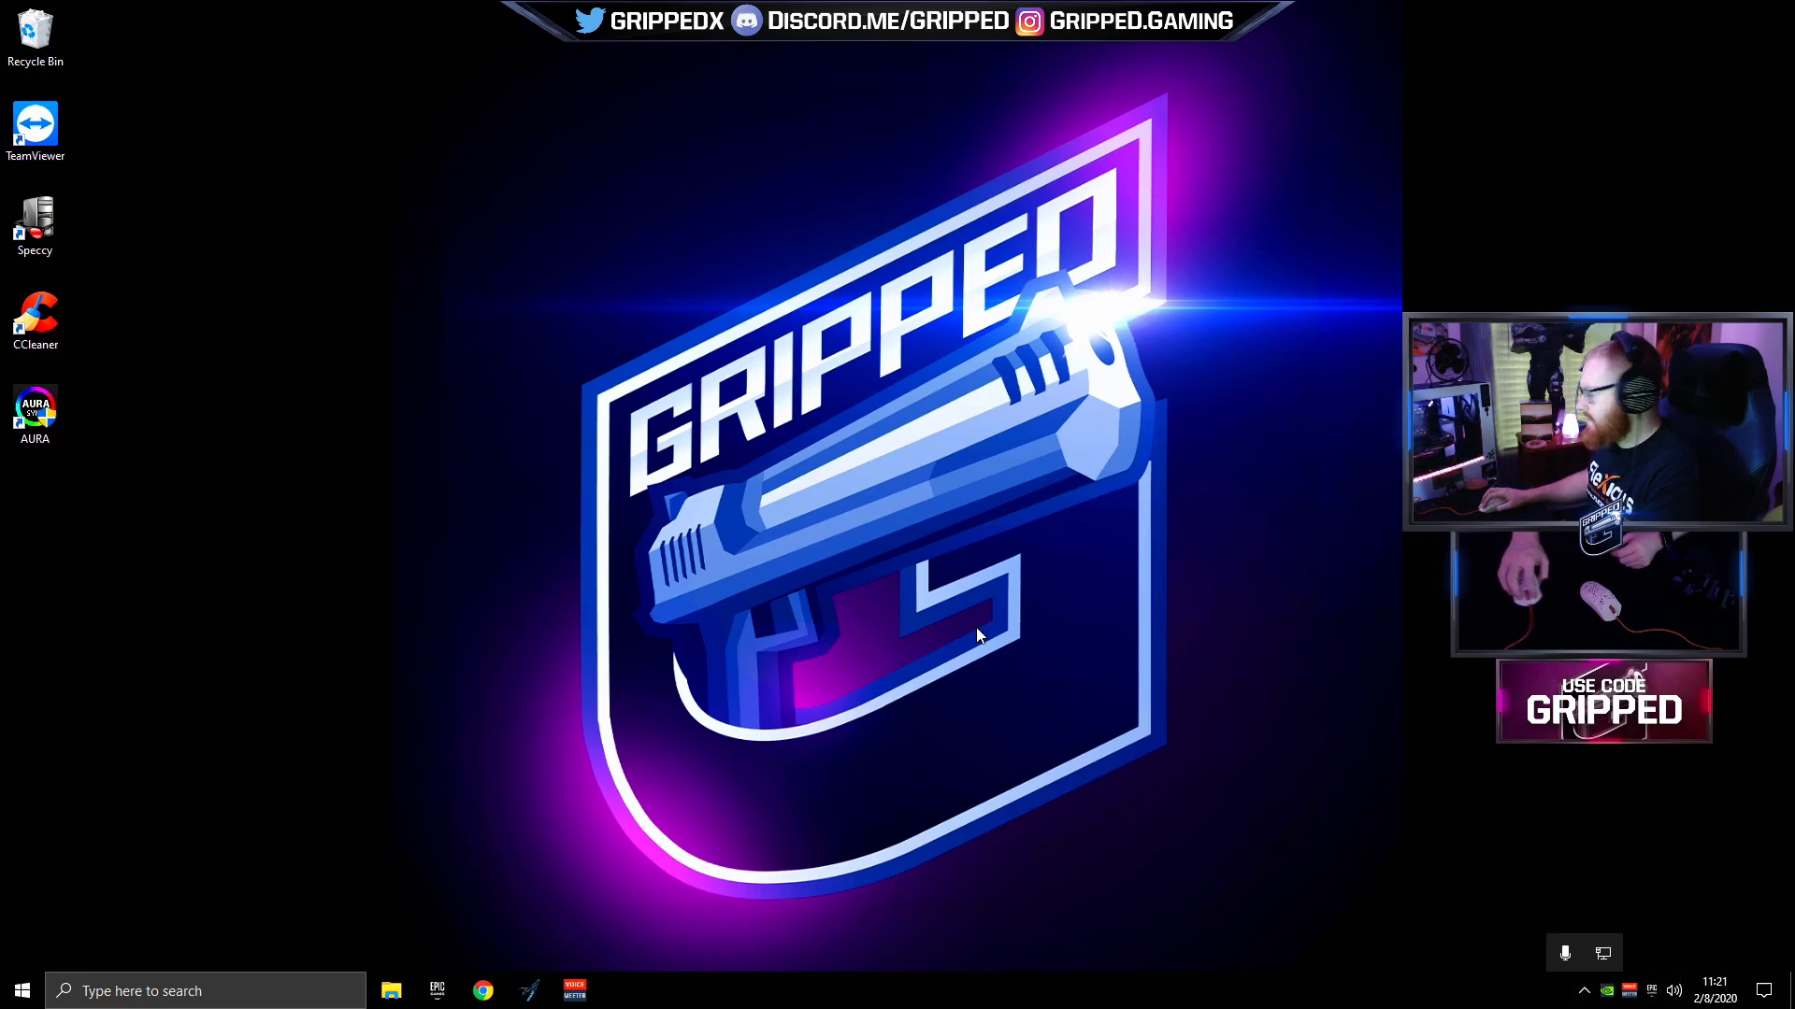
pyautogui.moveTo(18, 990)
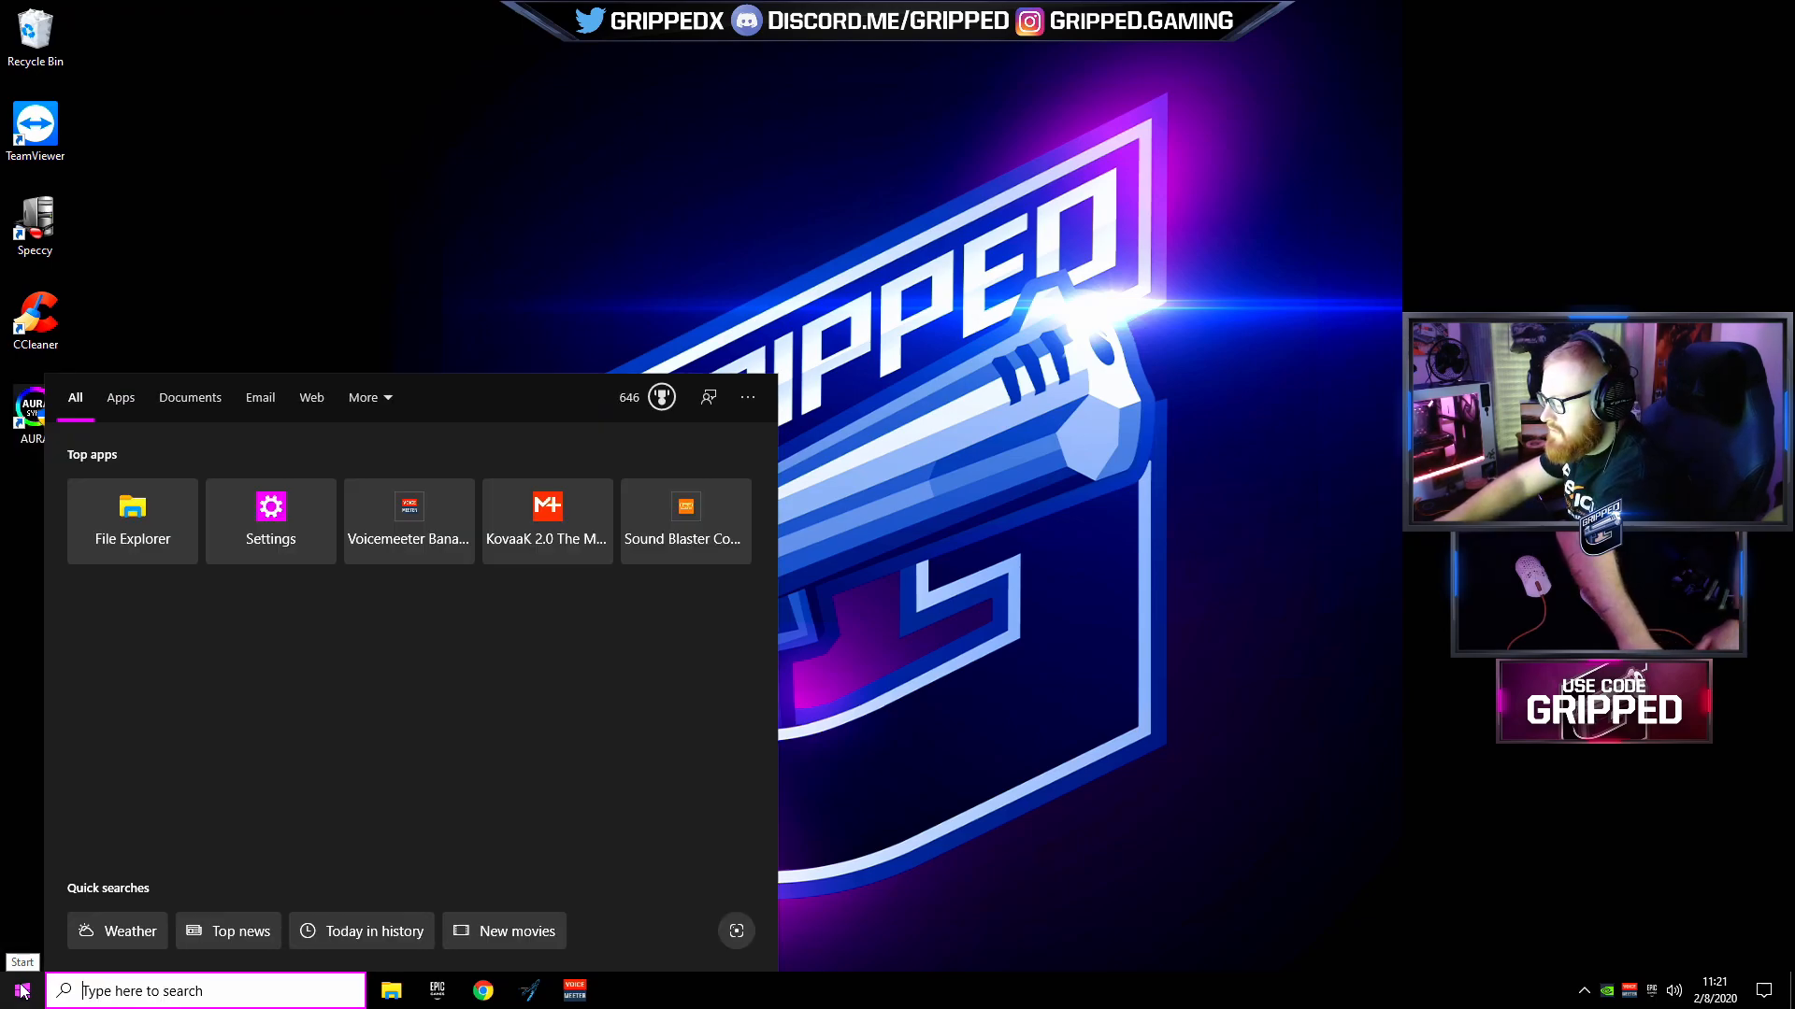
# - Remove Azeron Software 0.17.0 from Windows Settings' Apps & features list
pyautogui.click(271, 521)
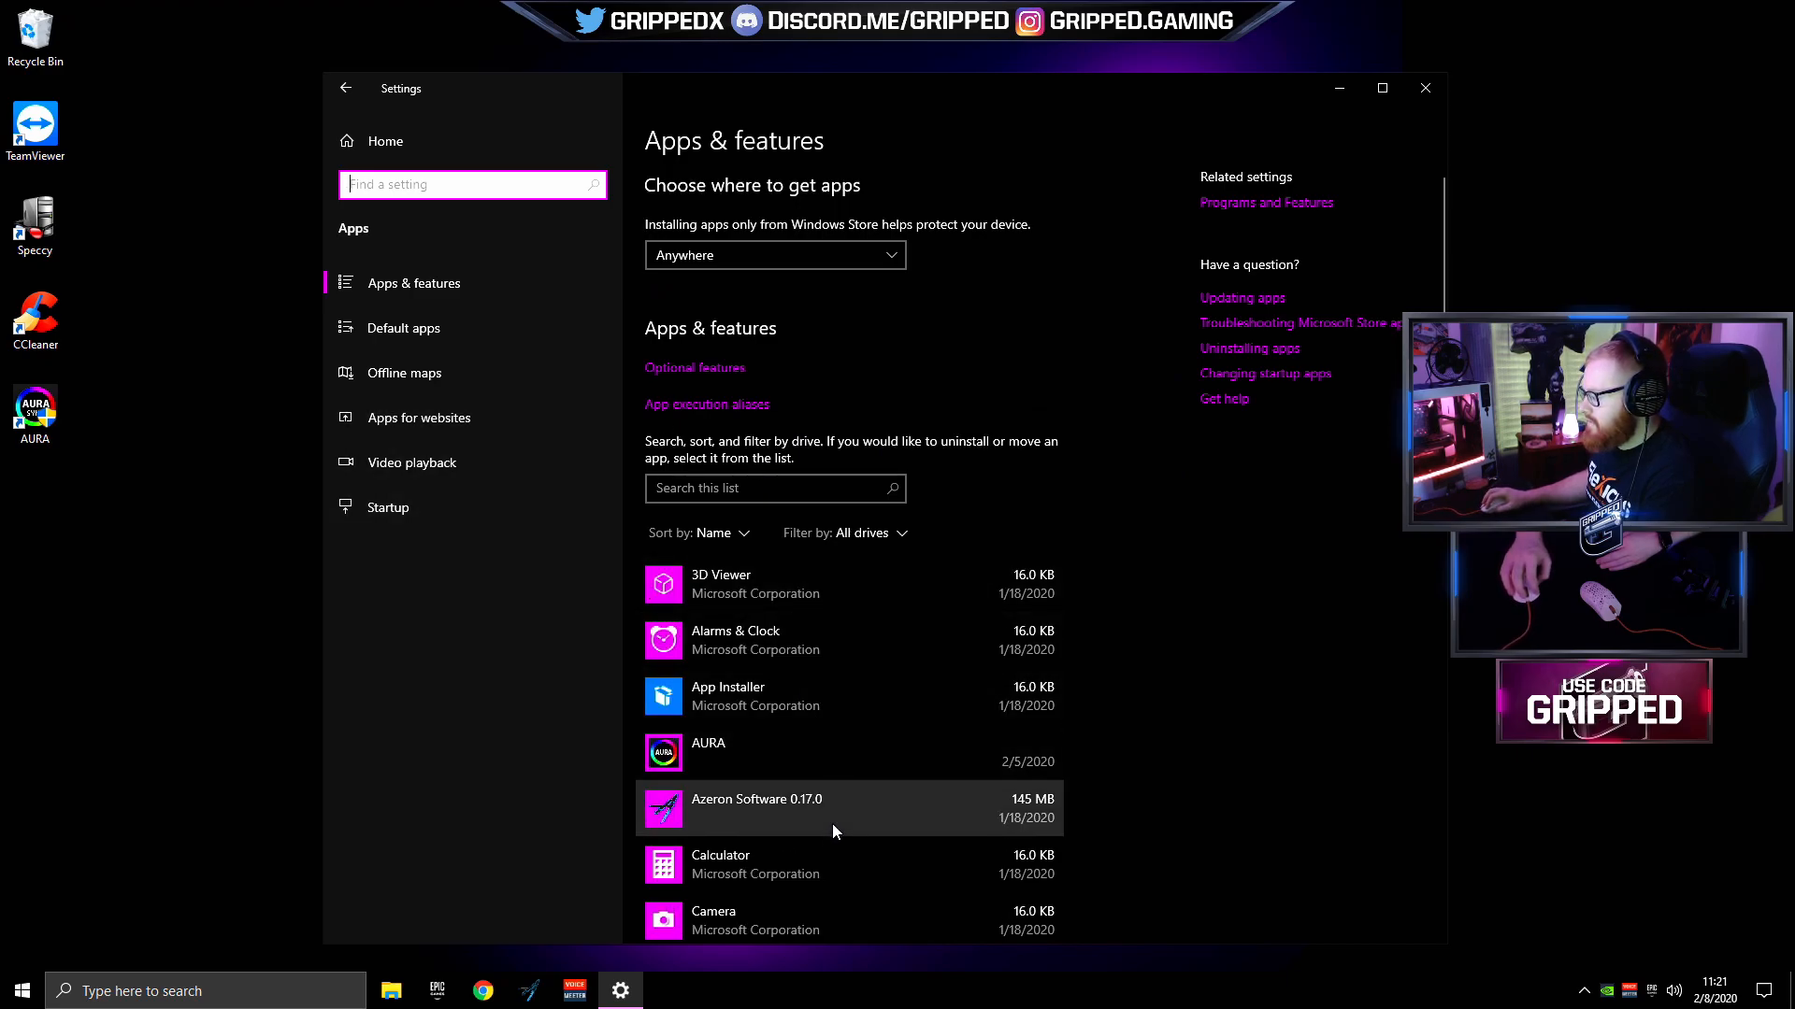
pyautogui.click(1012, 885)
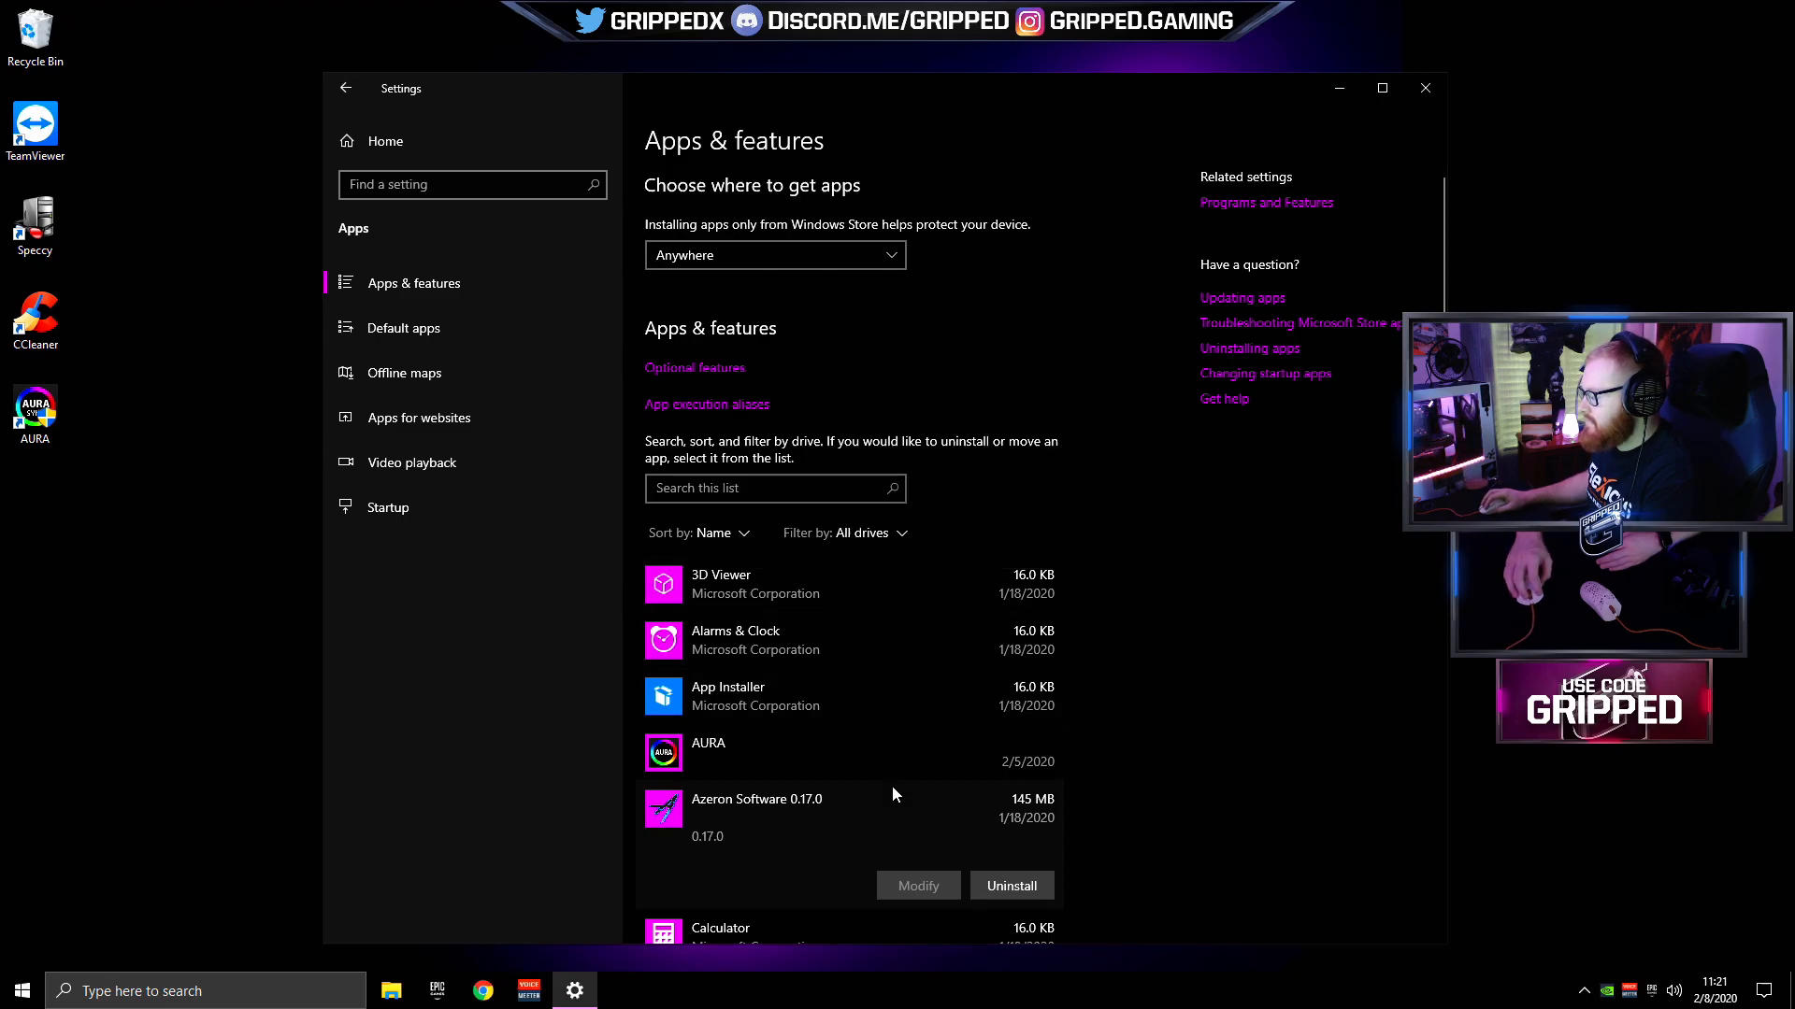
pyautogui.click(1425, 87)
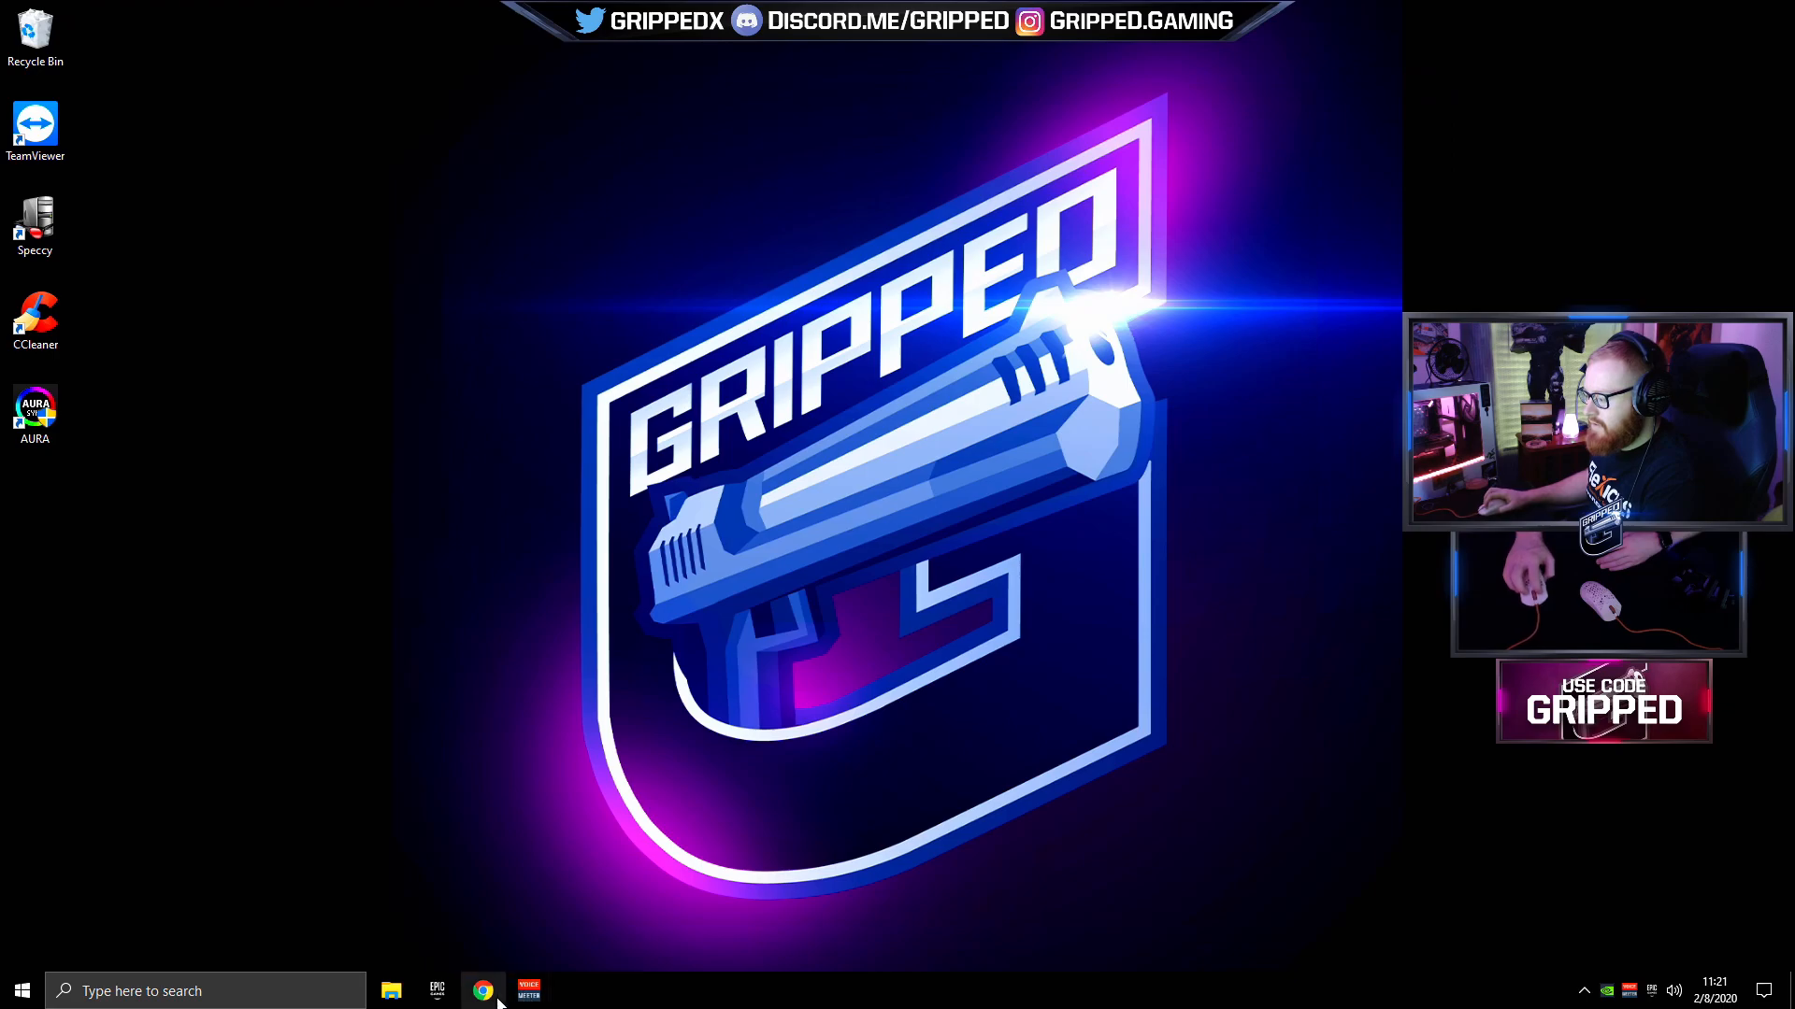
# - Download the Azeron Software v0.18.1 and Firmware v47 zips from azeron.eu Downloads
pyautogui.click(481, 990)
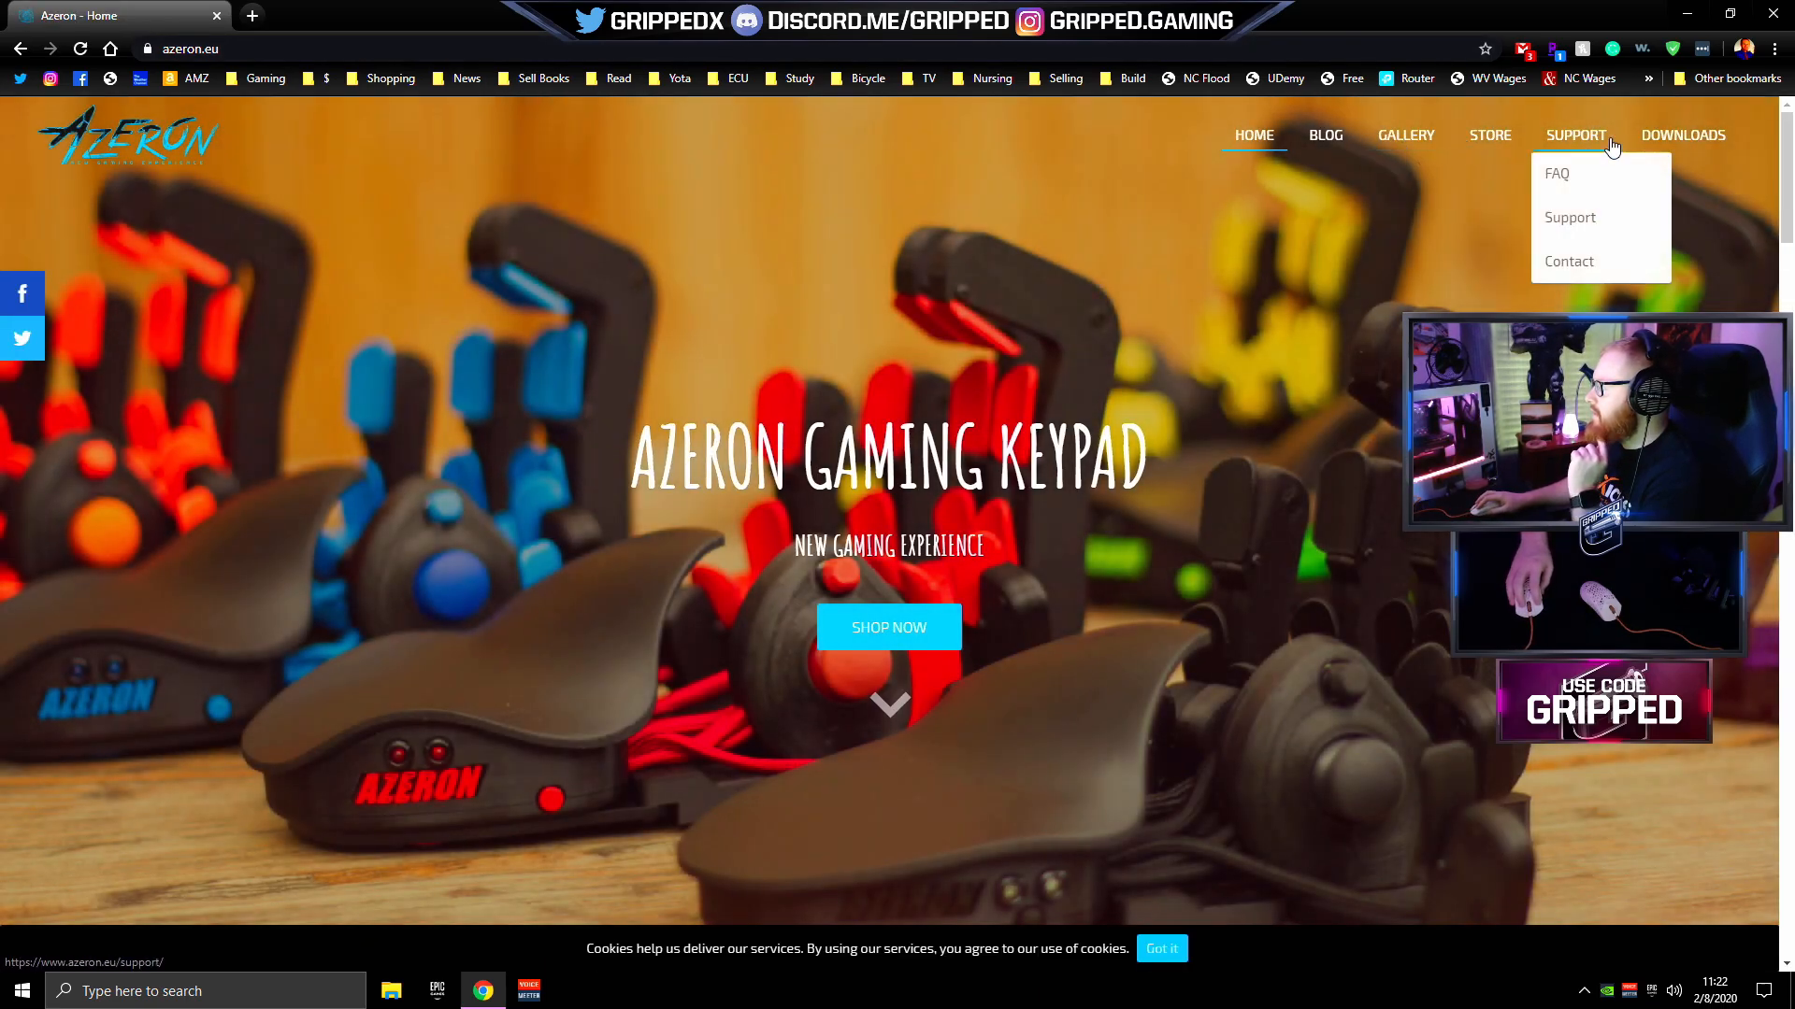
pyautogui.click(1682, 134)
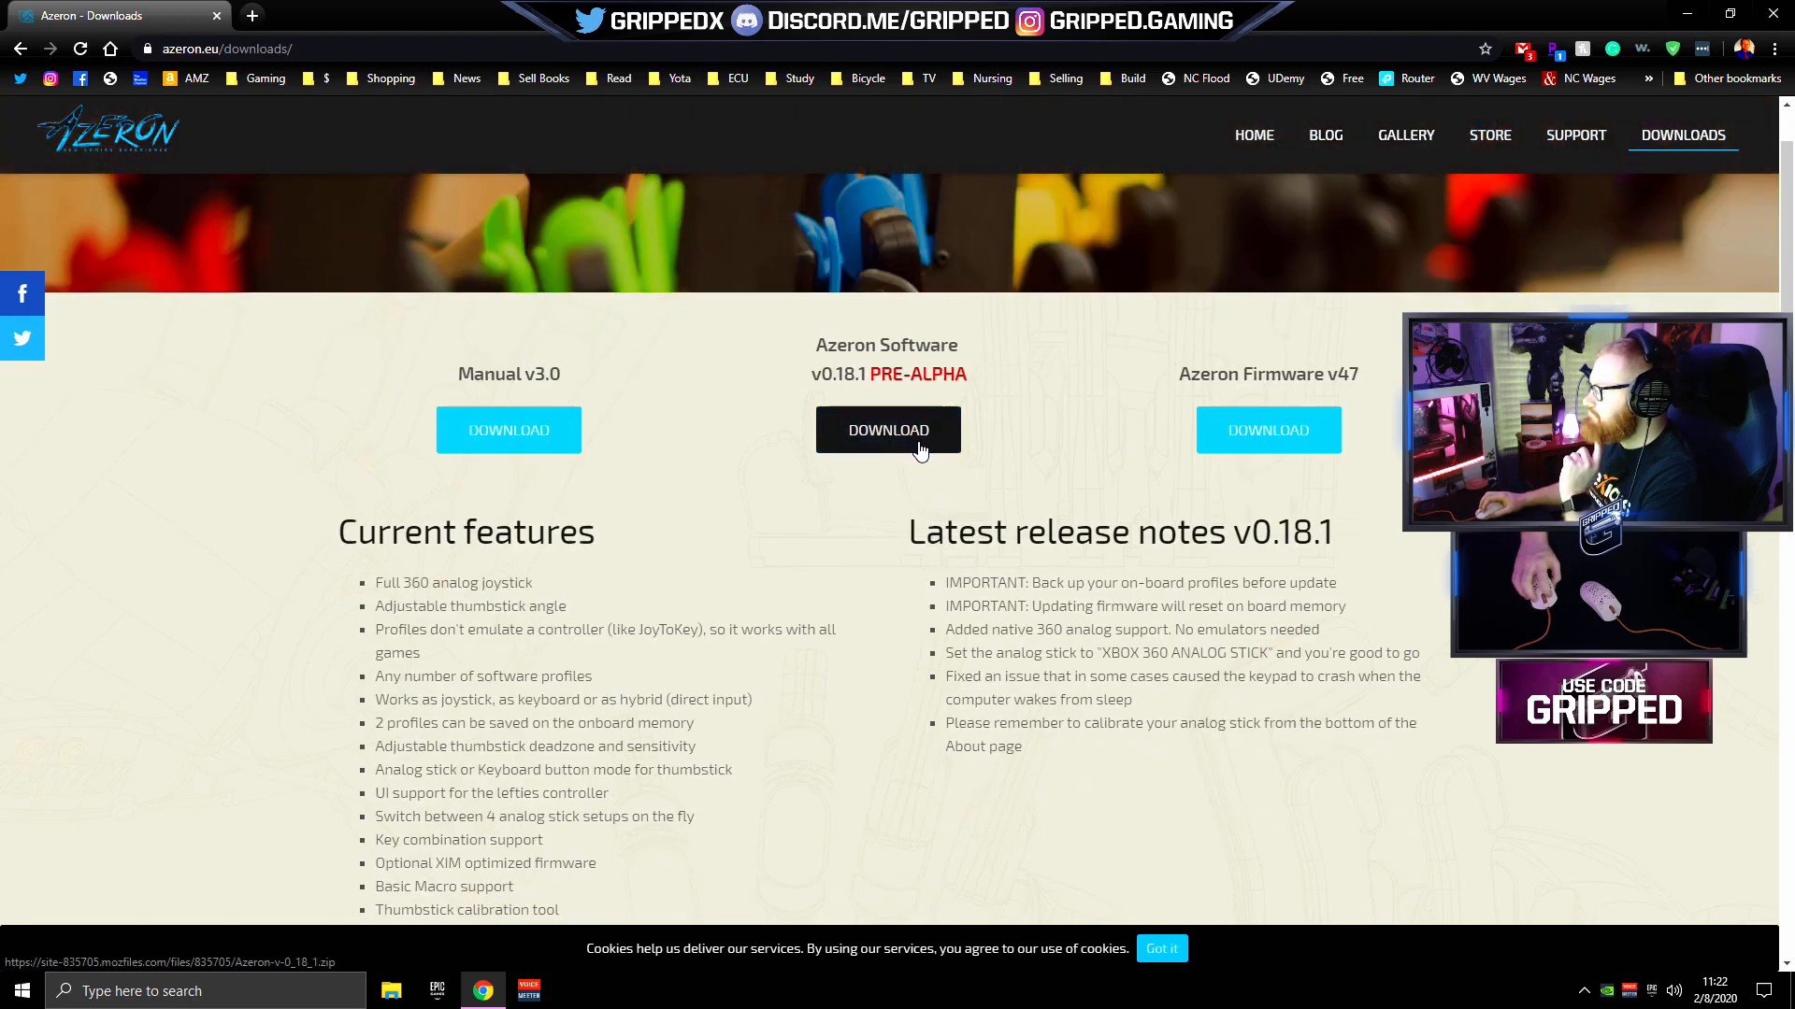
pyautogui.click(888, 430)
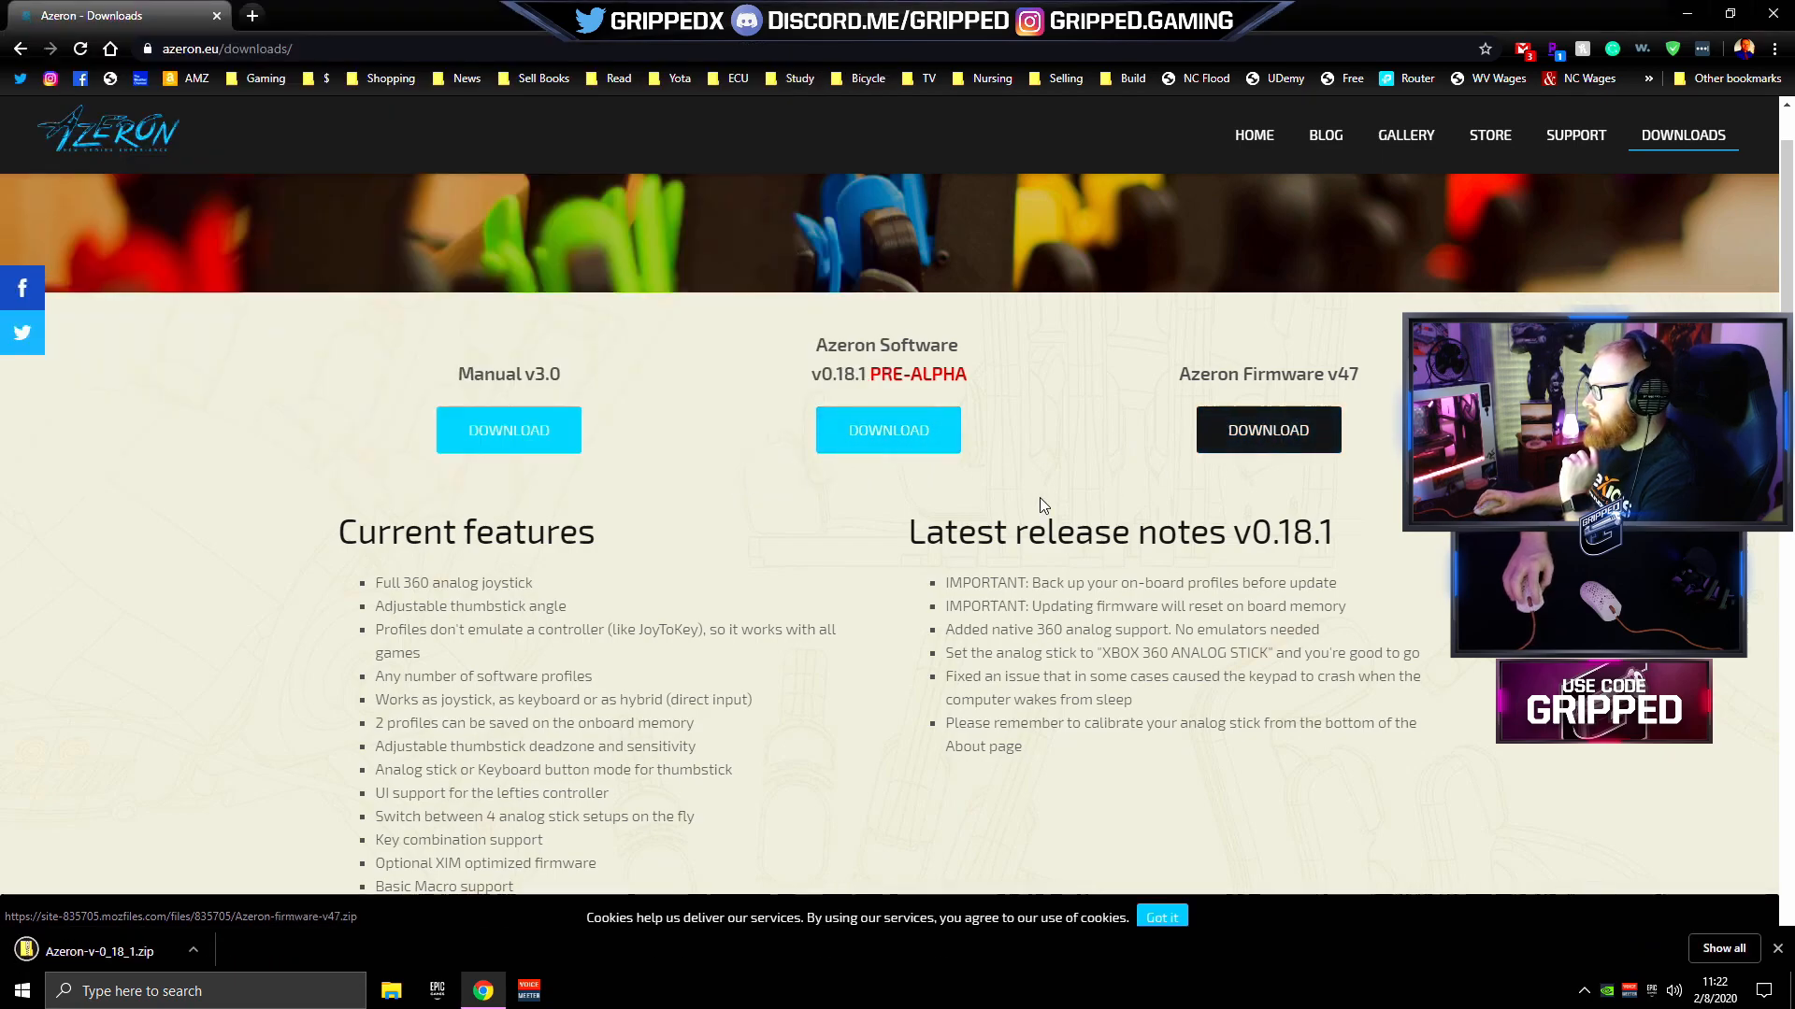
pyautogui.click(1269, 430)
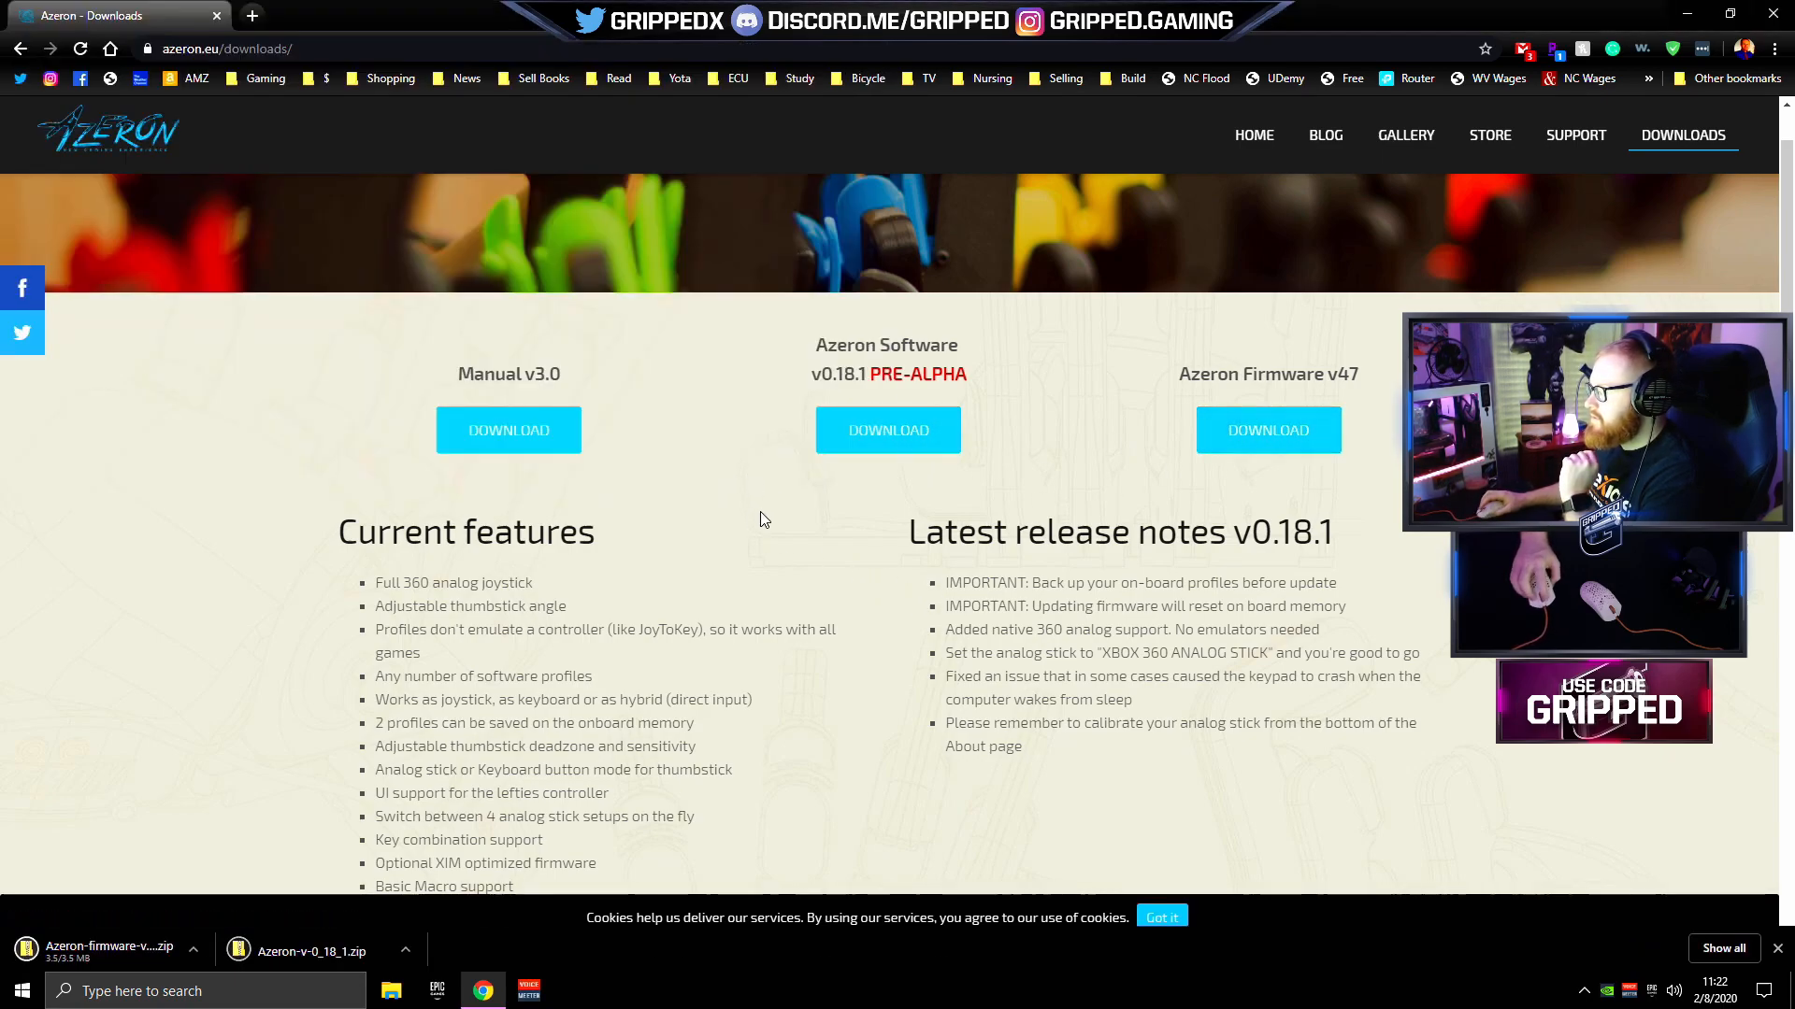
pyautogui.scroll(-3)
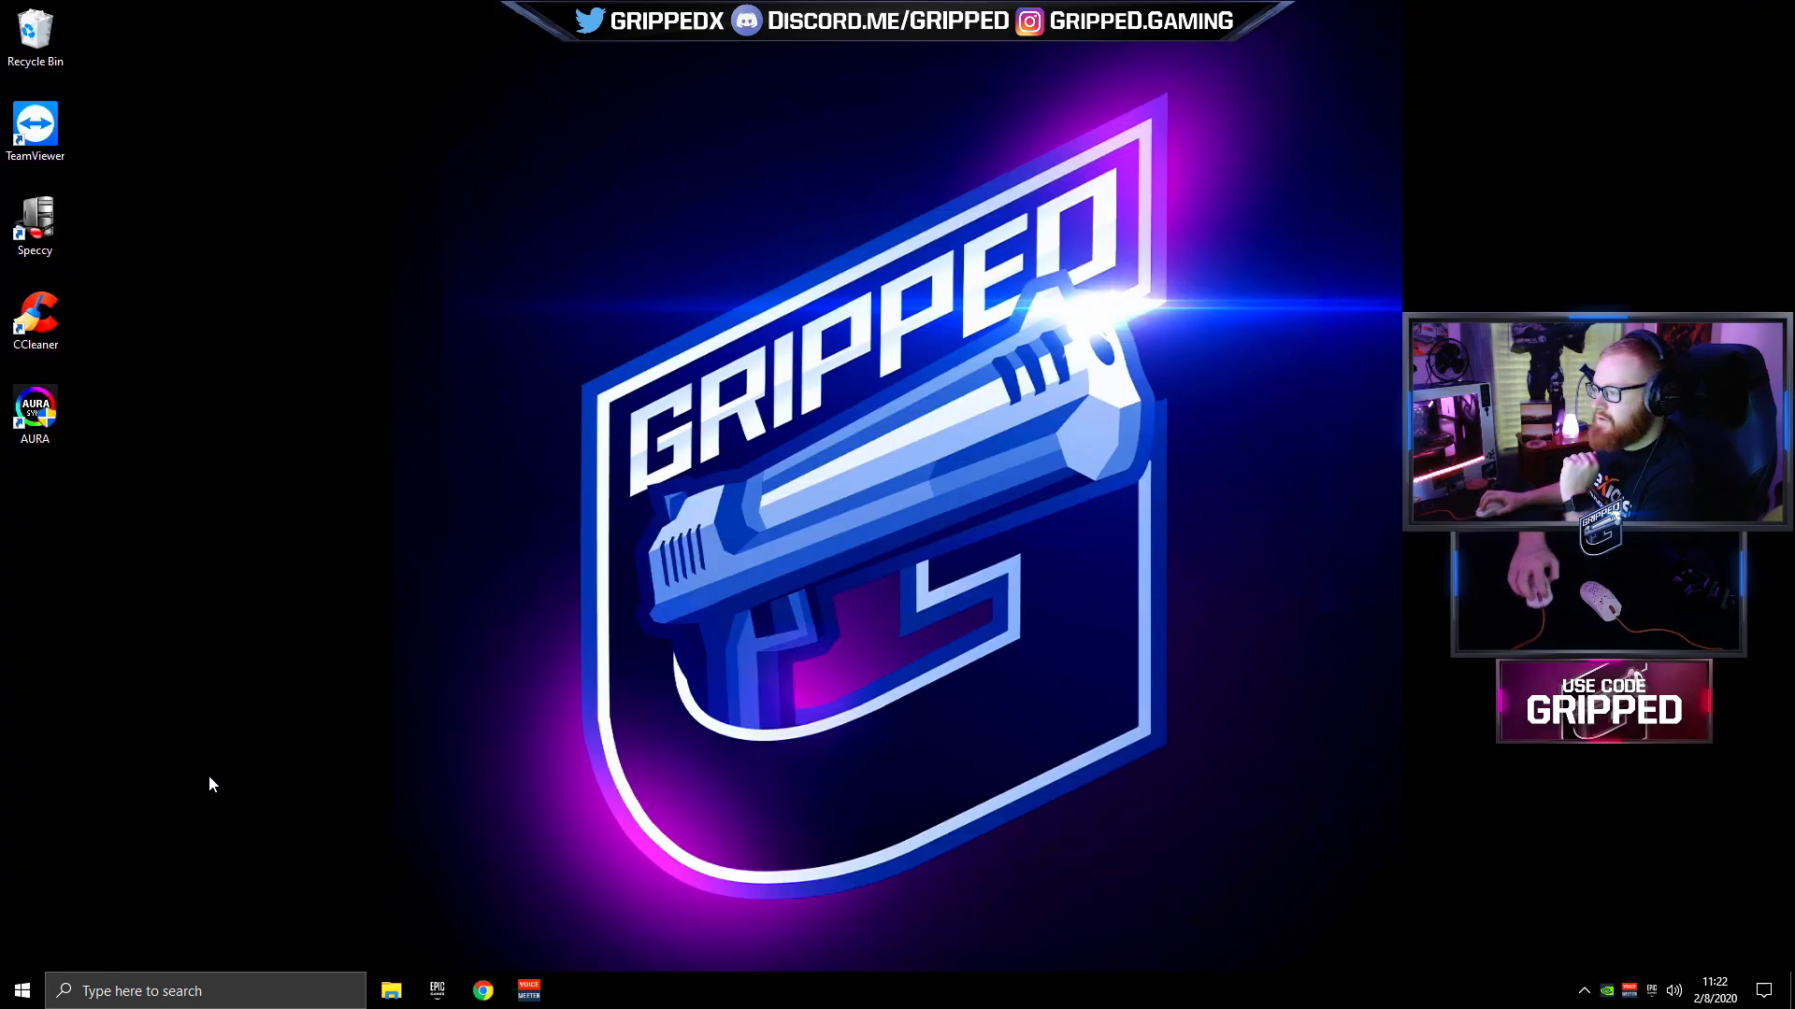
# - Extract the Azeron firmware v47 and software v0.18.1 archives in Downloads
pyautogui.click(390, 991)
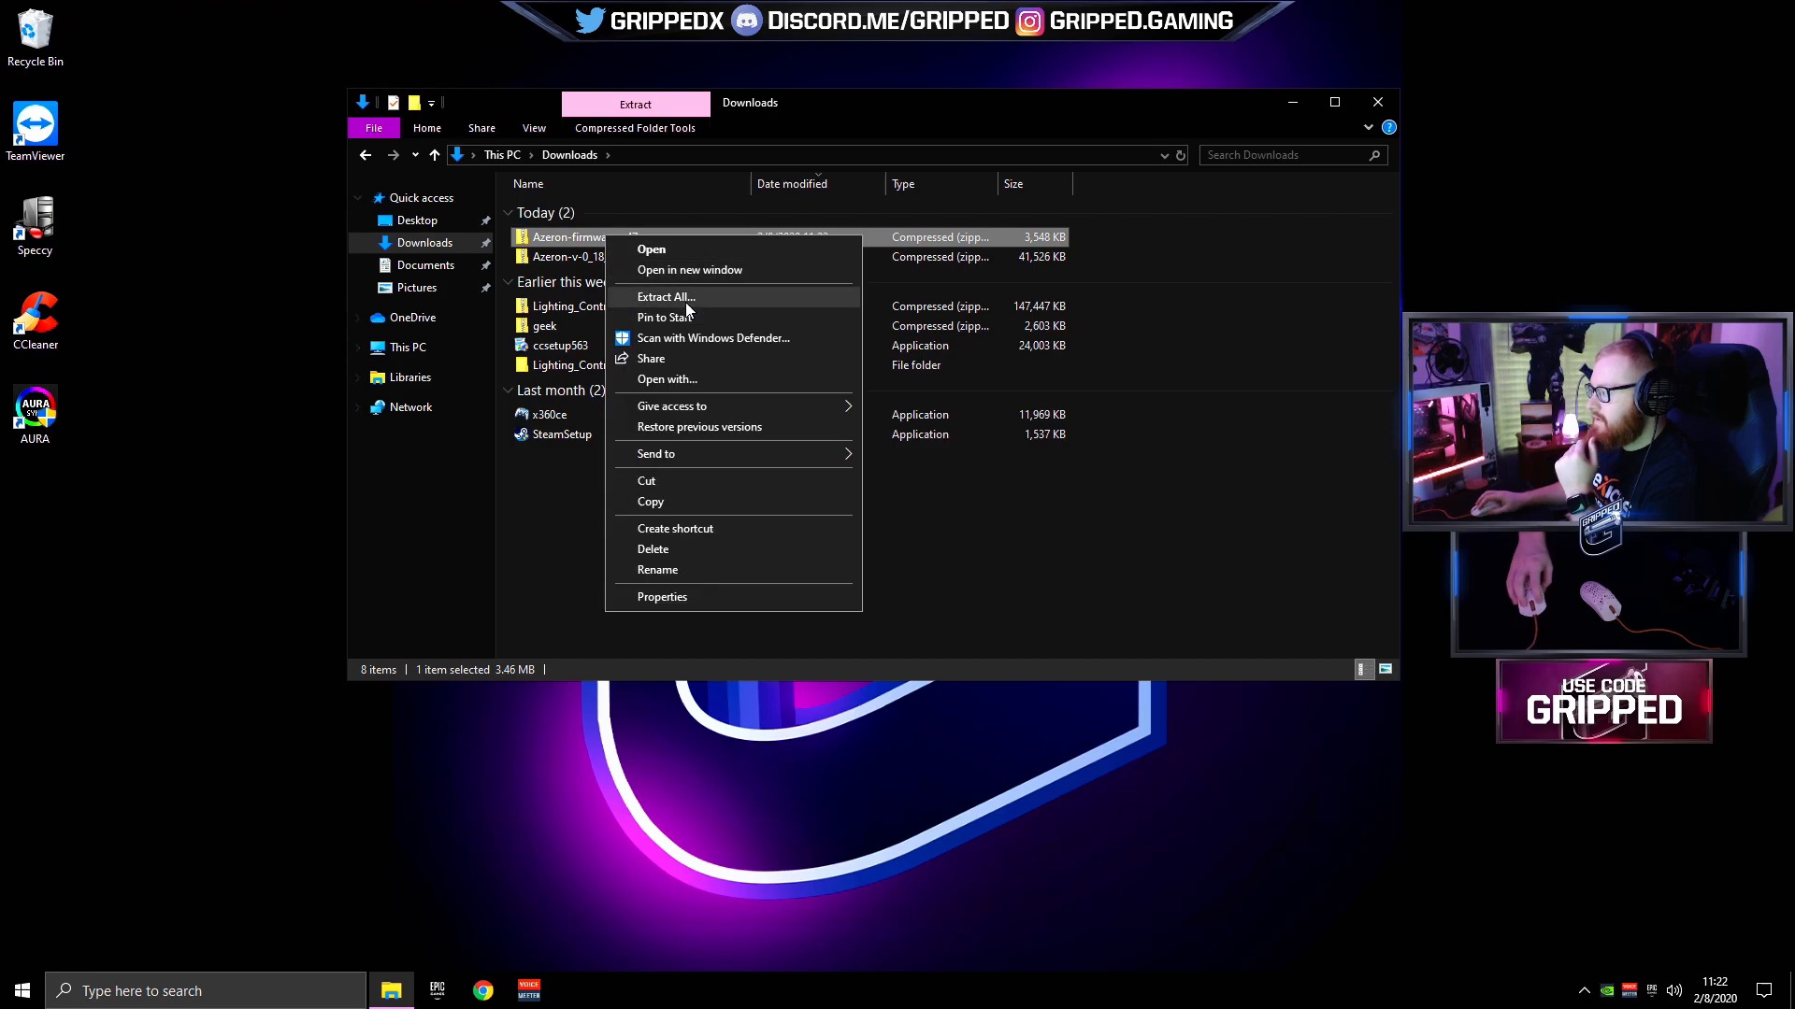
pyautogui.click(667, 296)
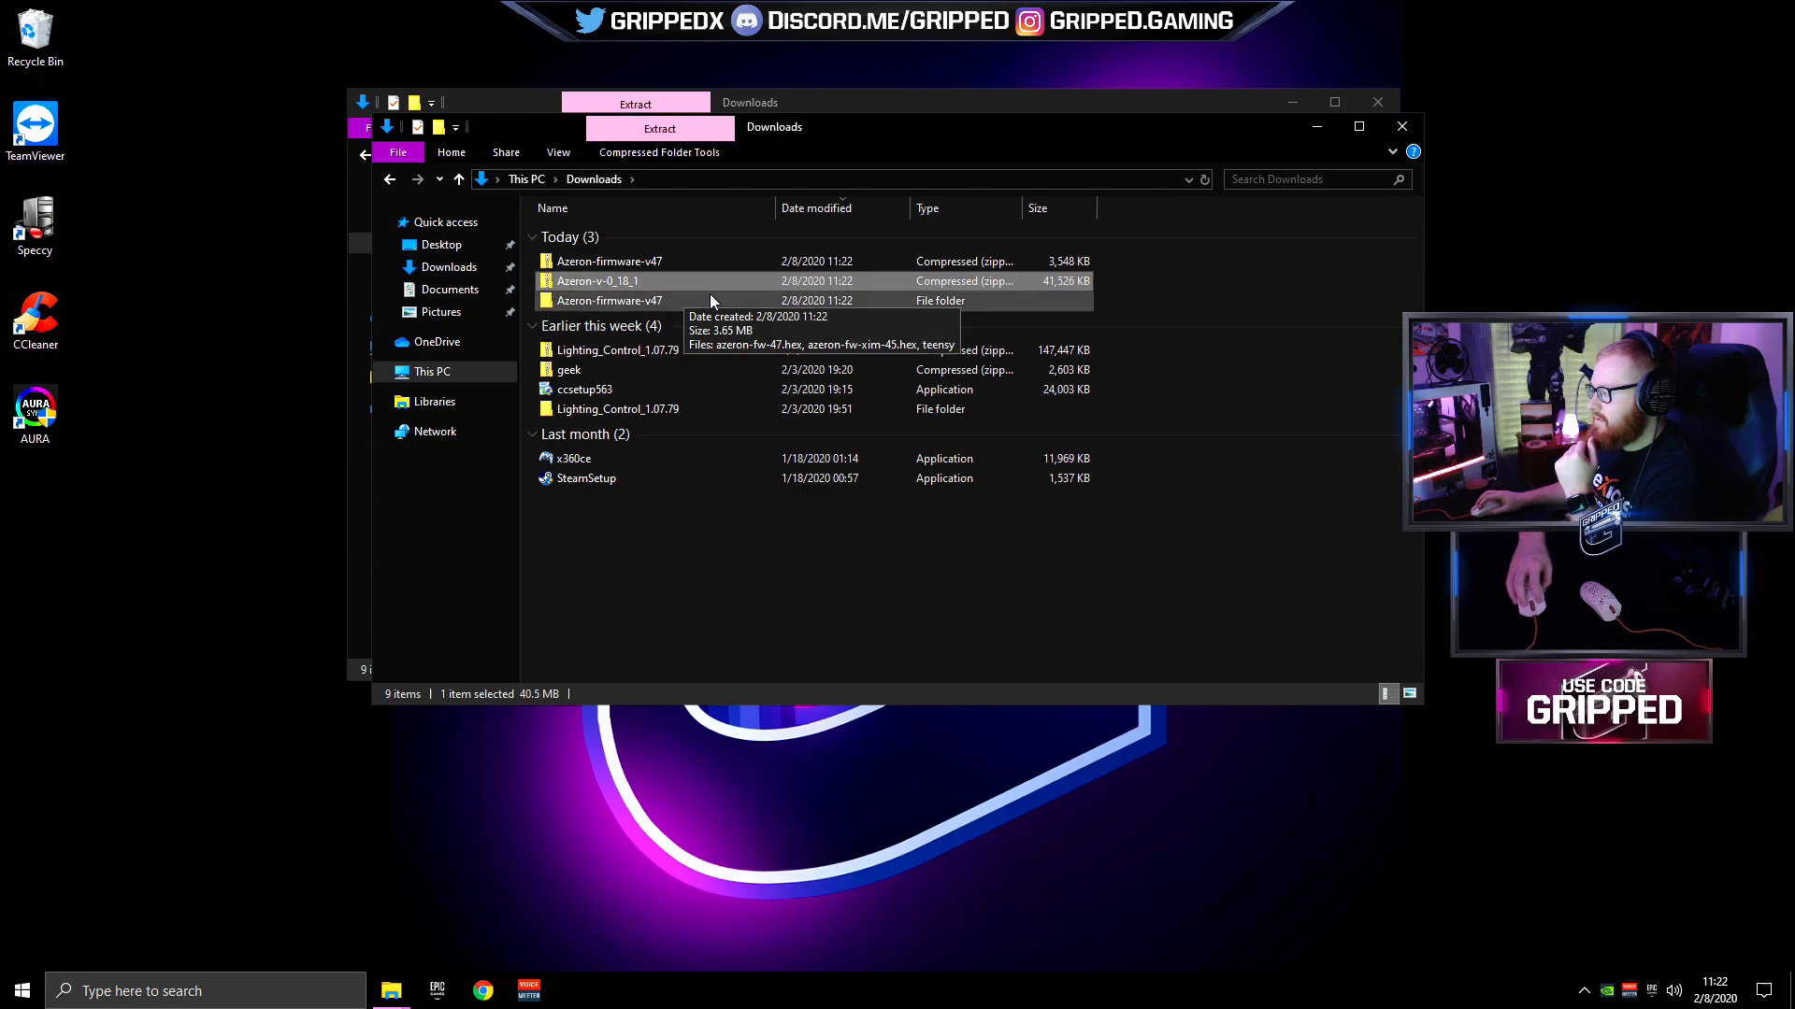
pyautogui.rightClick(597, 281)
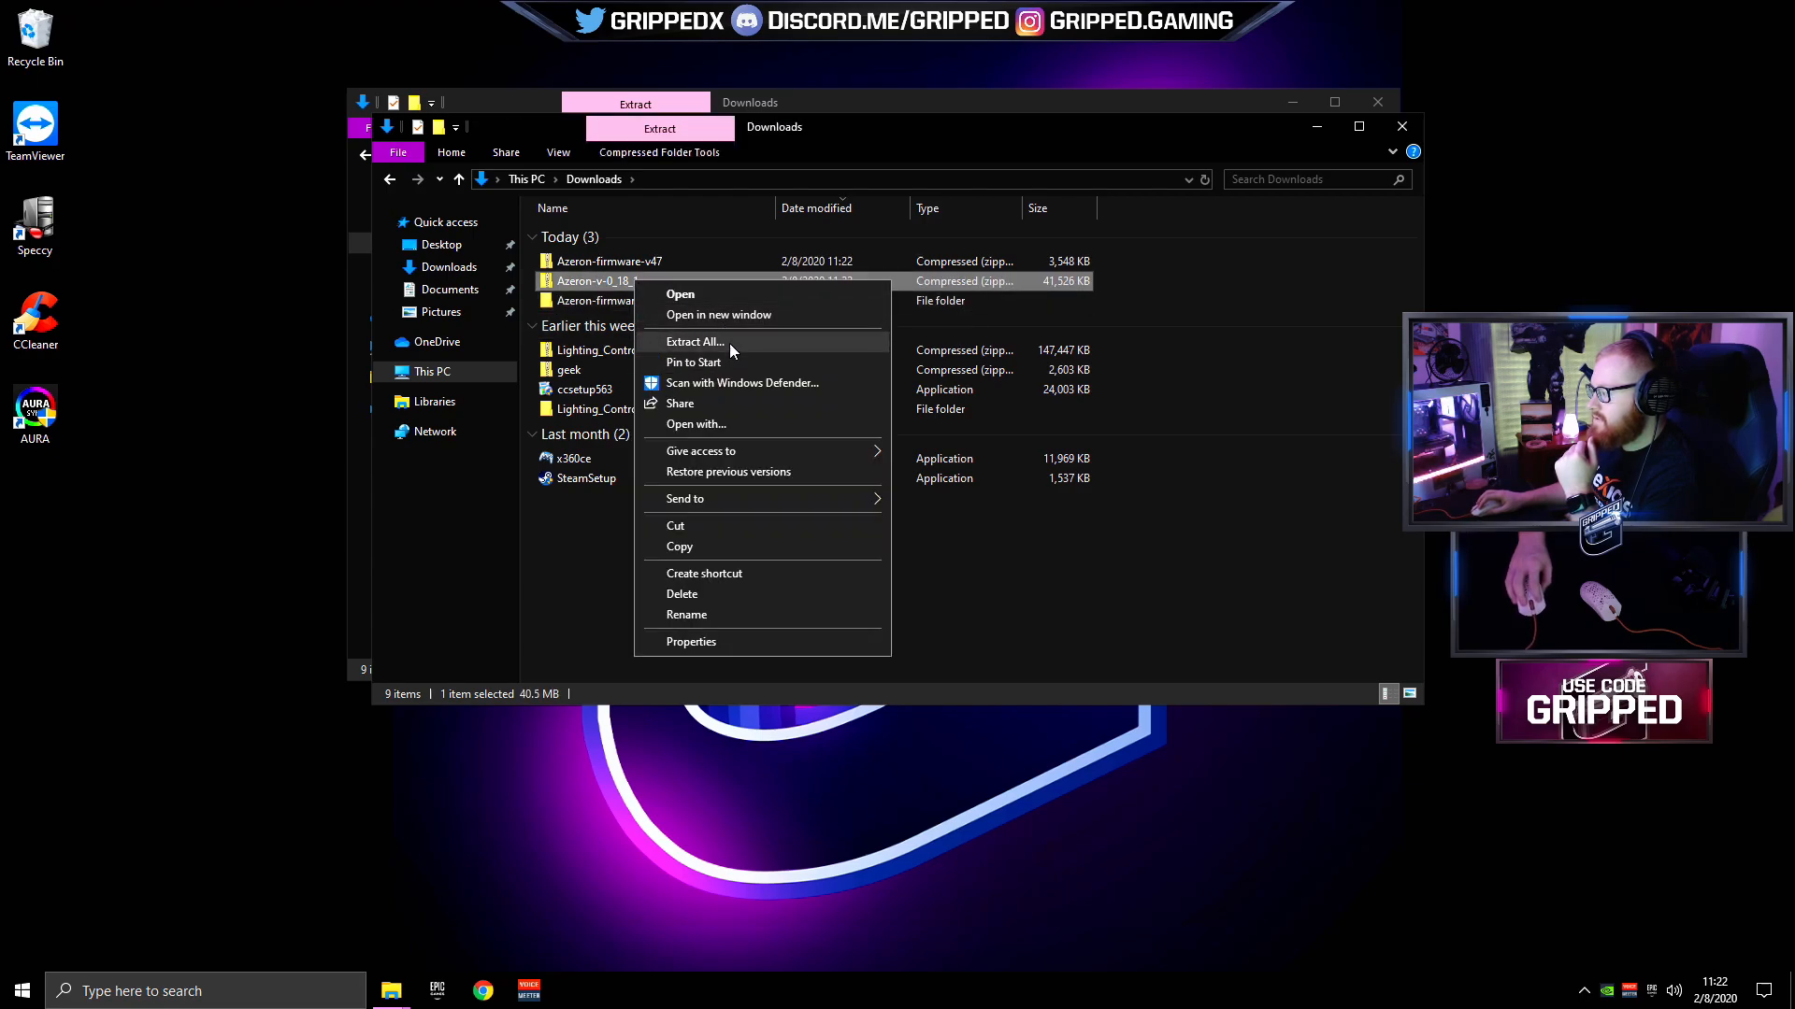
pyautogui.click(694, 341)
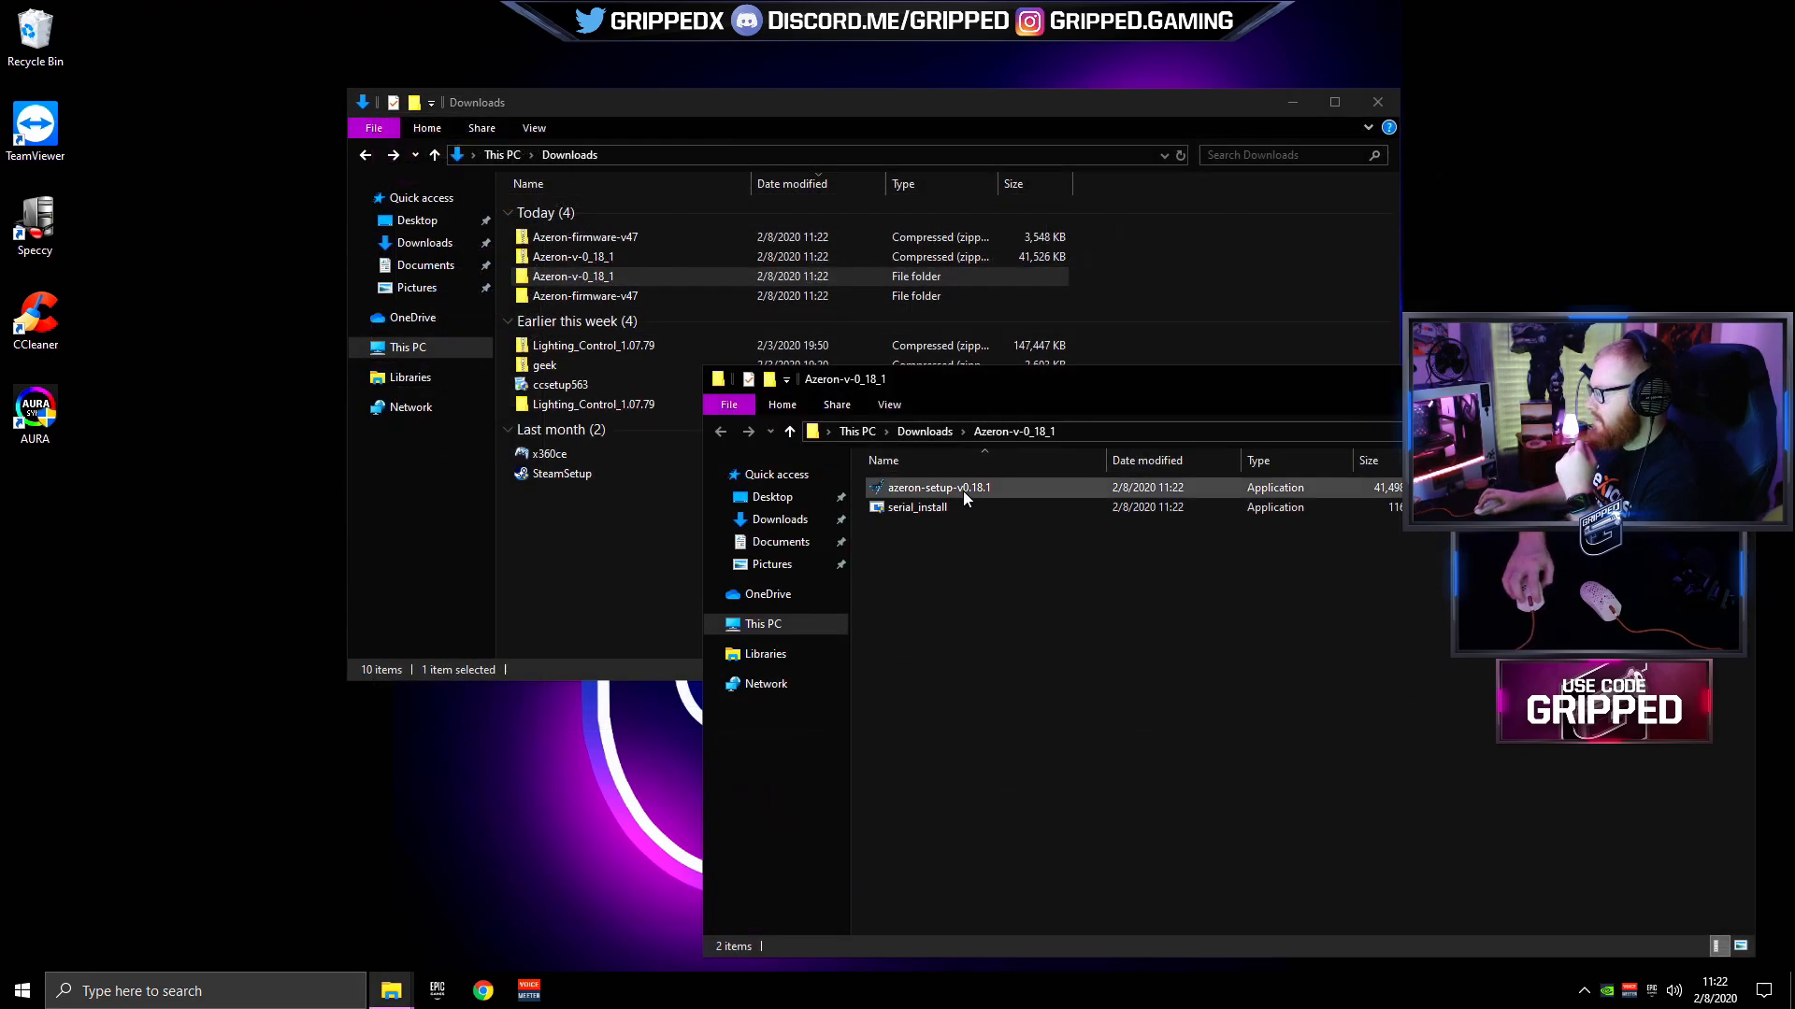
# - Run azeron-setup-v0.18.1 and get past the SmartScreen warning via More info
pyautogui.doubleClick(938, 488)
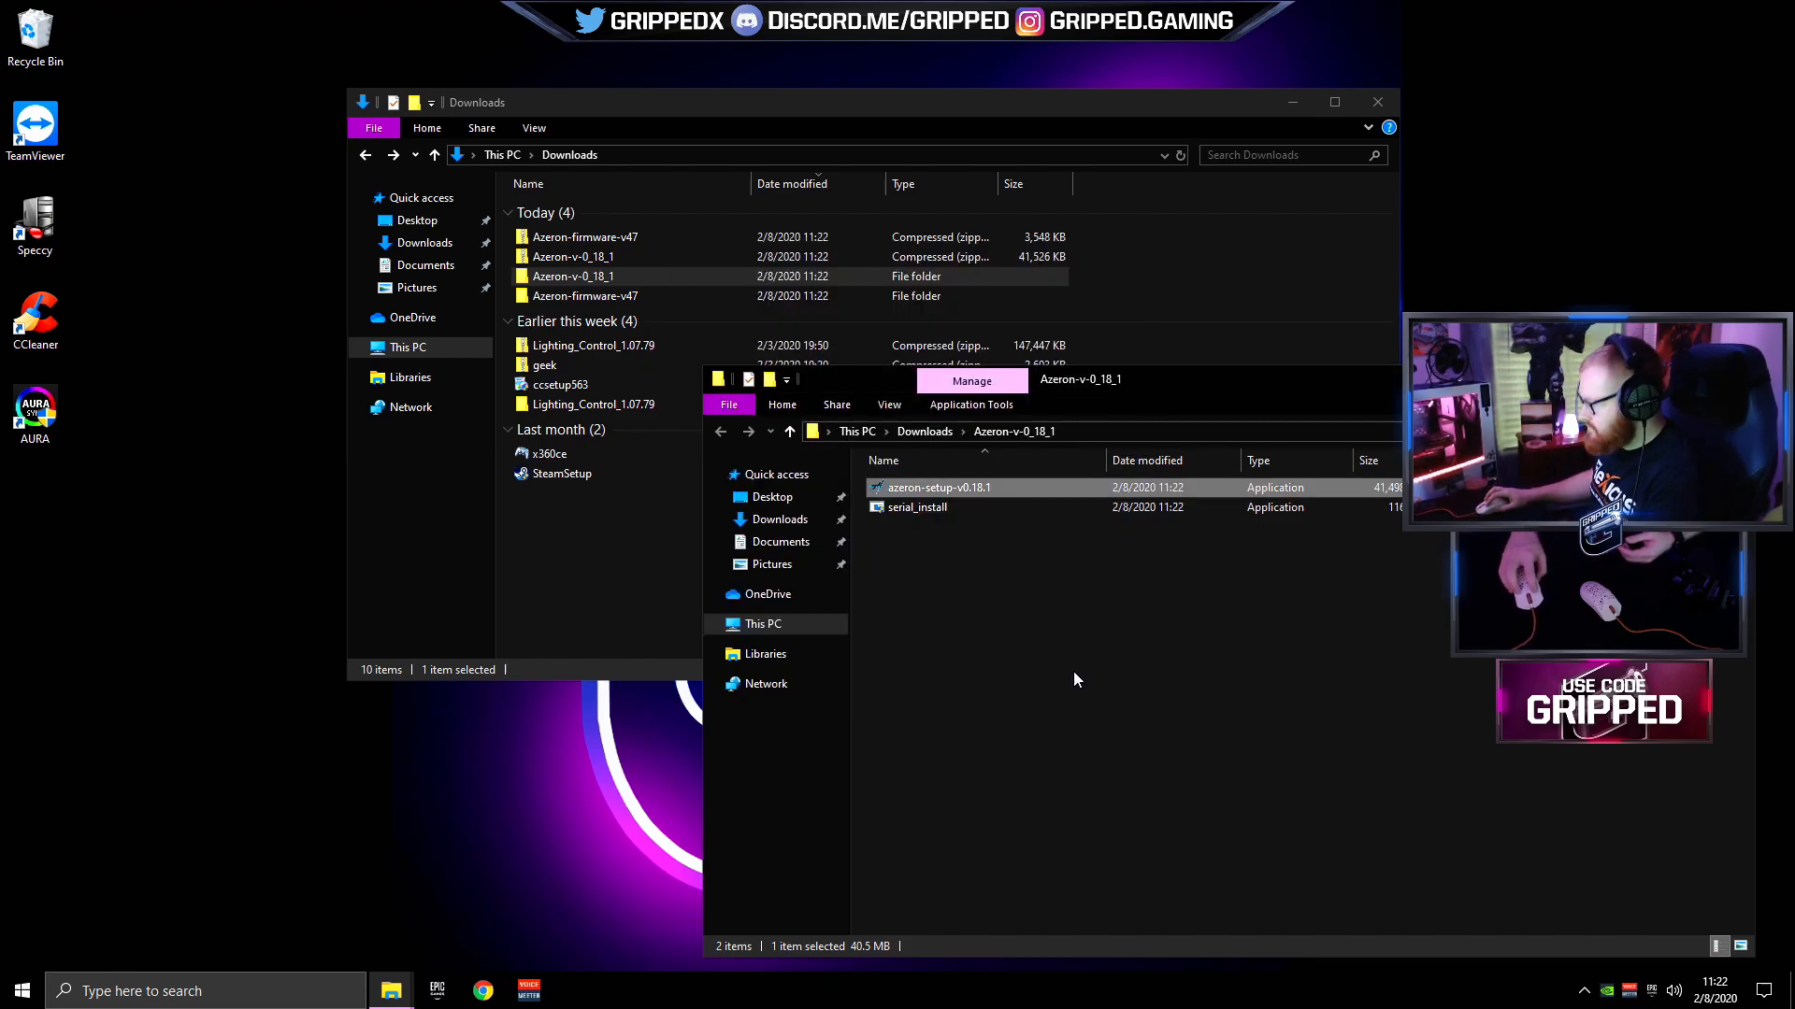
pyautogui.doubleClick(938, 487)
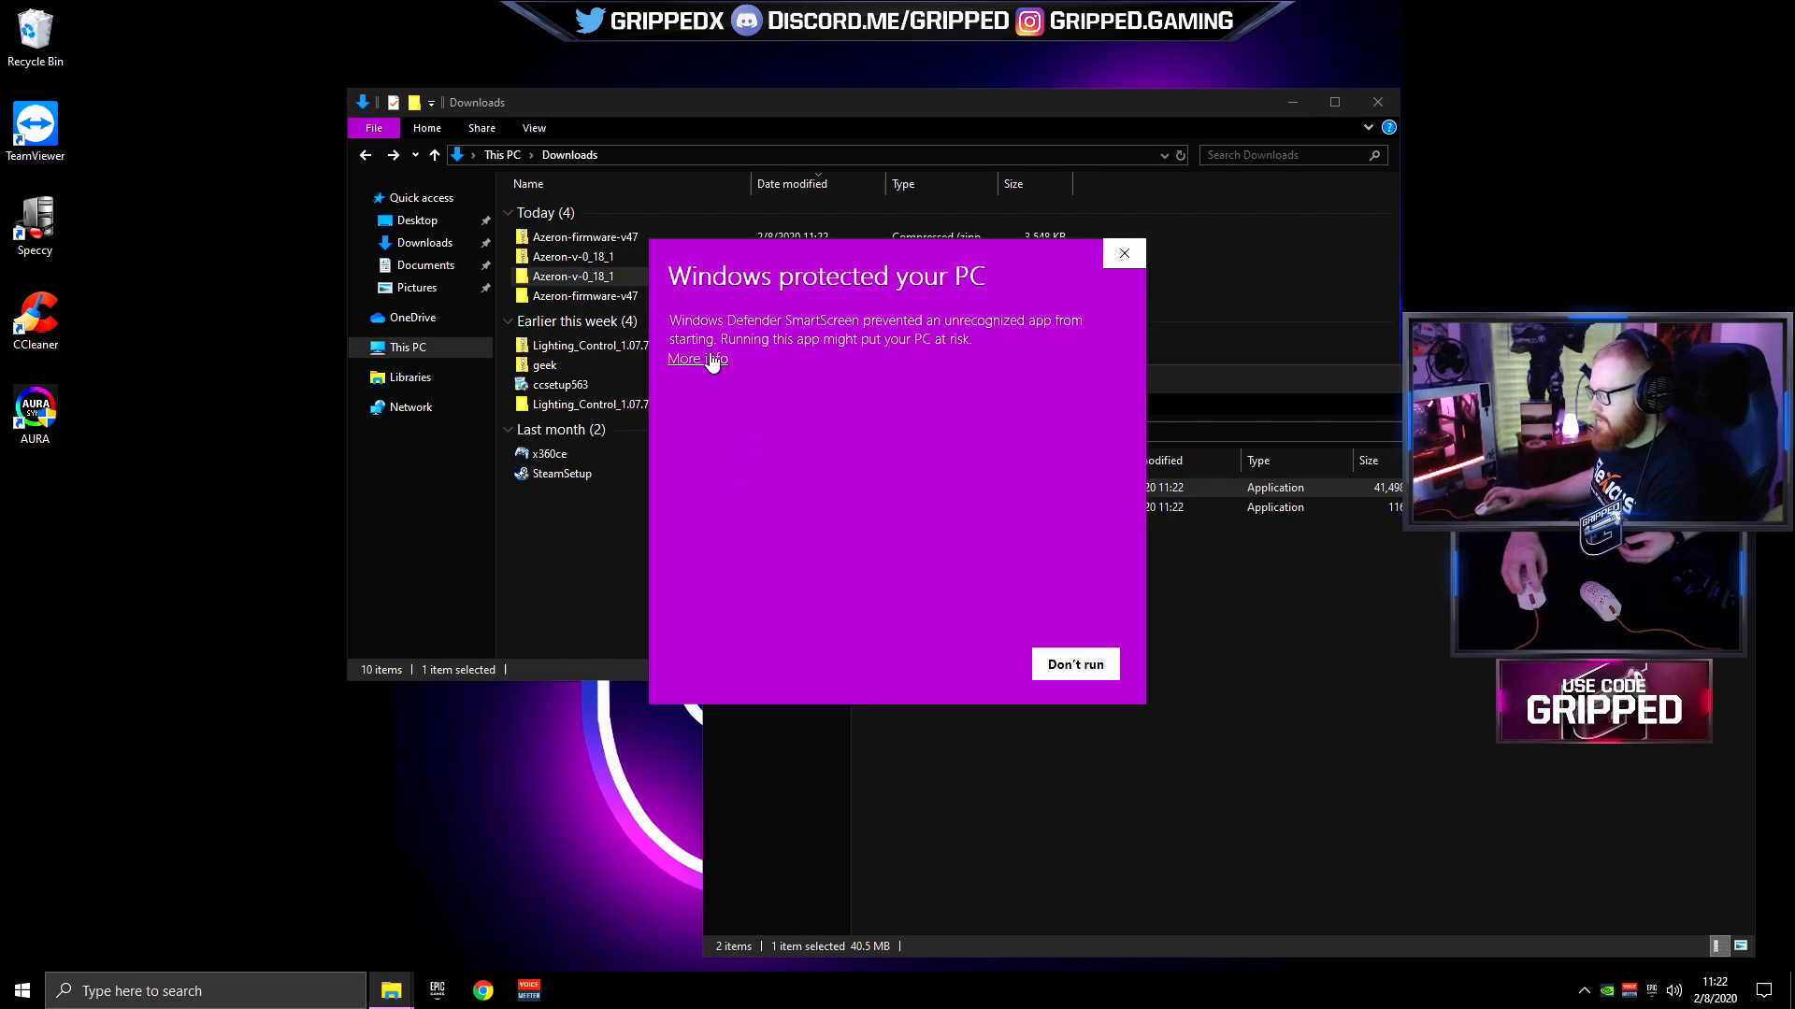
pyautogui.click(1124, 253)
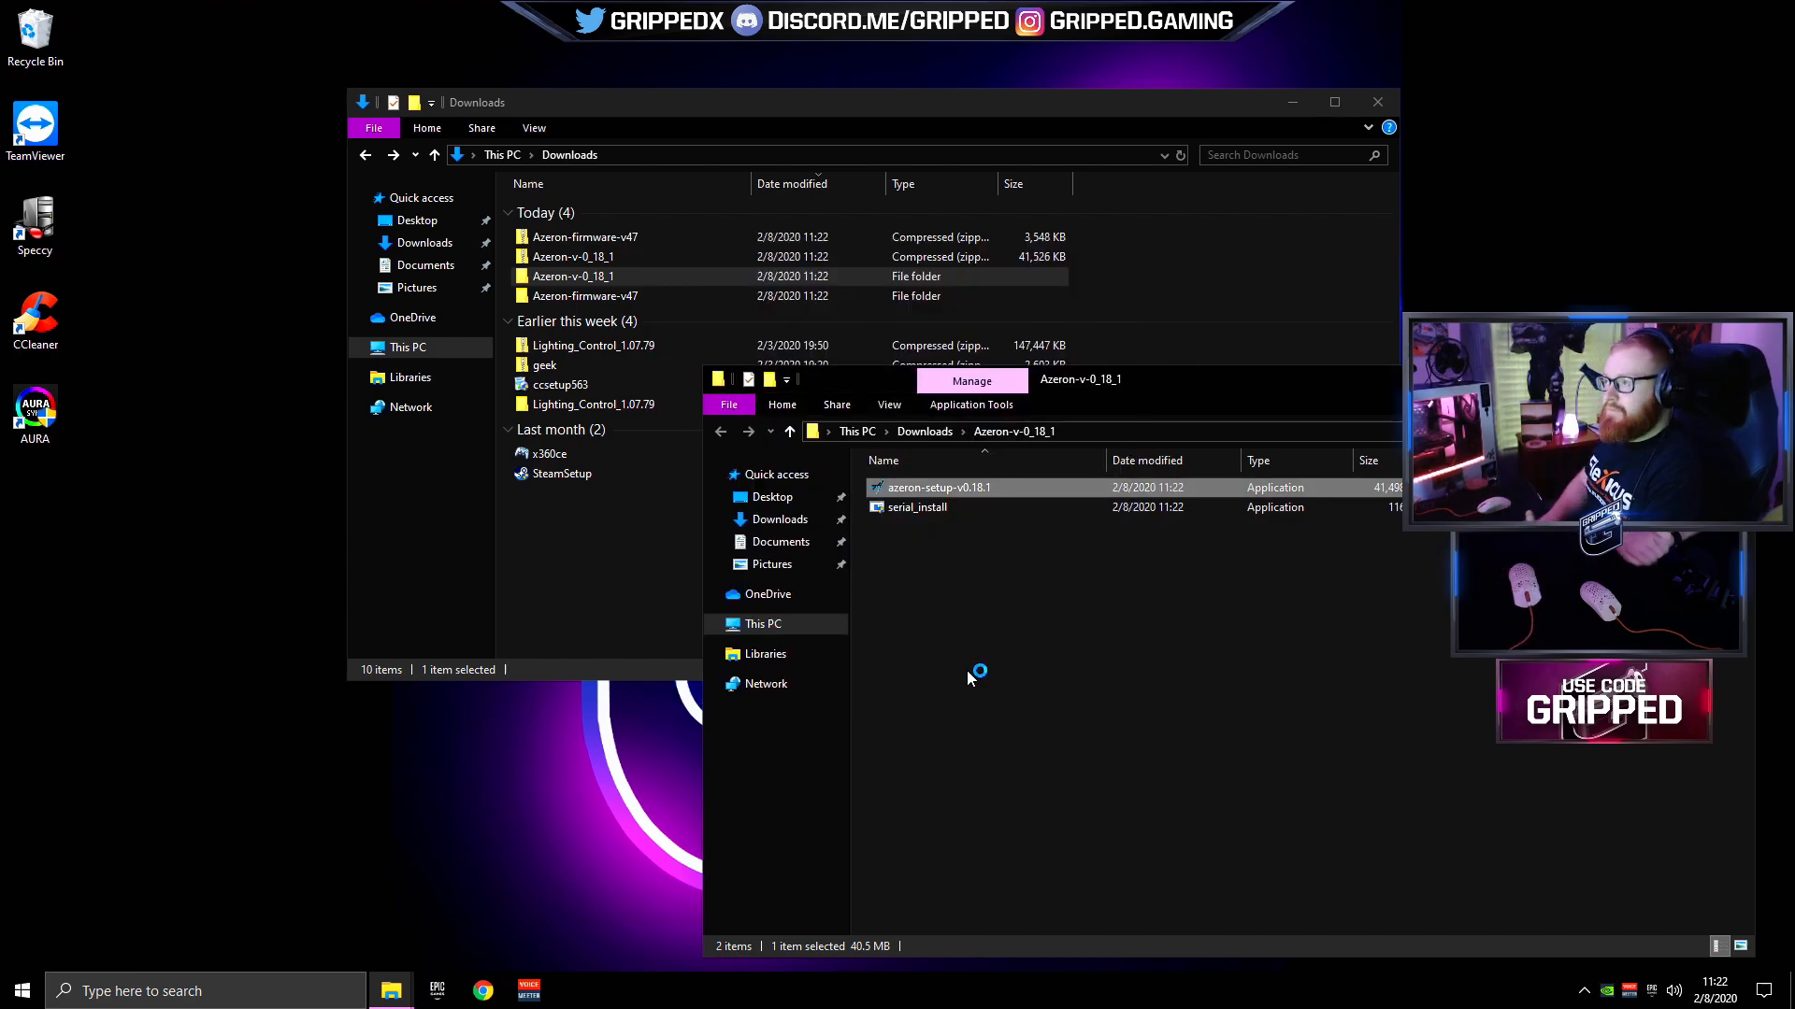
pyautogui.doubleClick(939, 487)
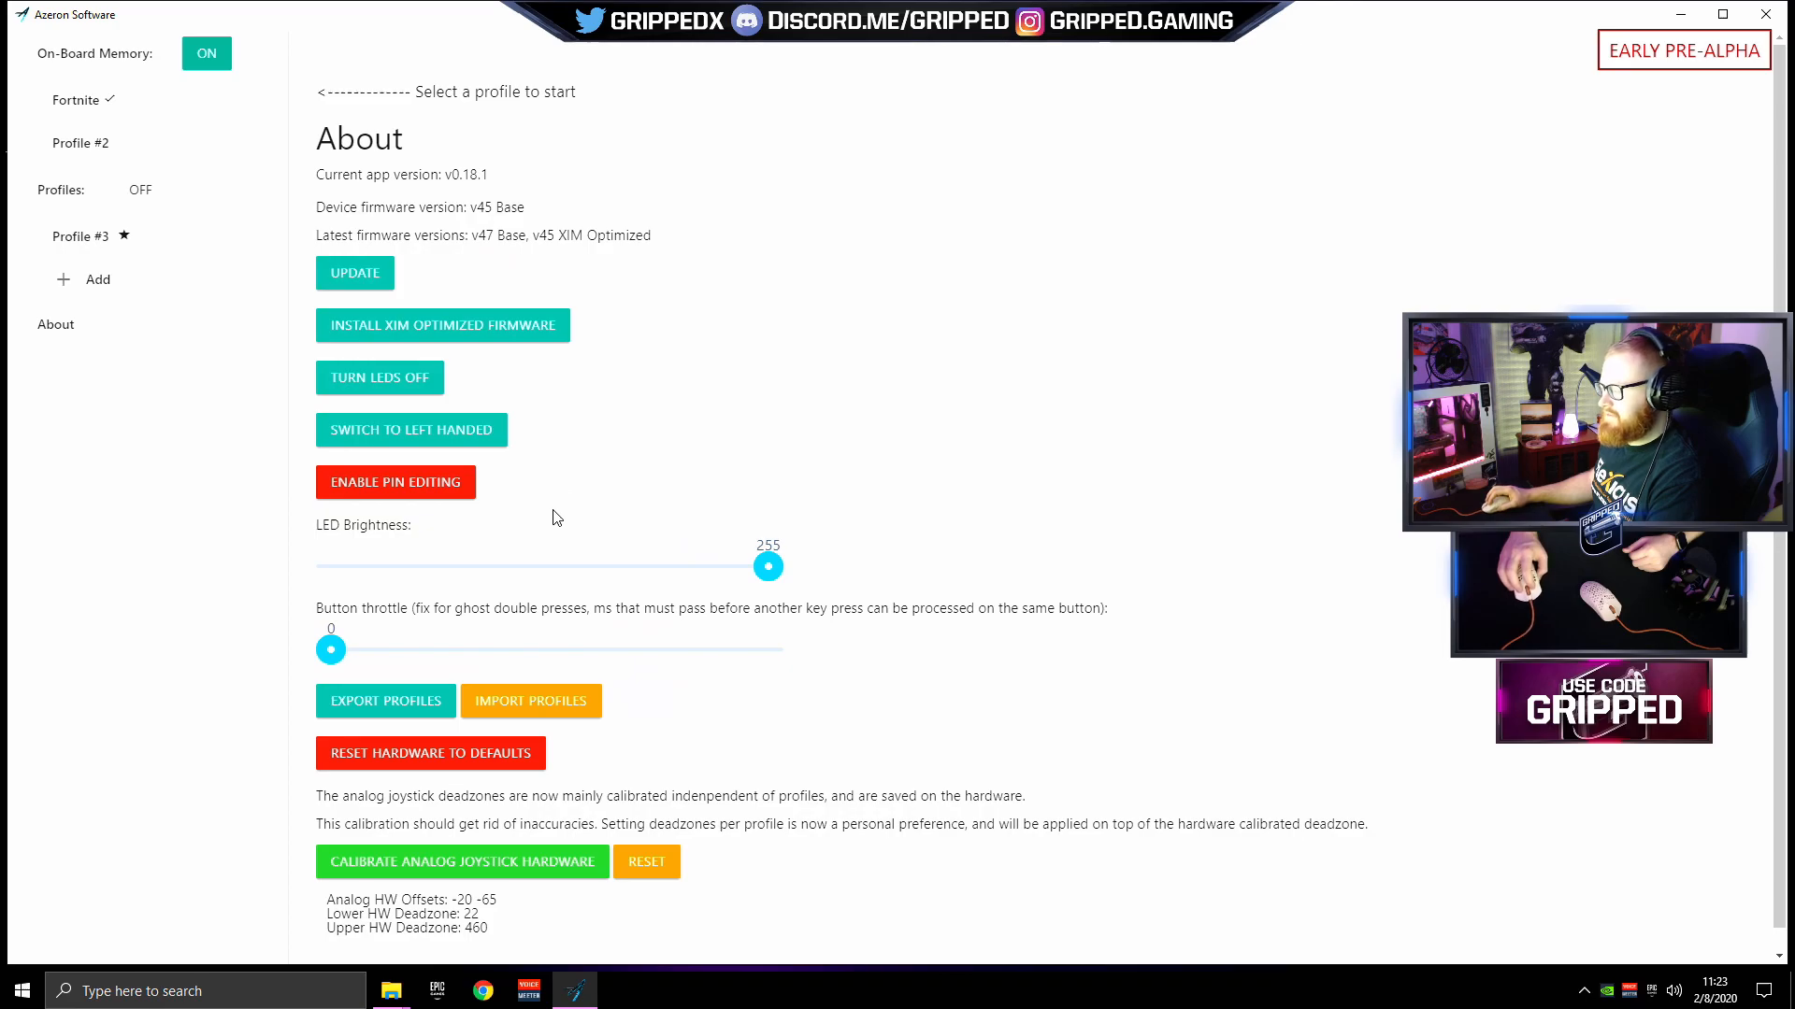
pyautogui.moveTo(400, 275)
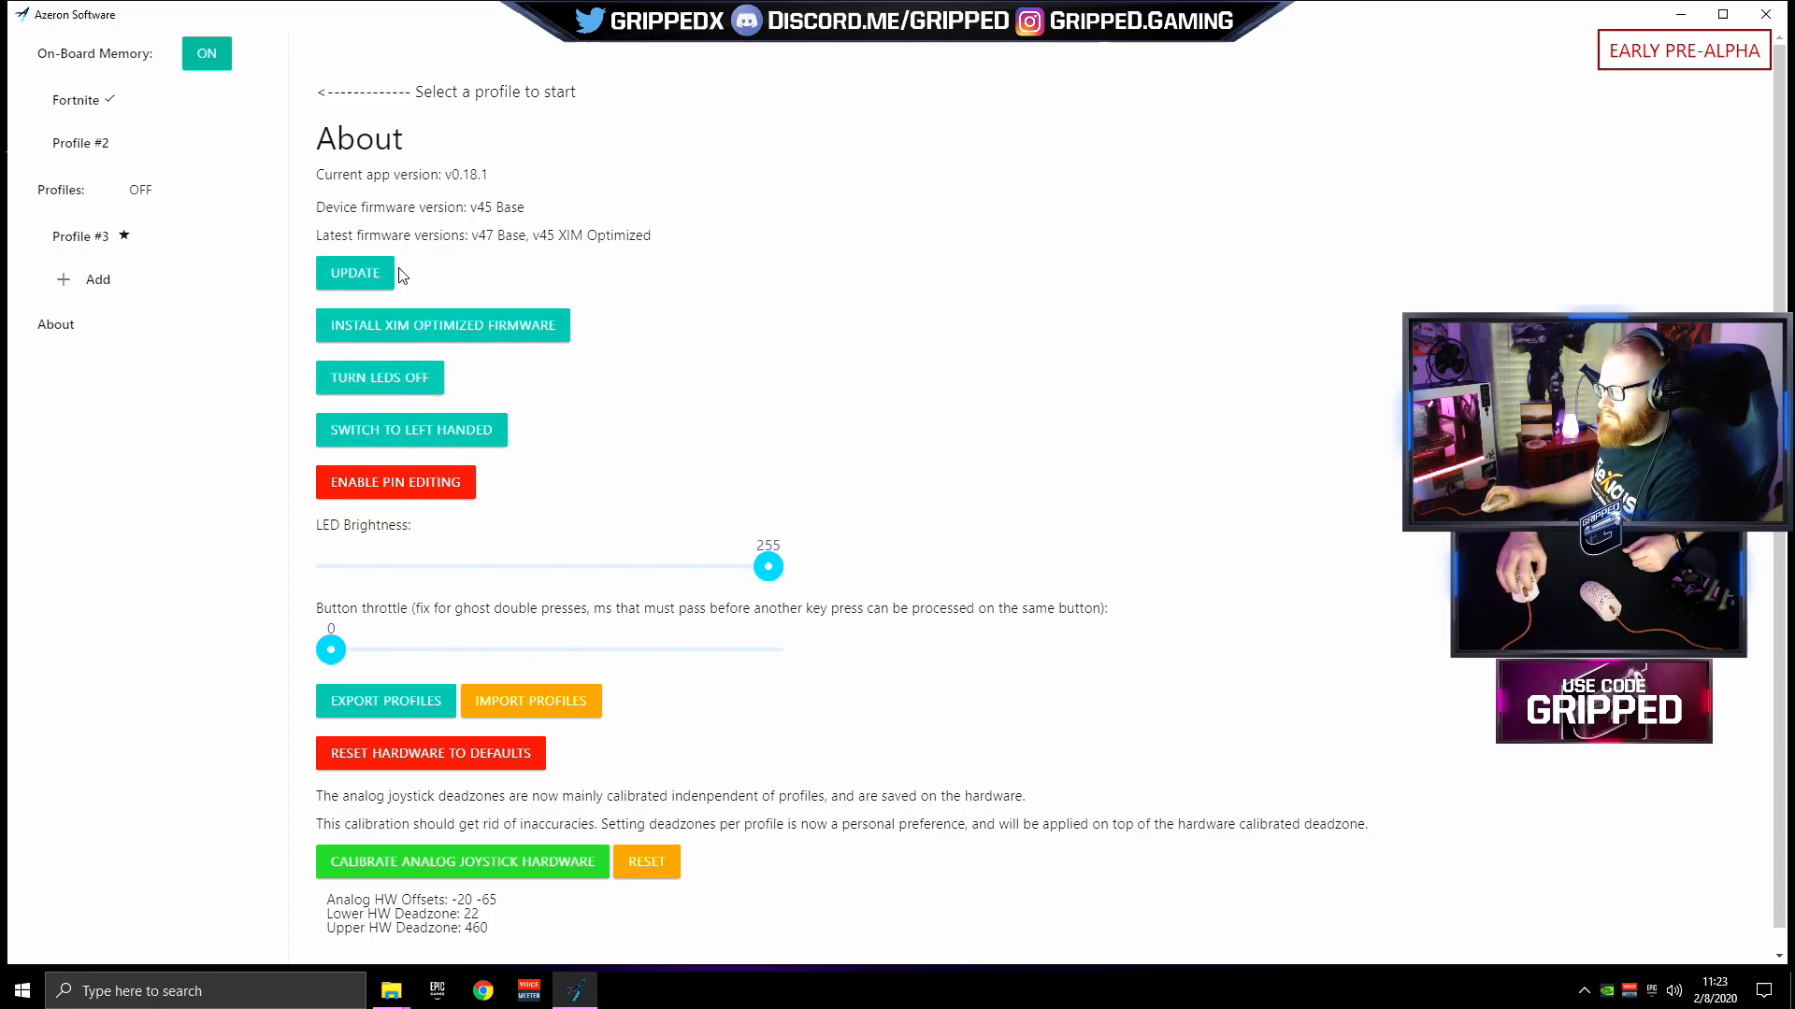
pyautogui.moveTo(454, 230)
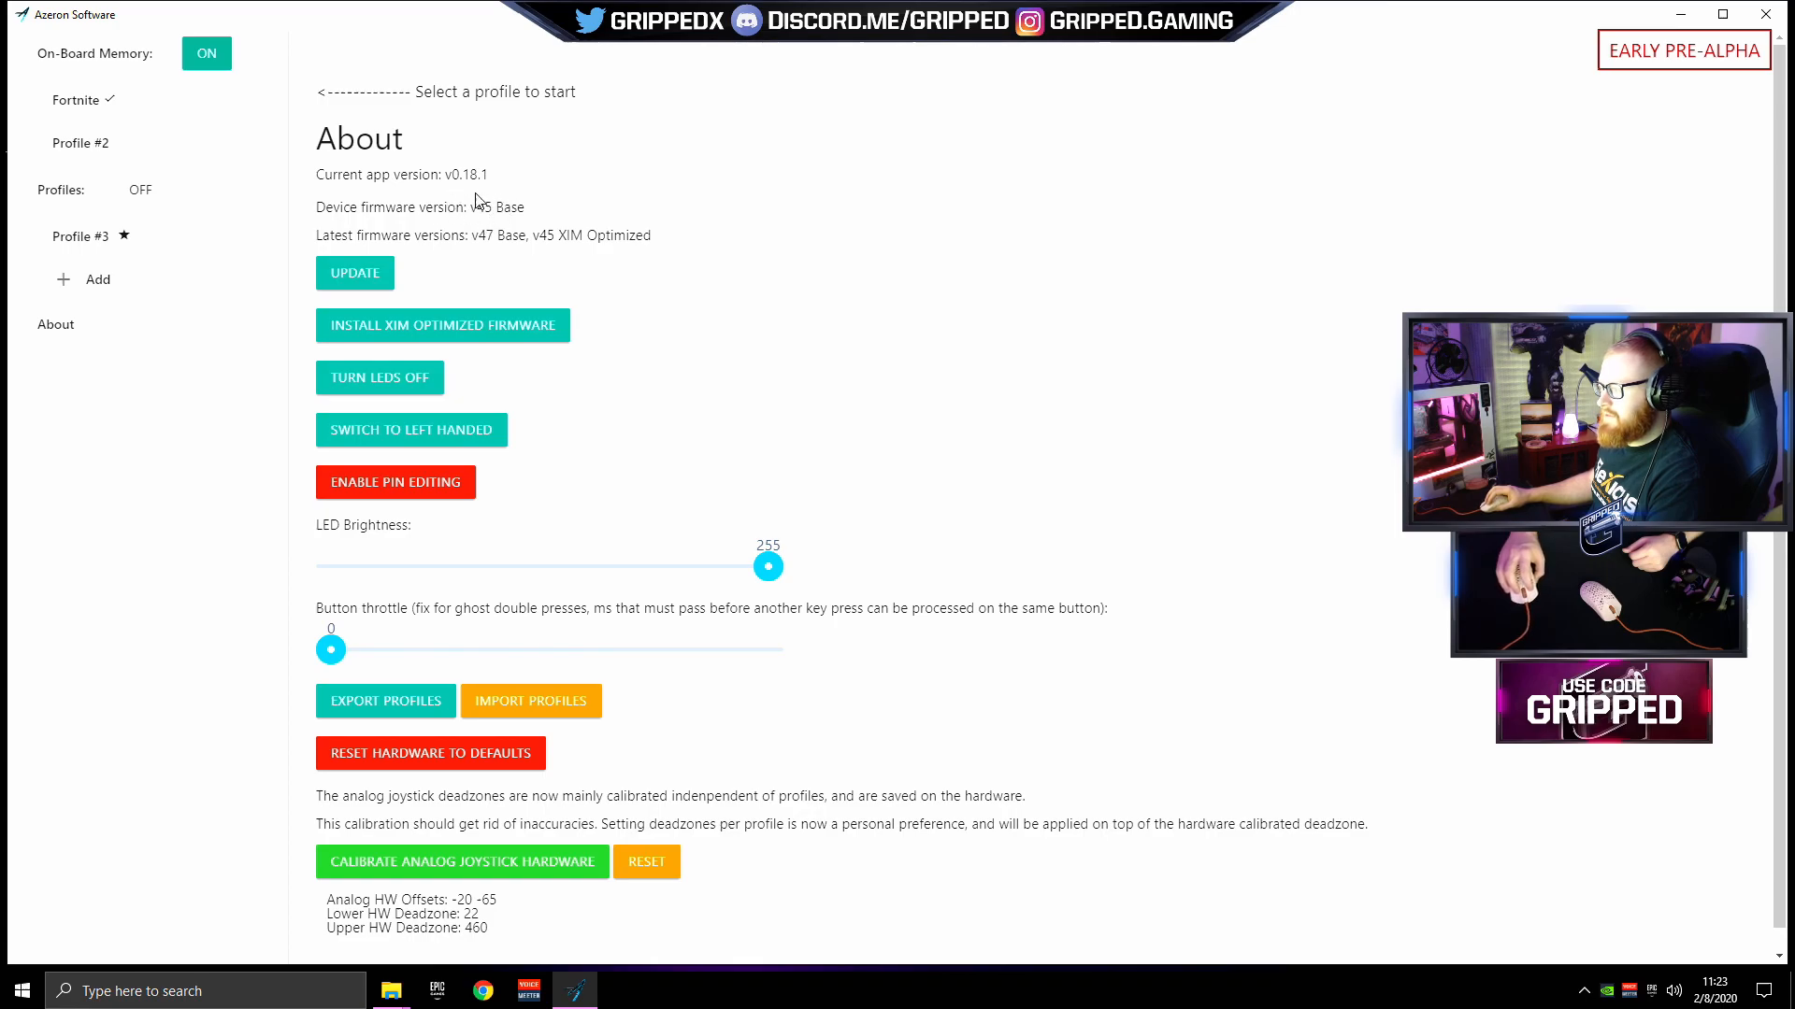
pyautogui.moveTo(491, 258)
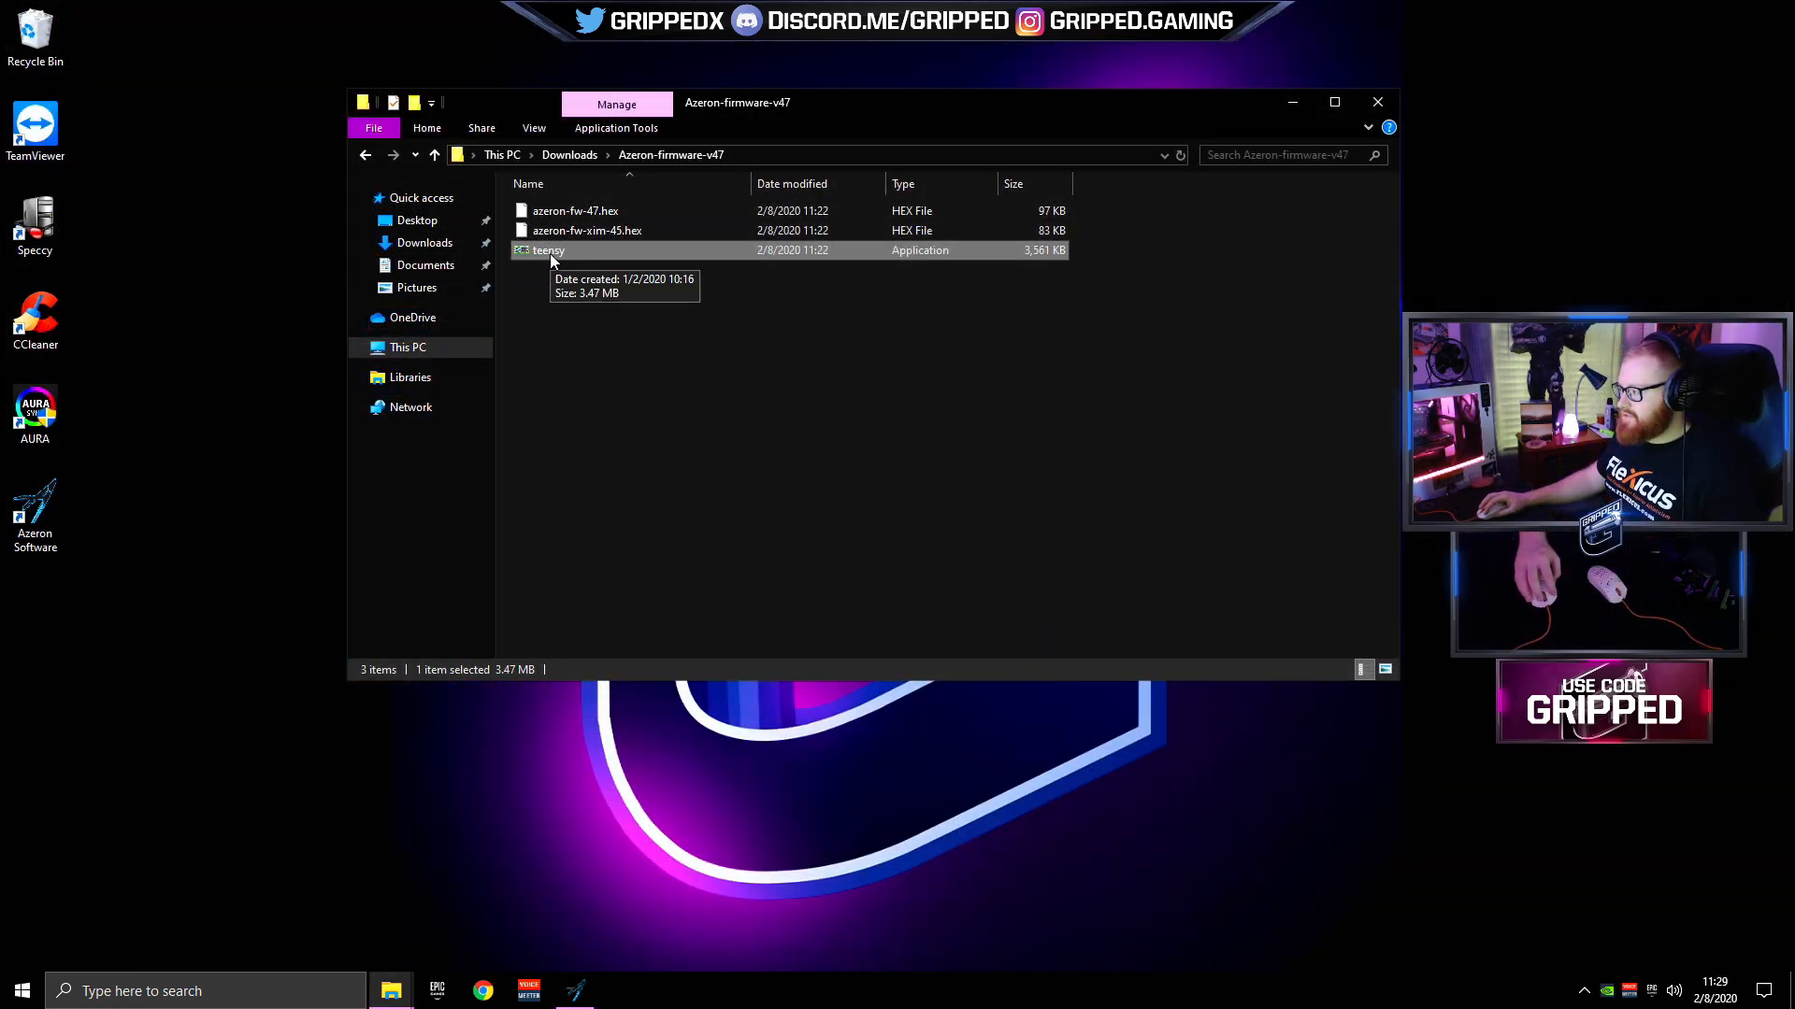
pyautogui.moveTo(576, 213)
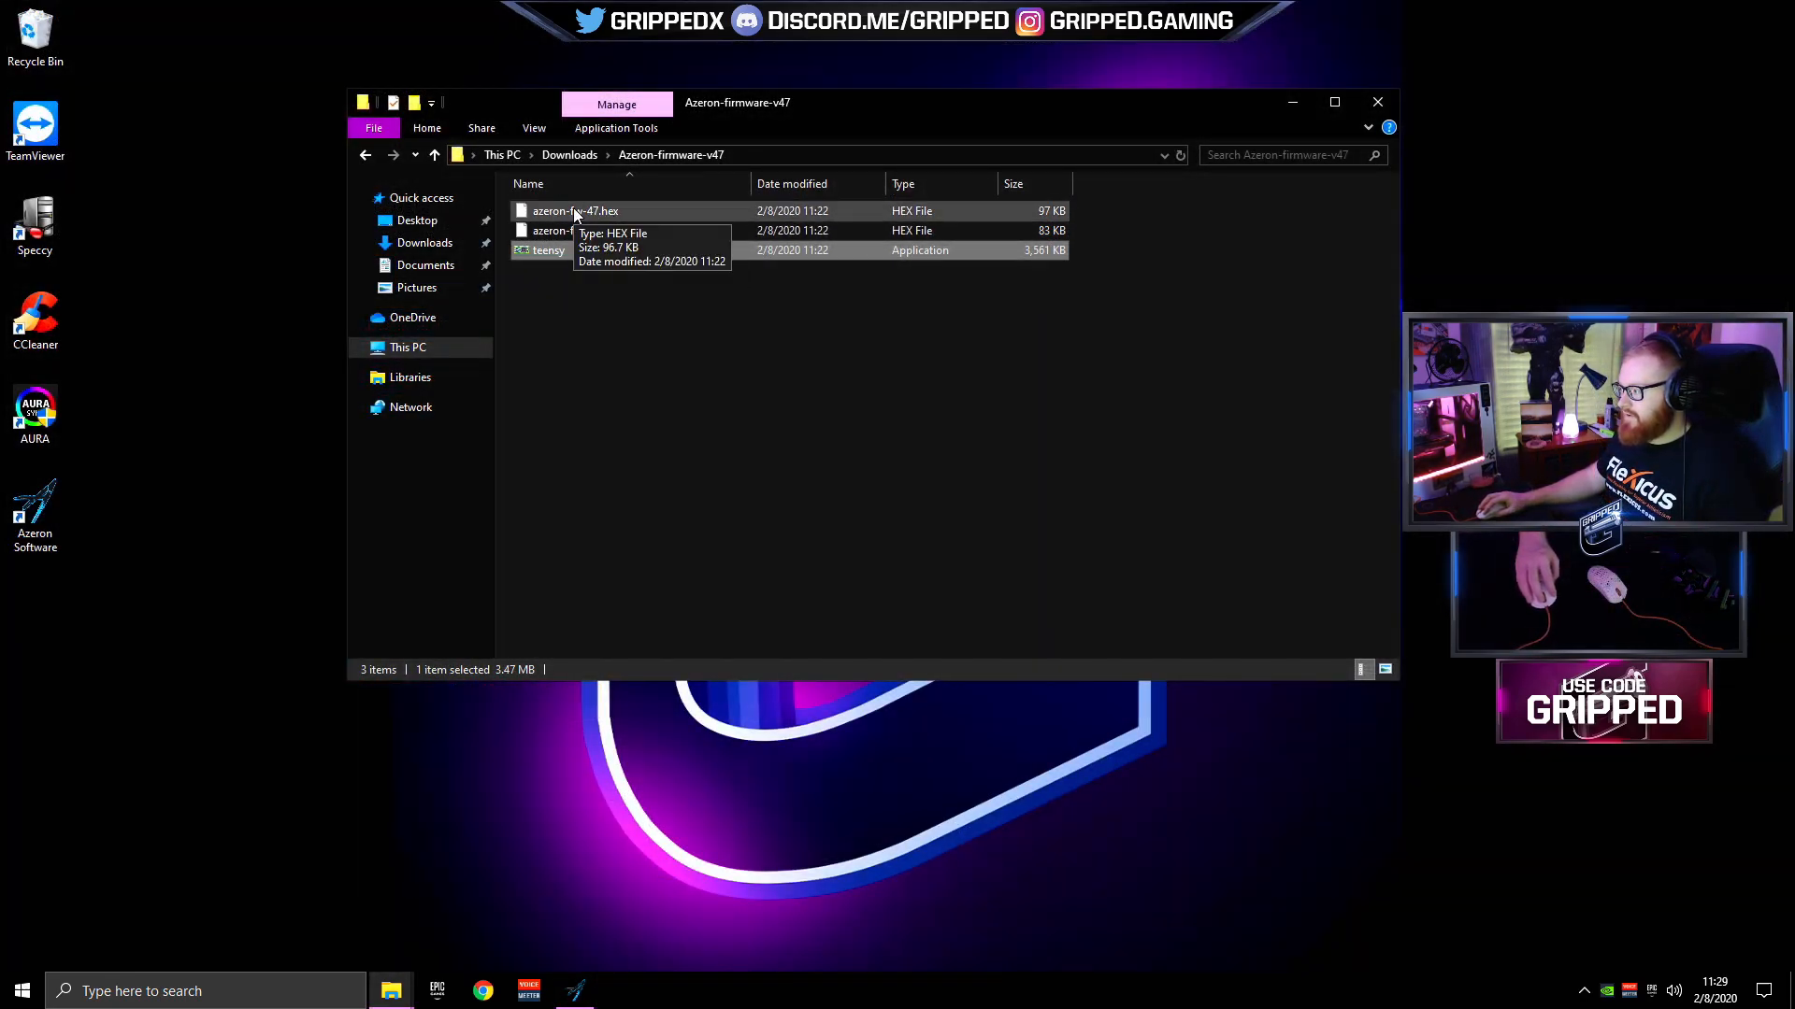
# - Flash azeron-fw-47.hex with Teensy Loader and close it after Download Complete
pyautogui.doubleClick(548, 251)
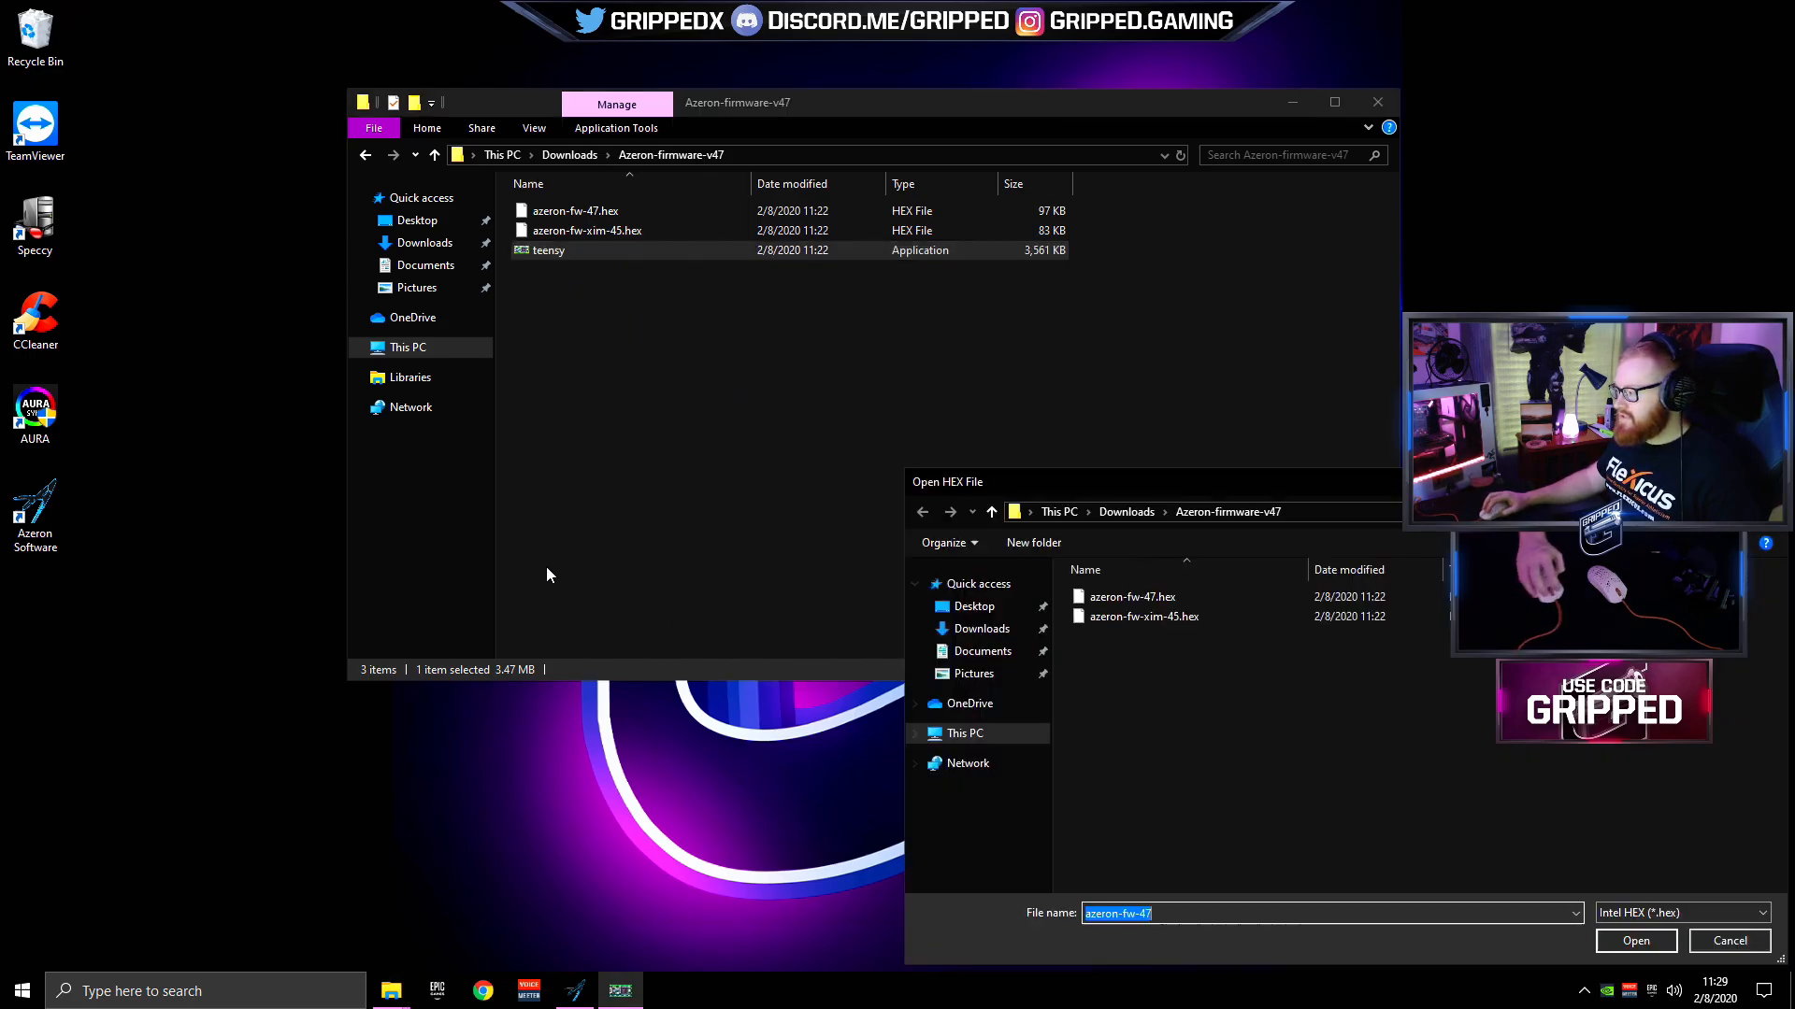
pyautogui.moveTo(1175, 600)
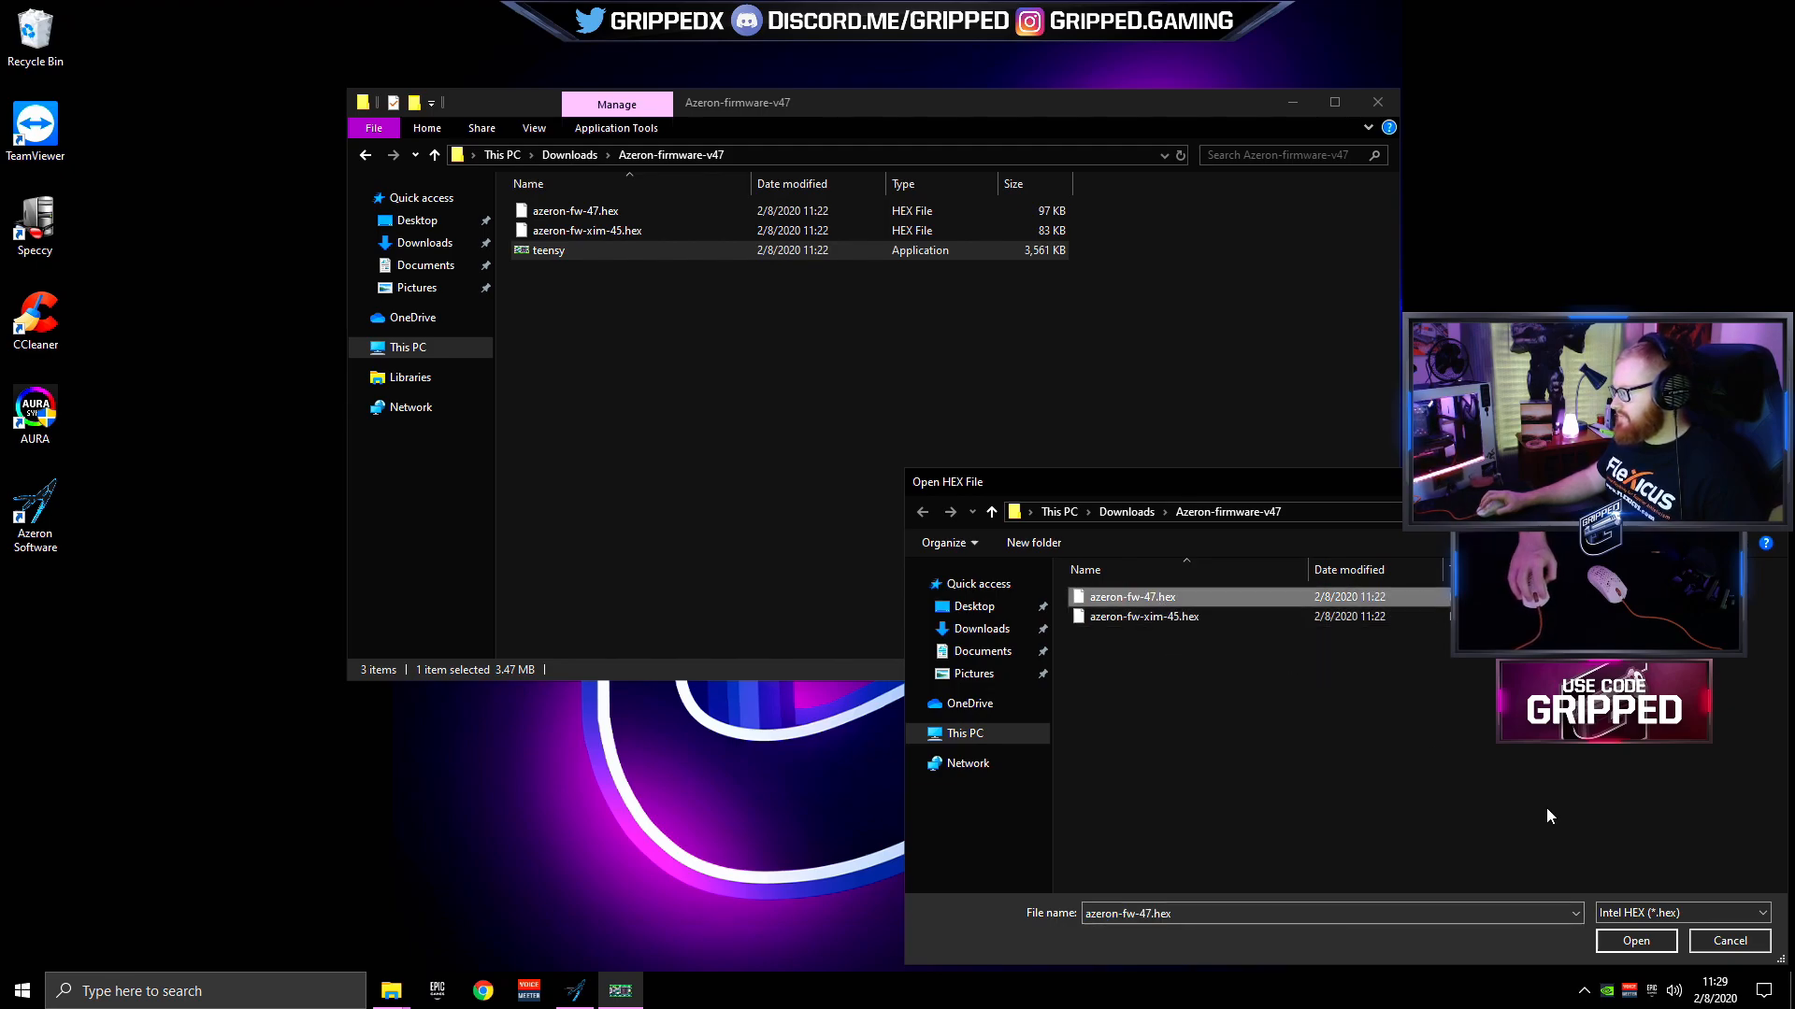
pyautogui.click(1635, 940)
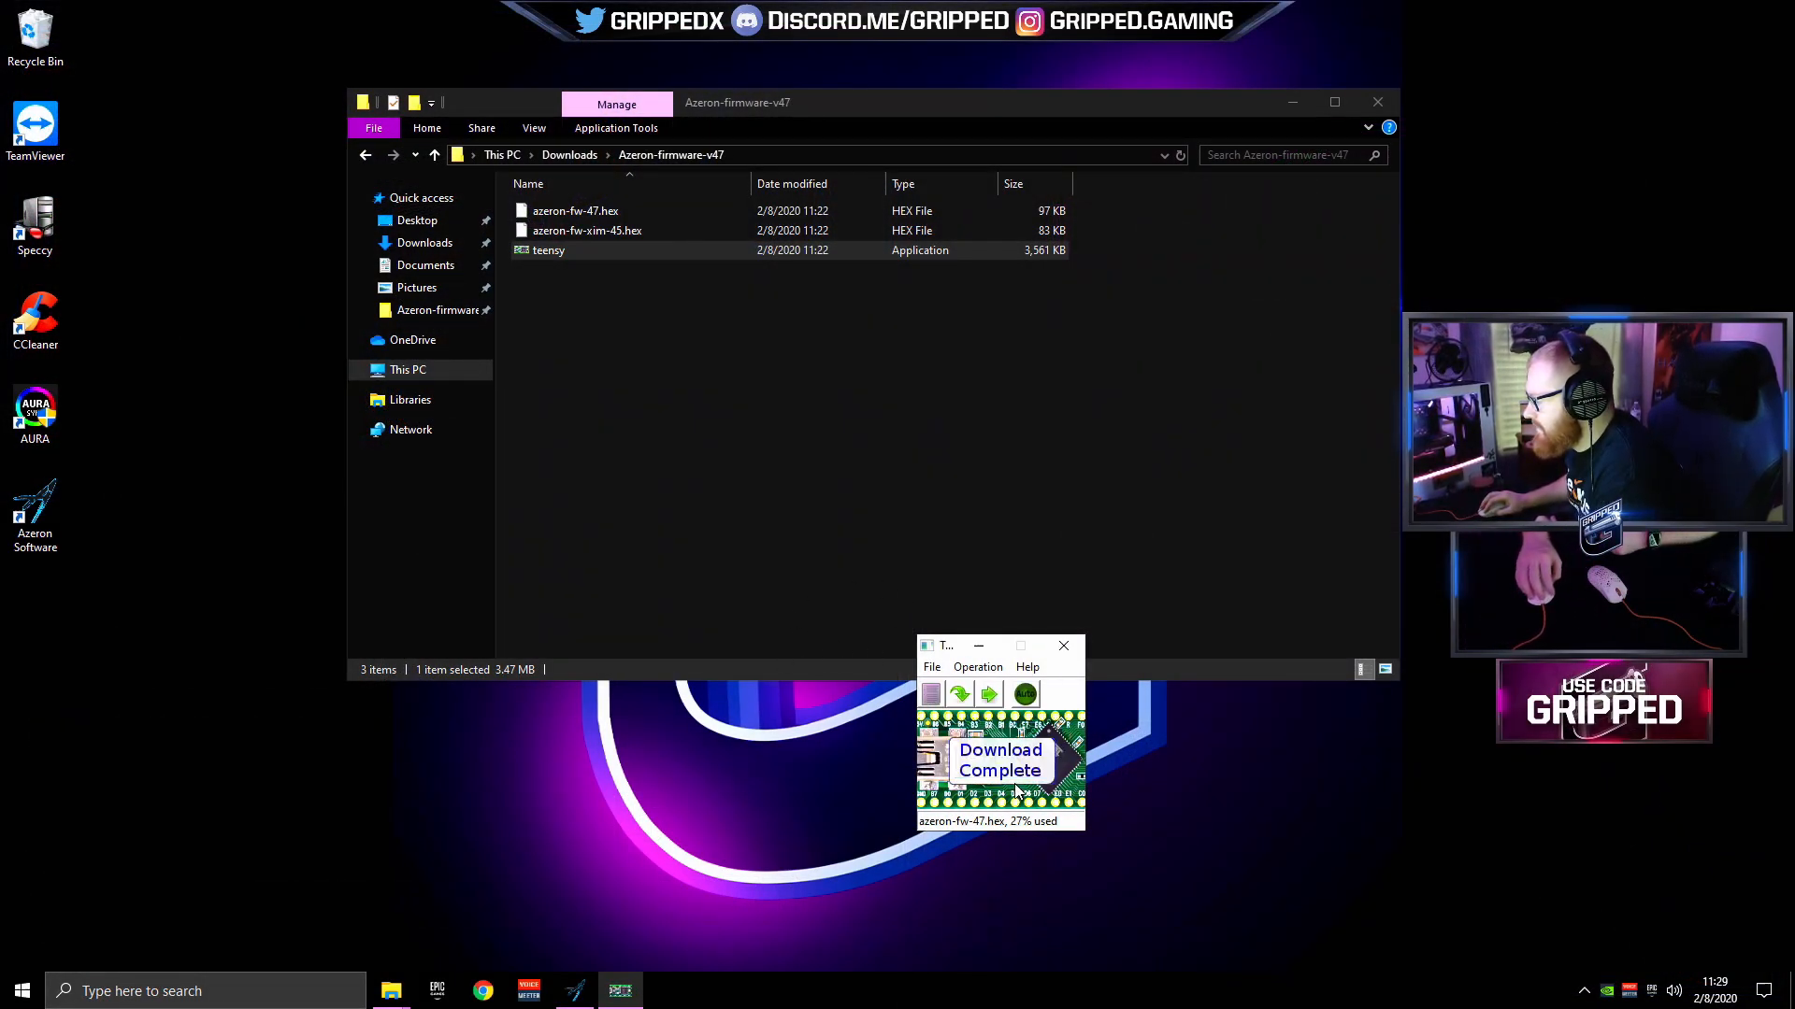
pyautogui.click(989, 694)
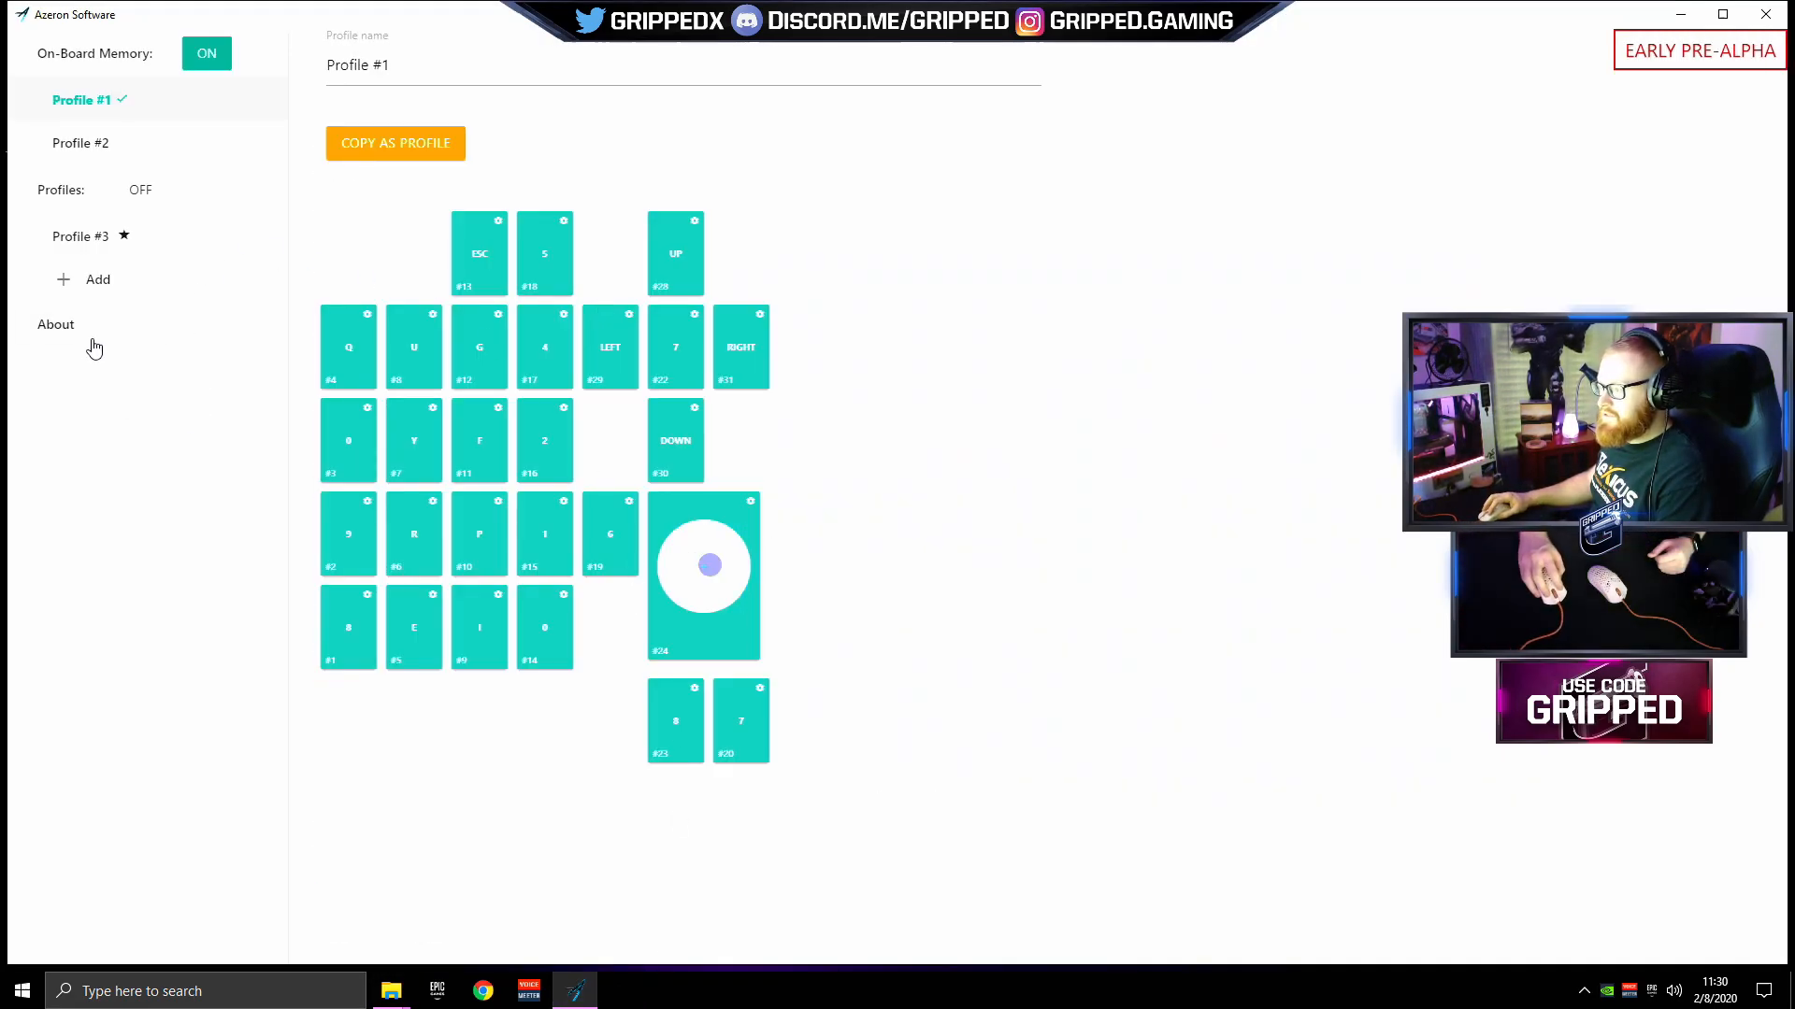
# - Verify firmware v47 Base on the About page, then open Profile #1's analog stick editor
pyautogui.click(55, 324)
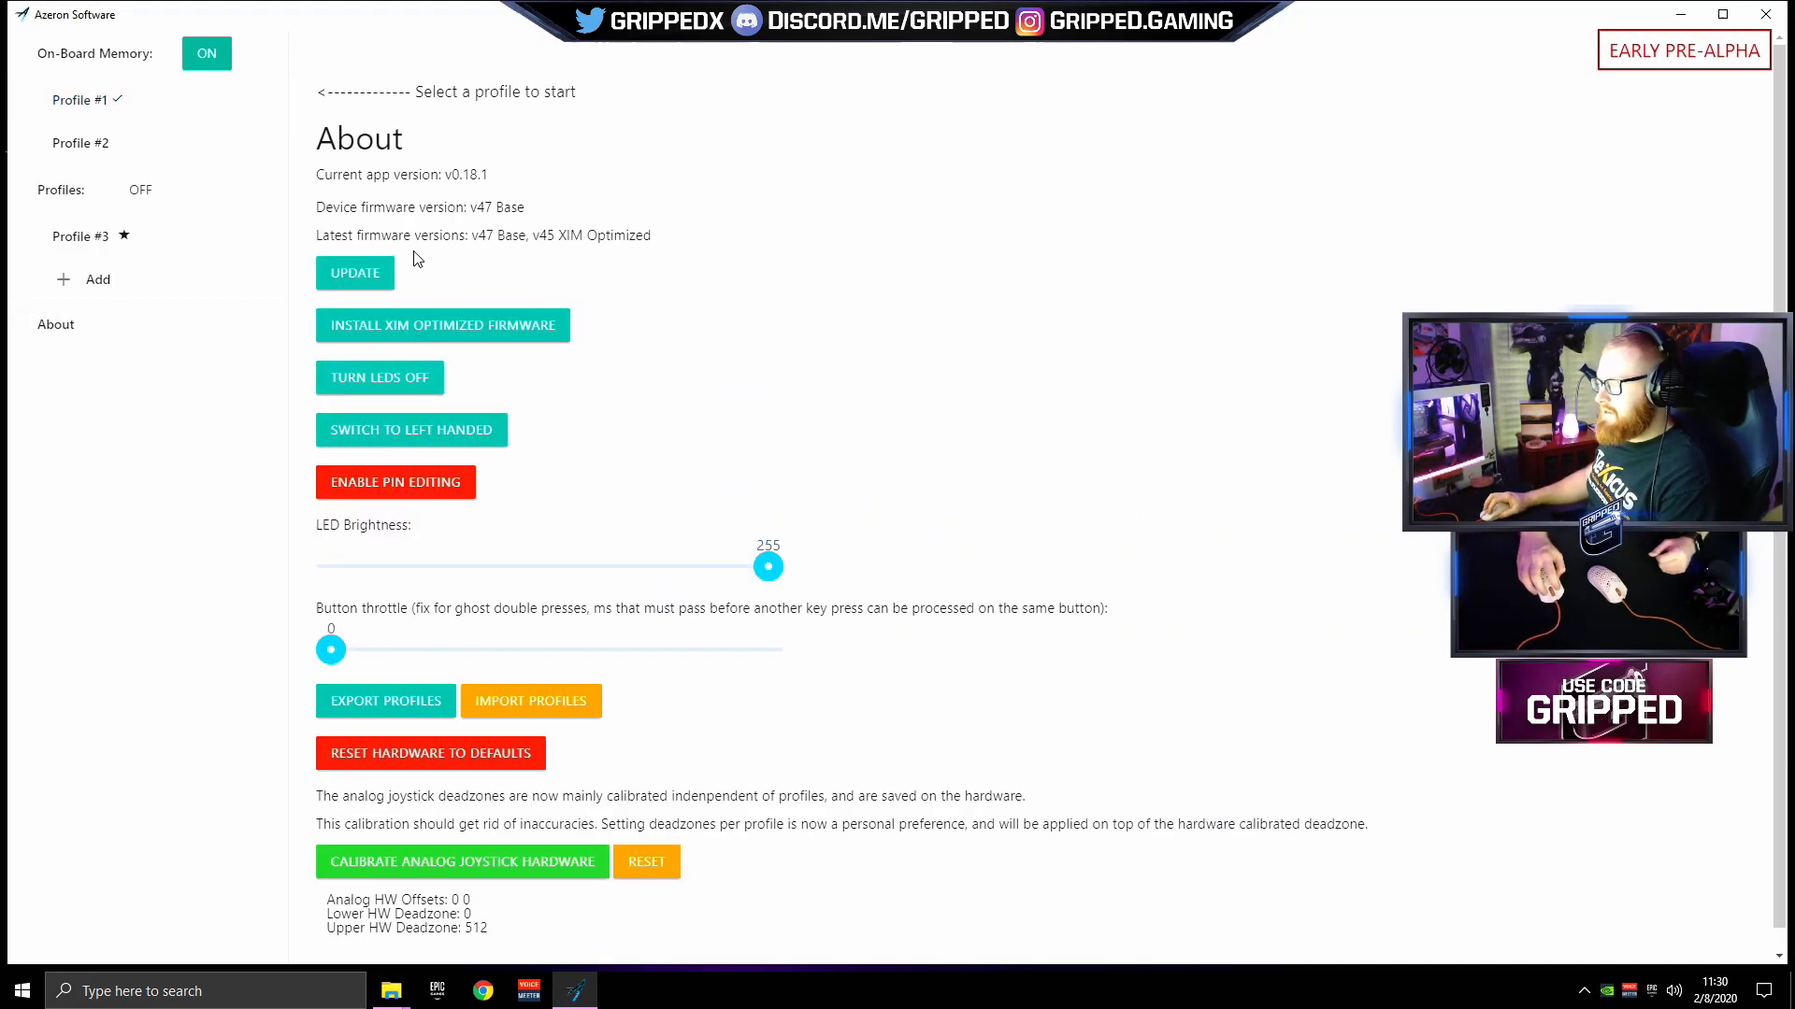
pyautogui.moveTo(543, 304)
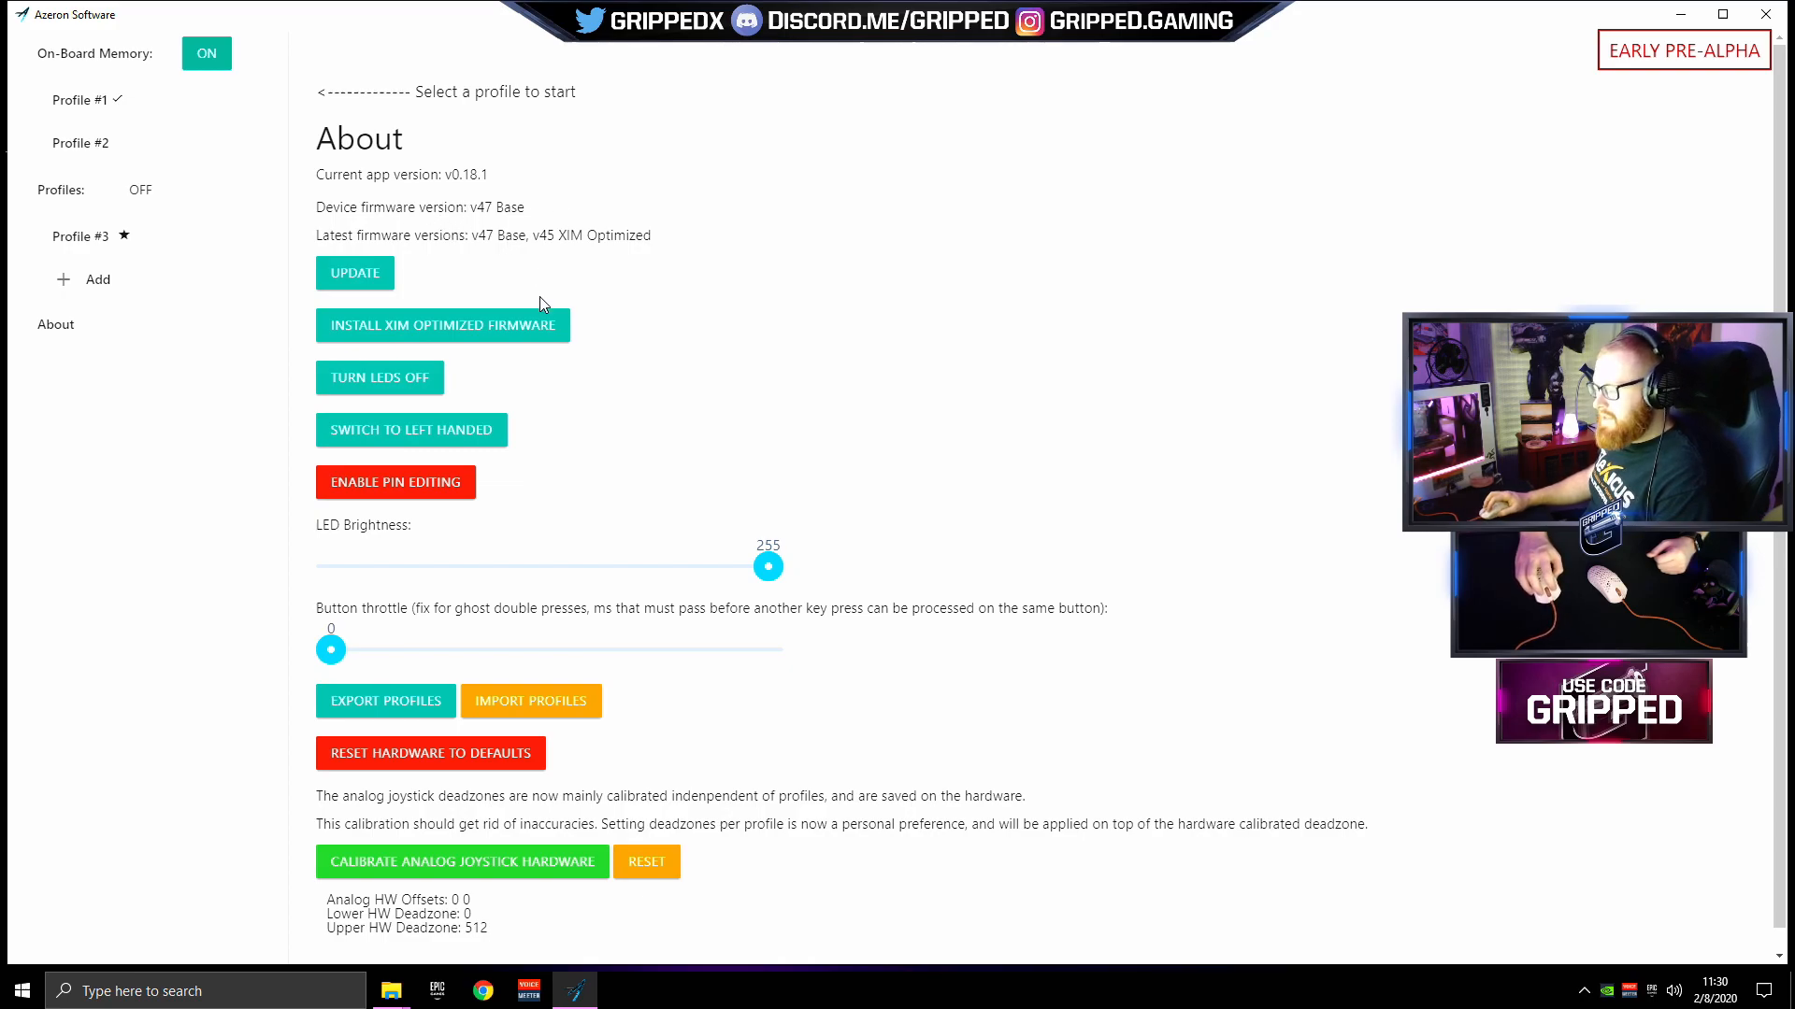
pyautogui.moveTo(427, 612)
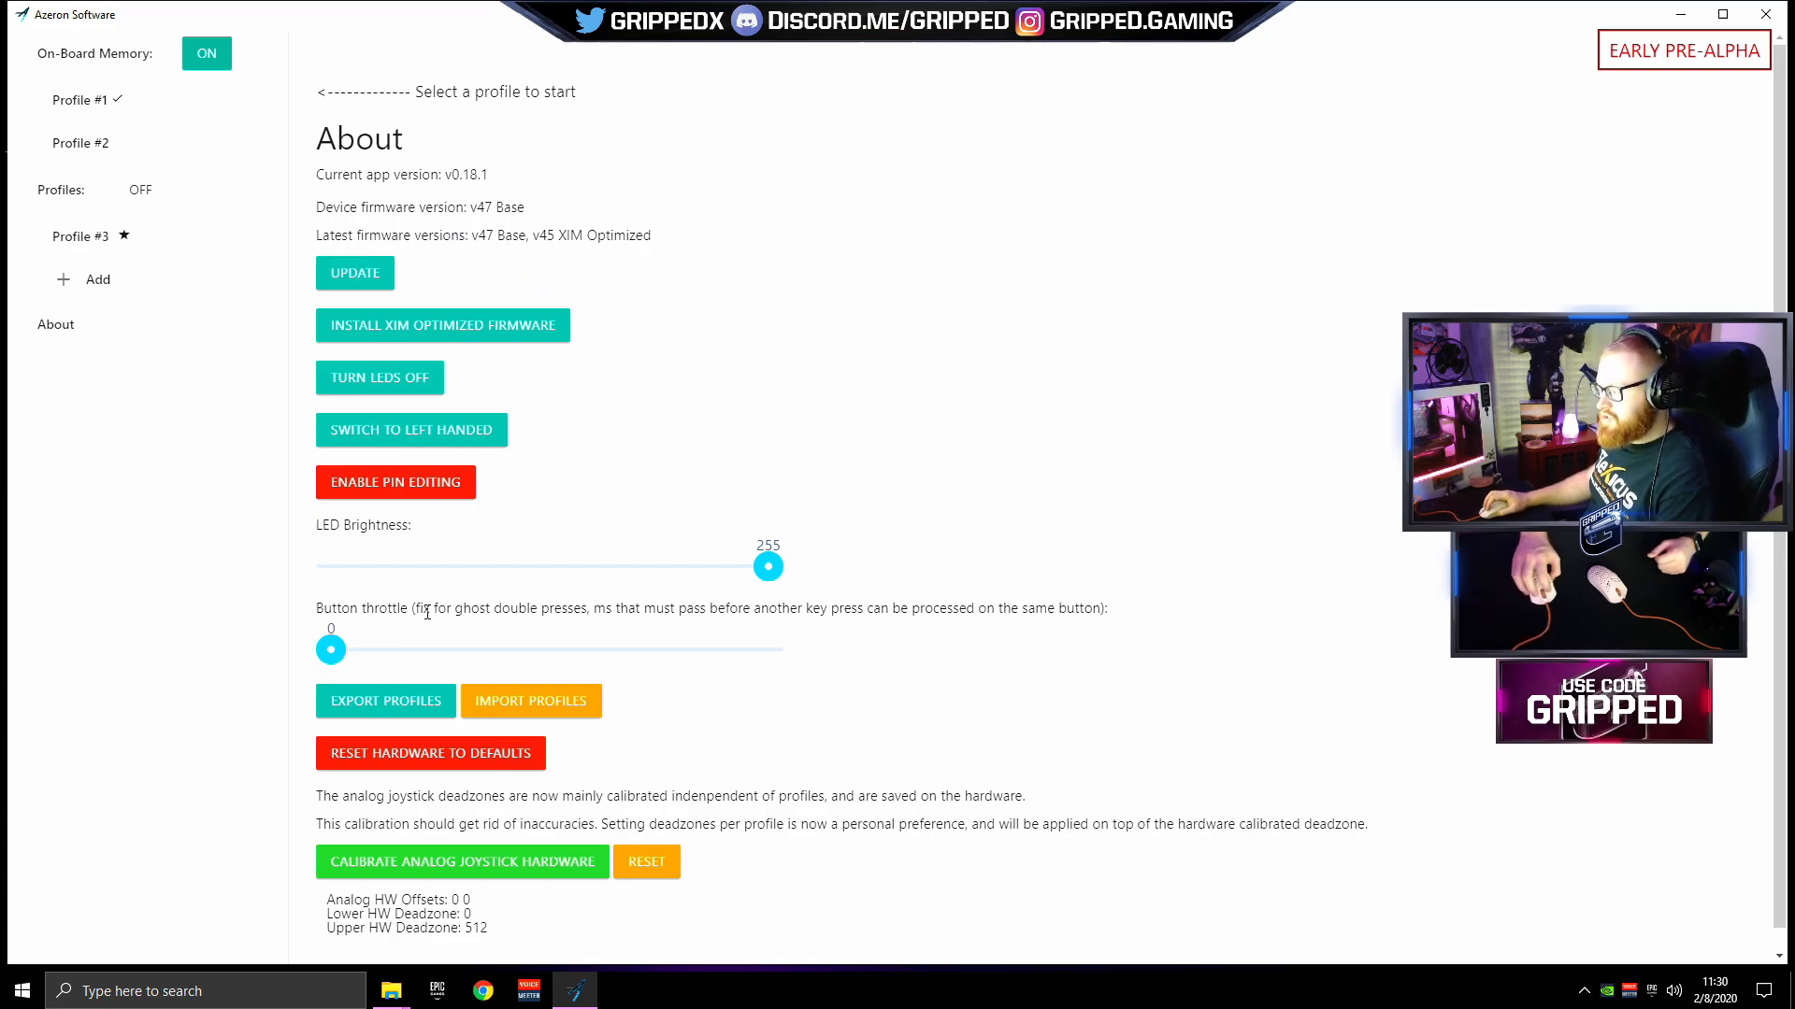
pyautogui.click(81, 99)
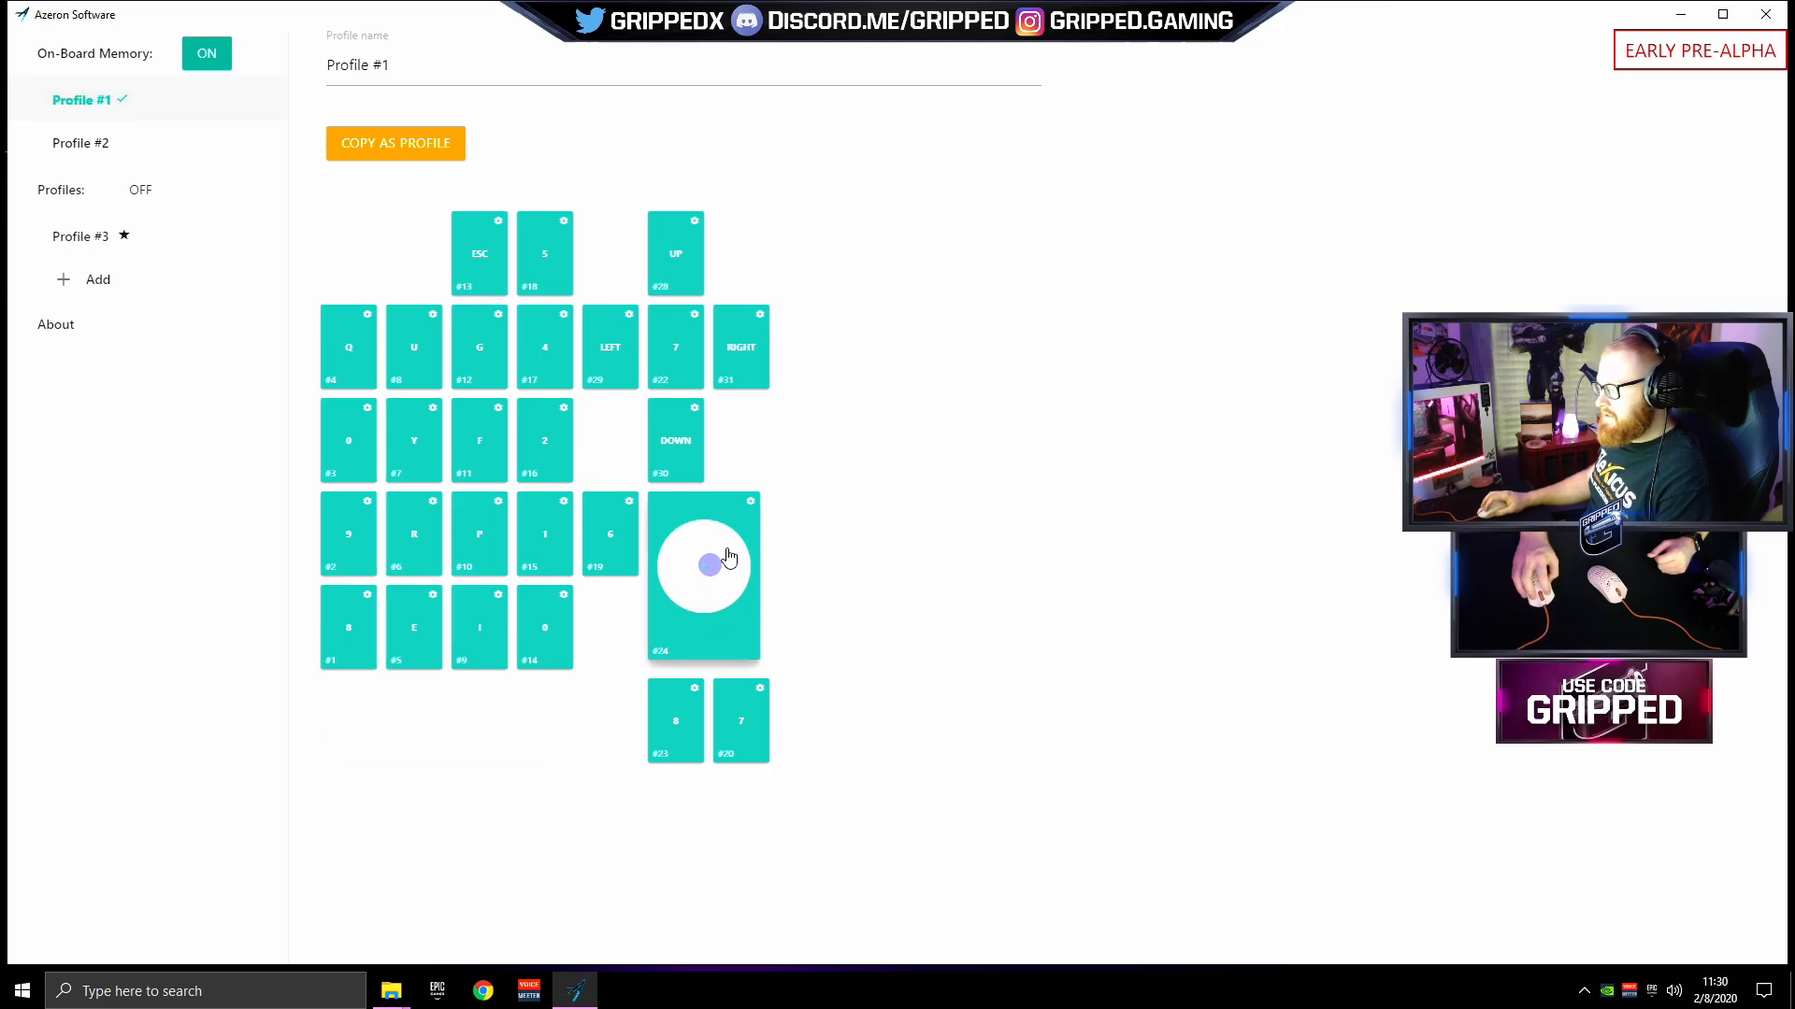
pyautogui.click(704, 568)
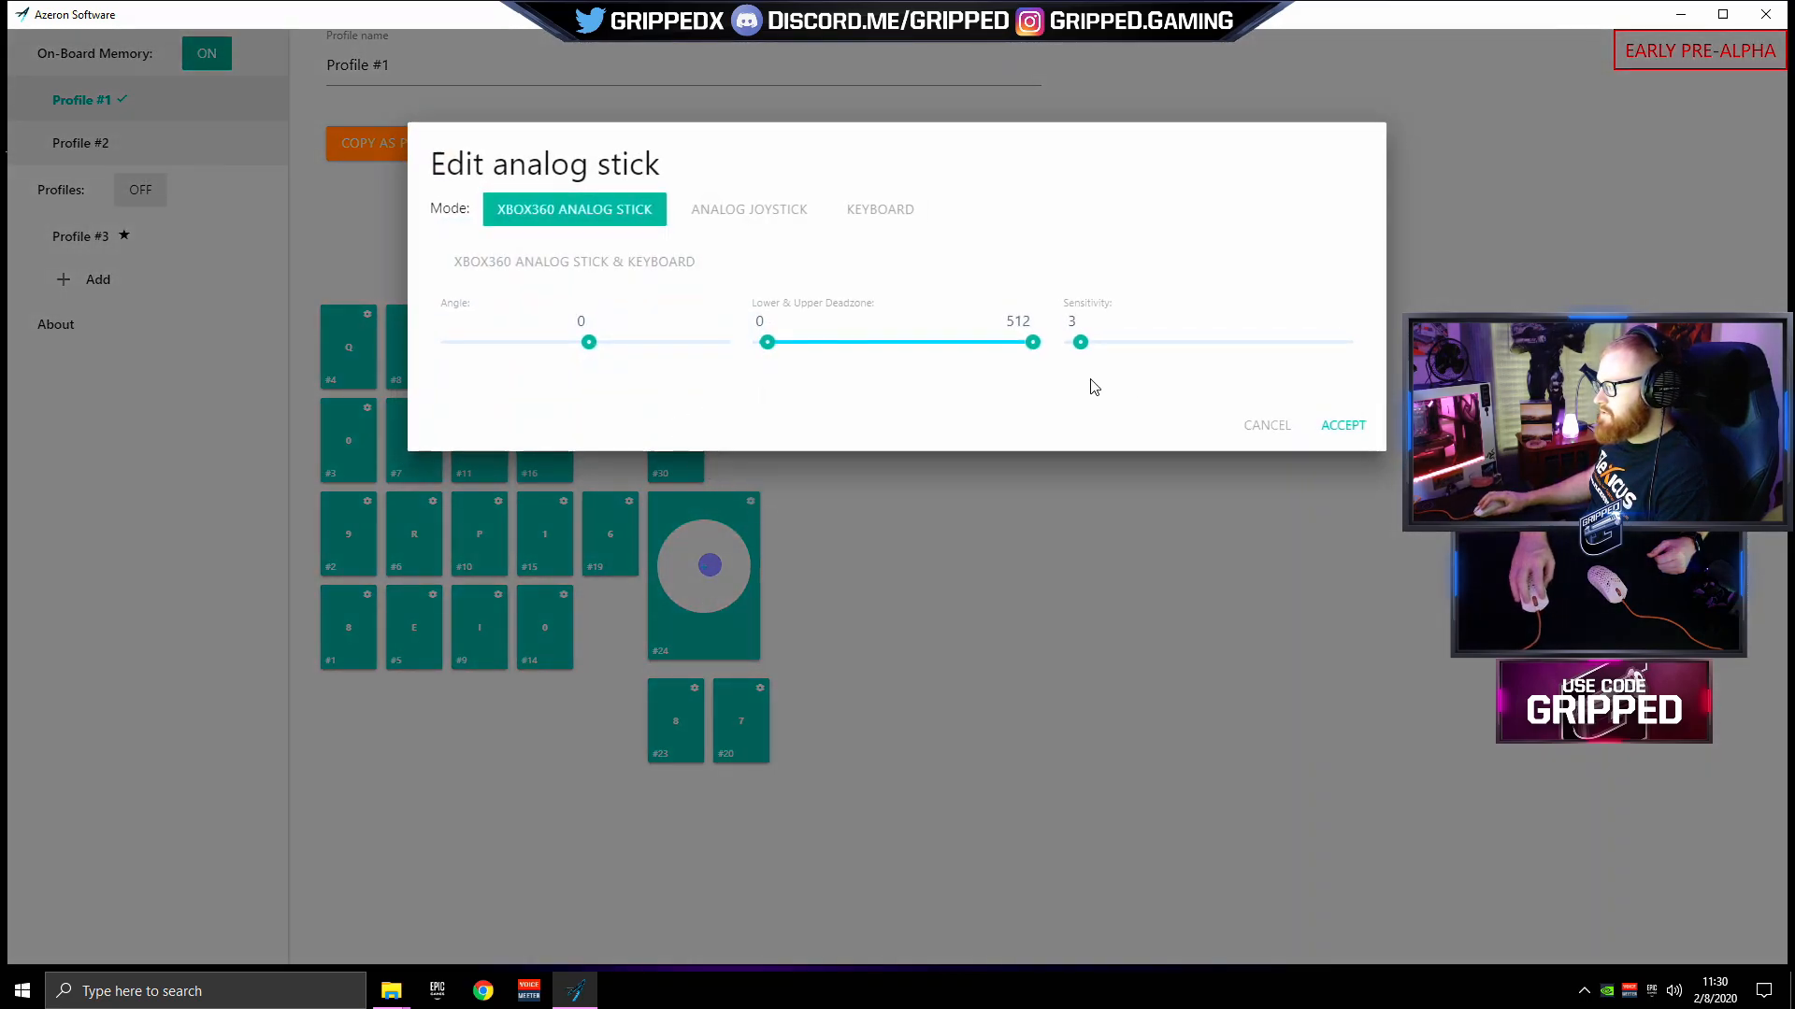
pyautogui.moveTo(586, 216)
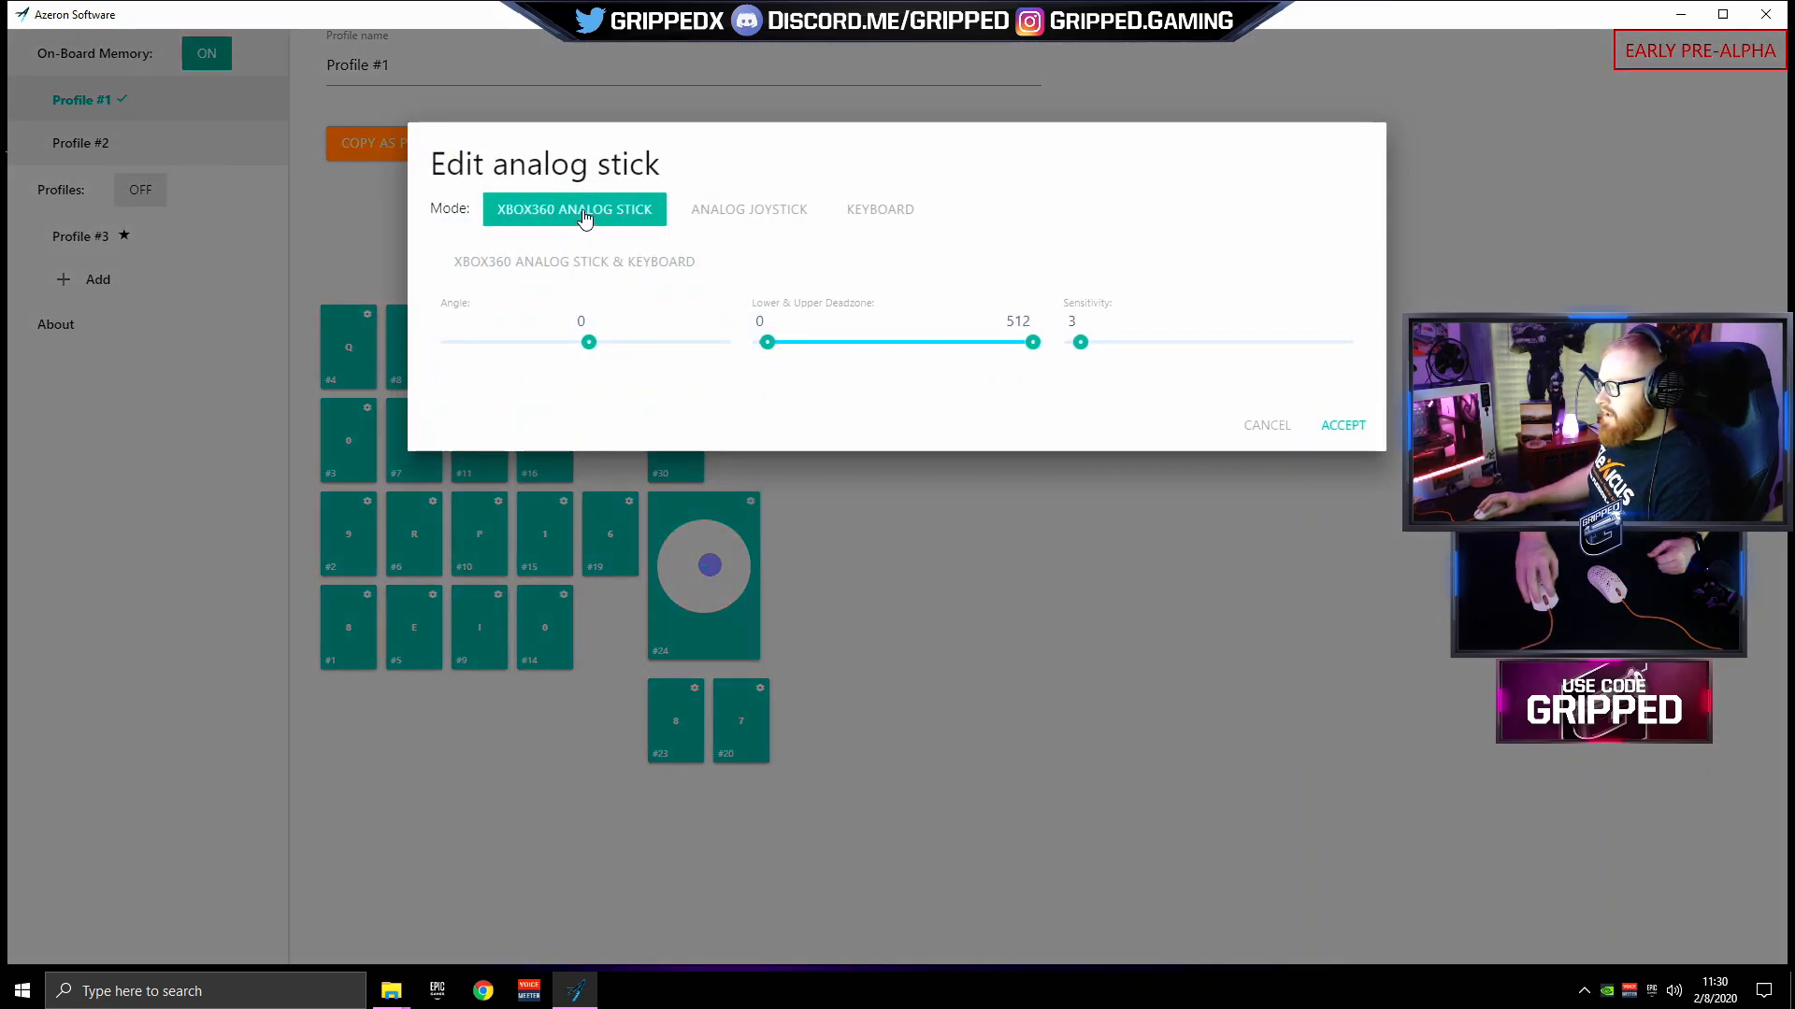
pyautogui.moveTo(970, 392)
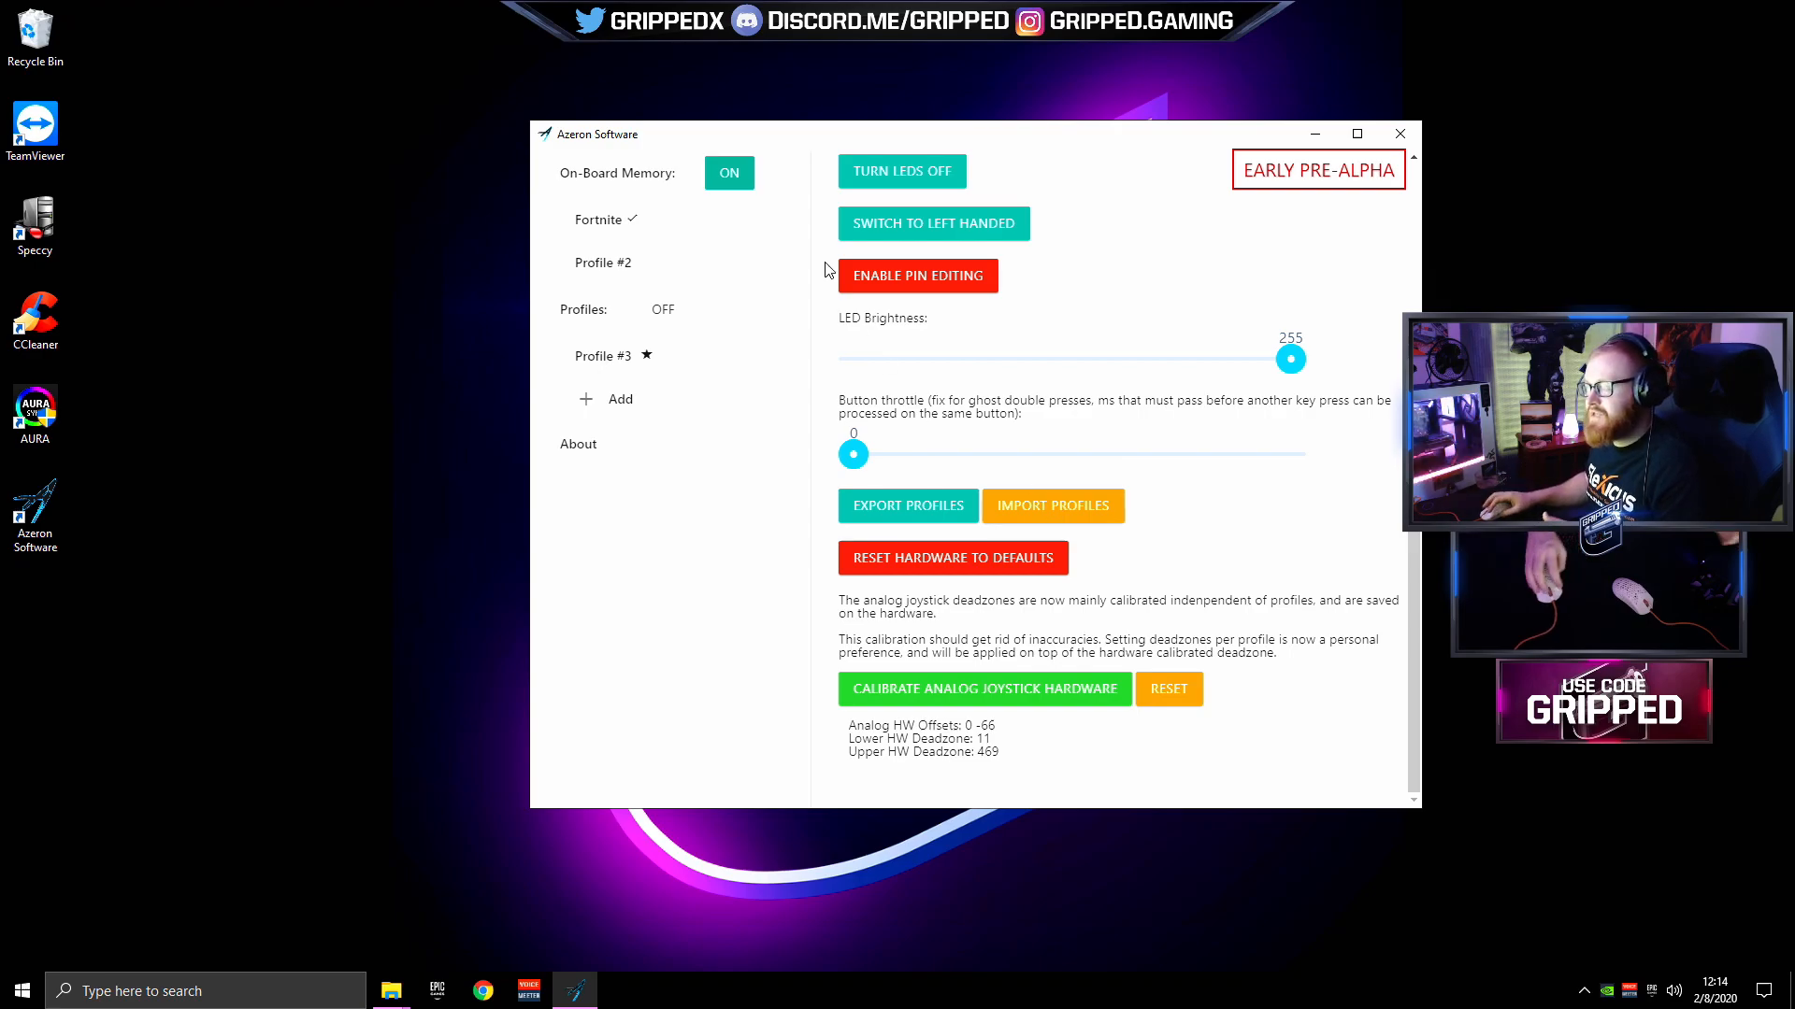
# - Set the Fortnite stick to angle 50, deadzone 126–293, sensitivity 0, and accept
pyautogui.click(598, 219)
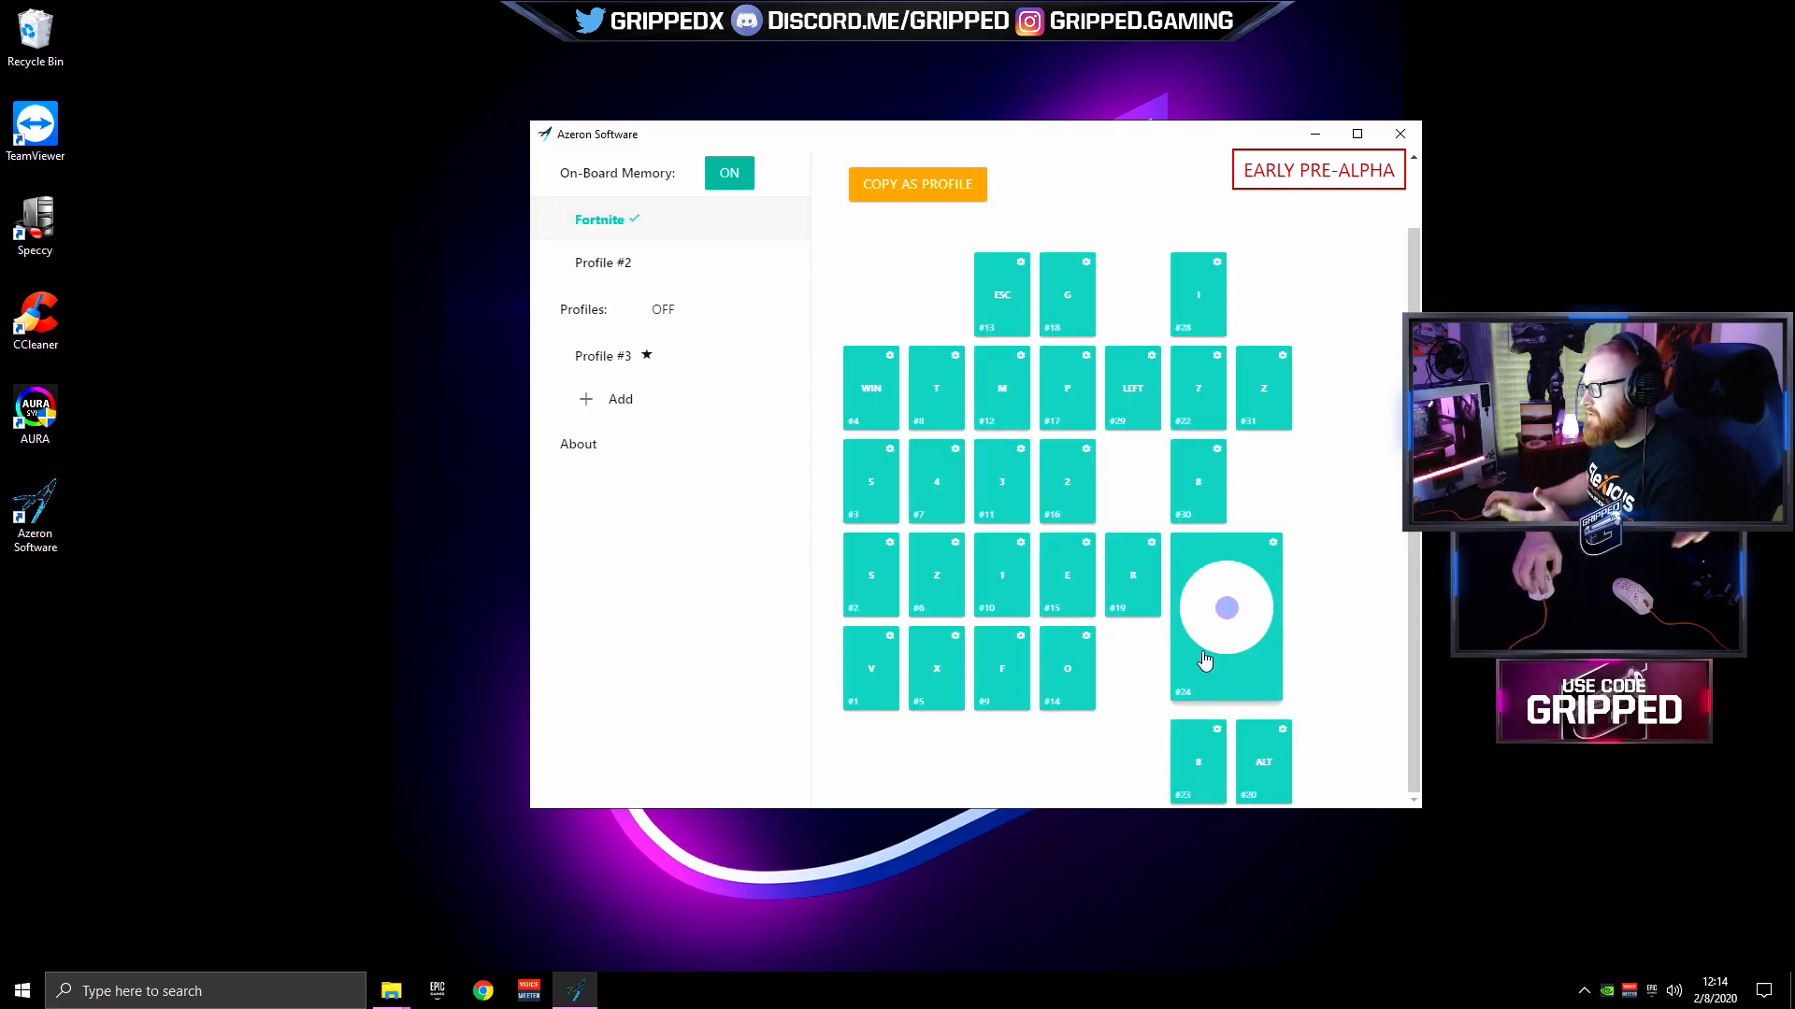
pyautogui.moveTo(1017, 498)
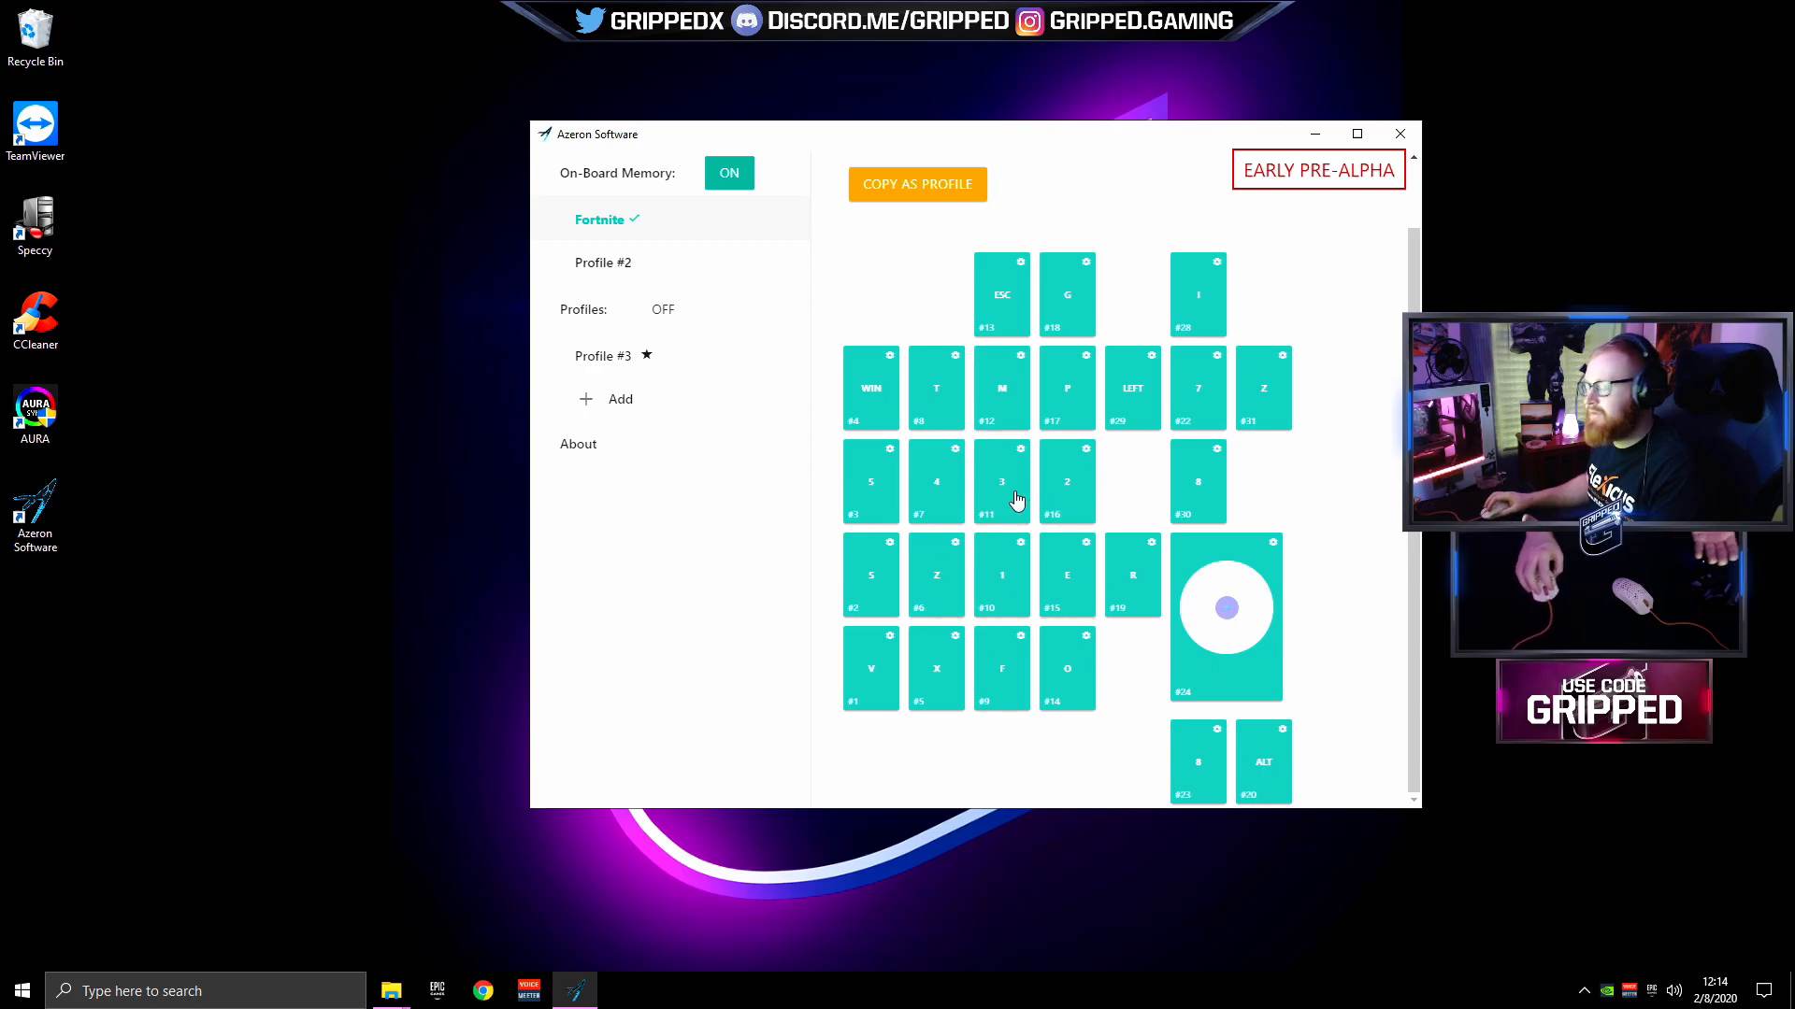
pyautogui.click(1226, 608)
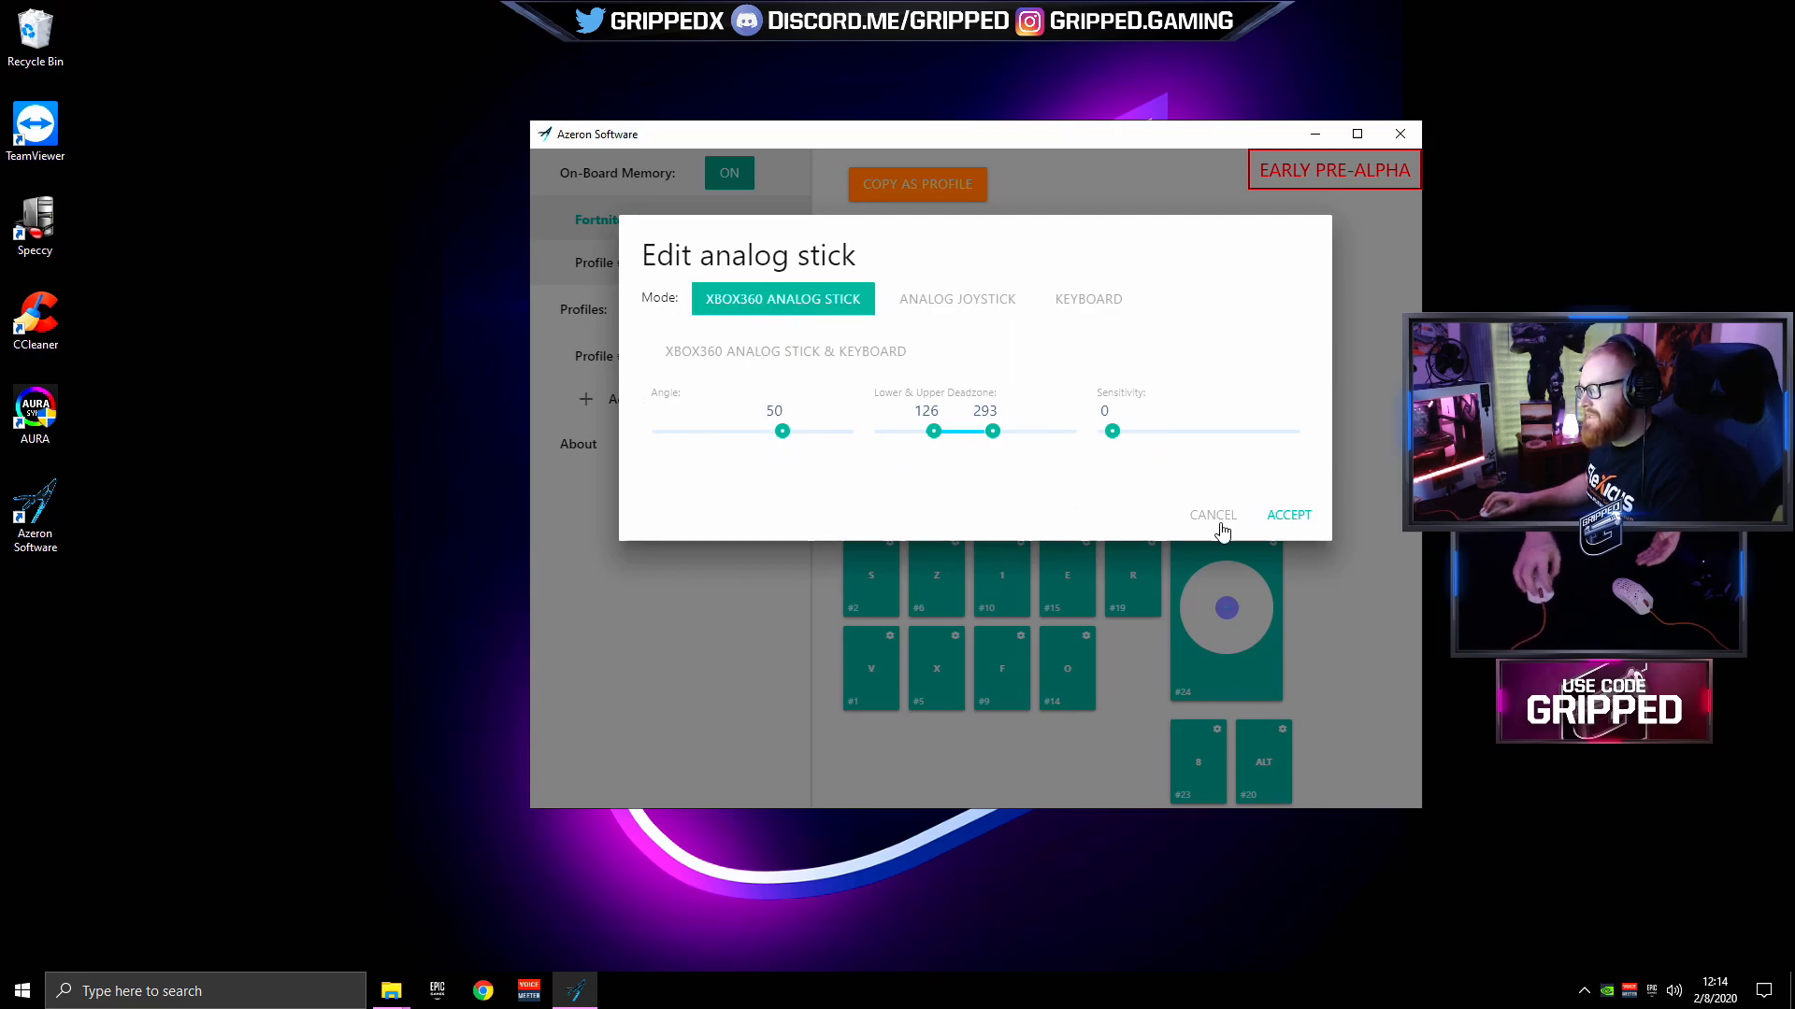
pyautogui.click(1213, 515)
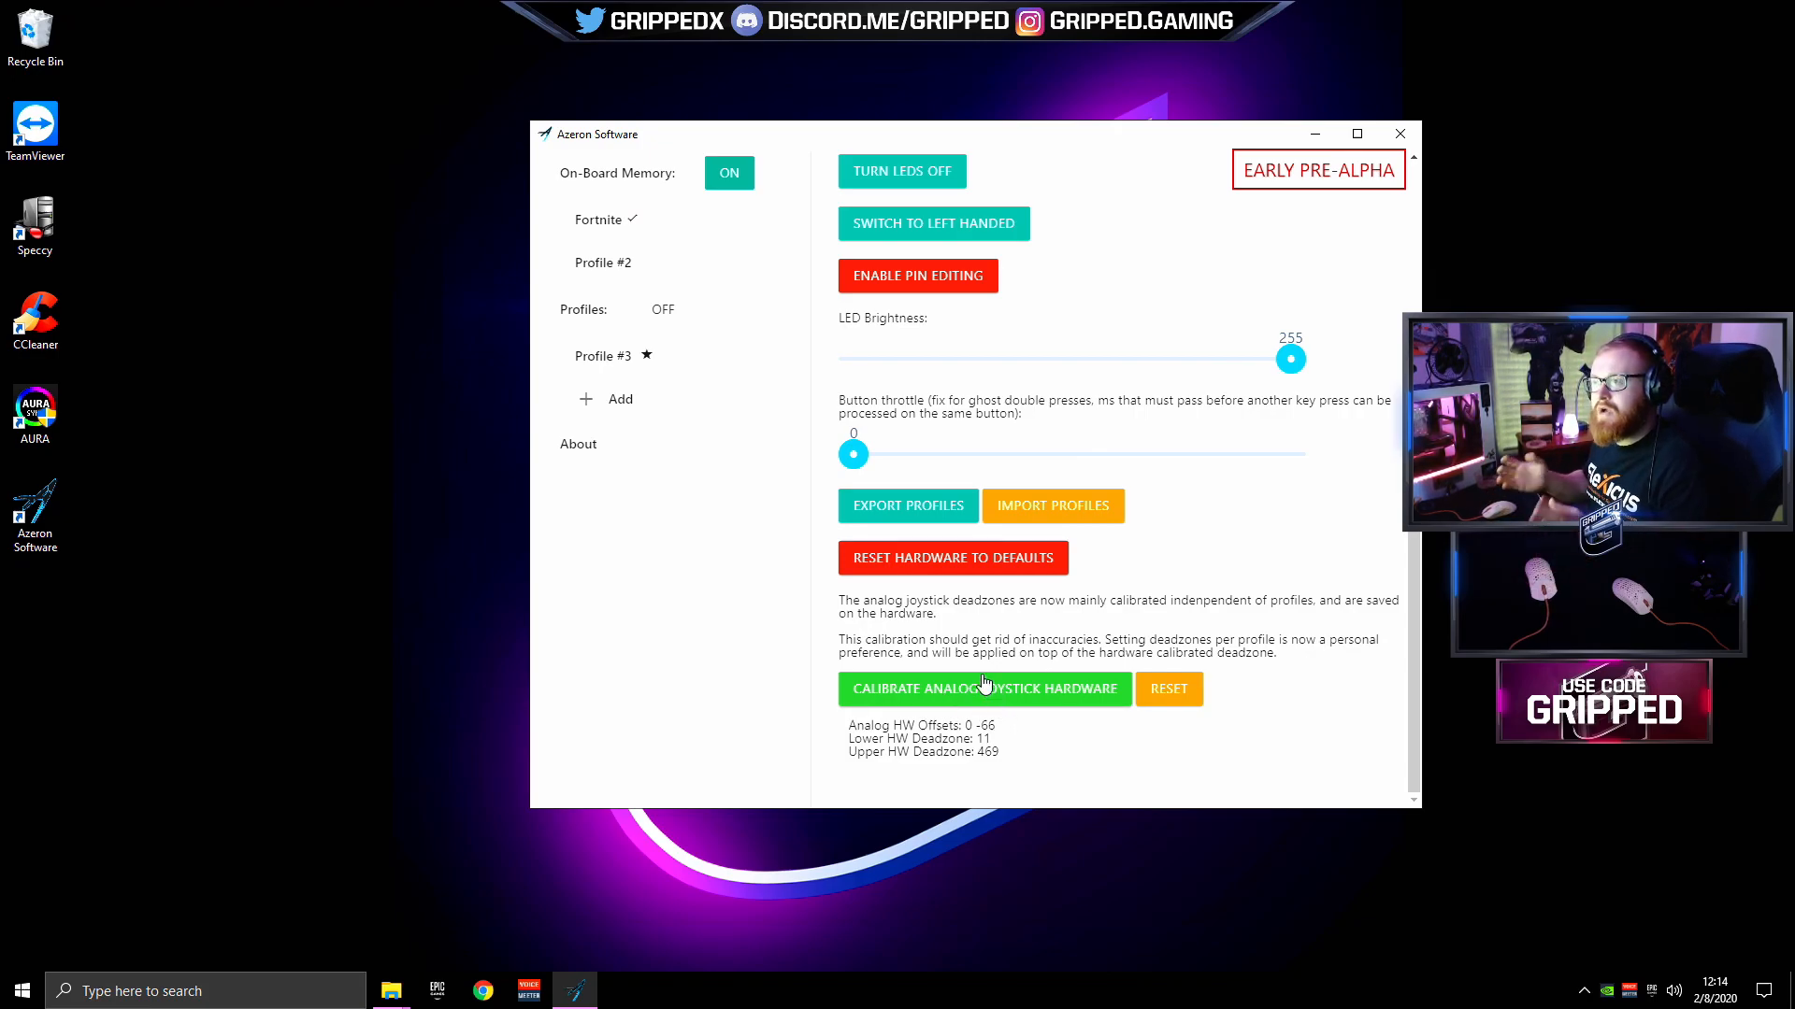
pyautogui.moveTo(1057, 658)
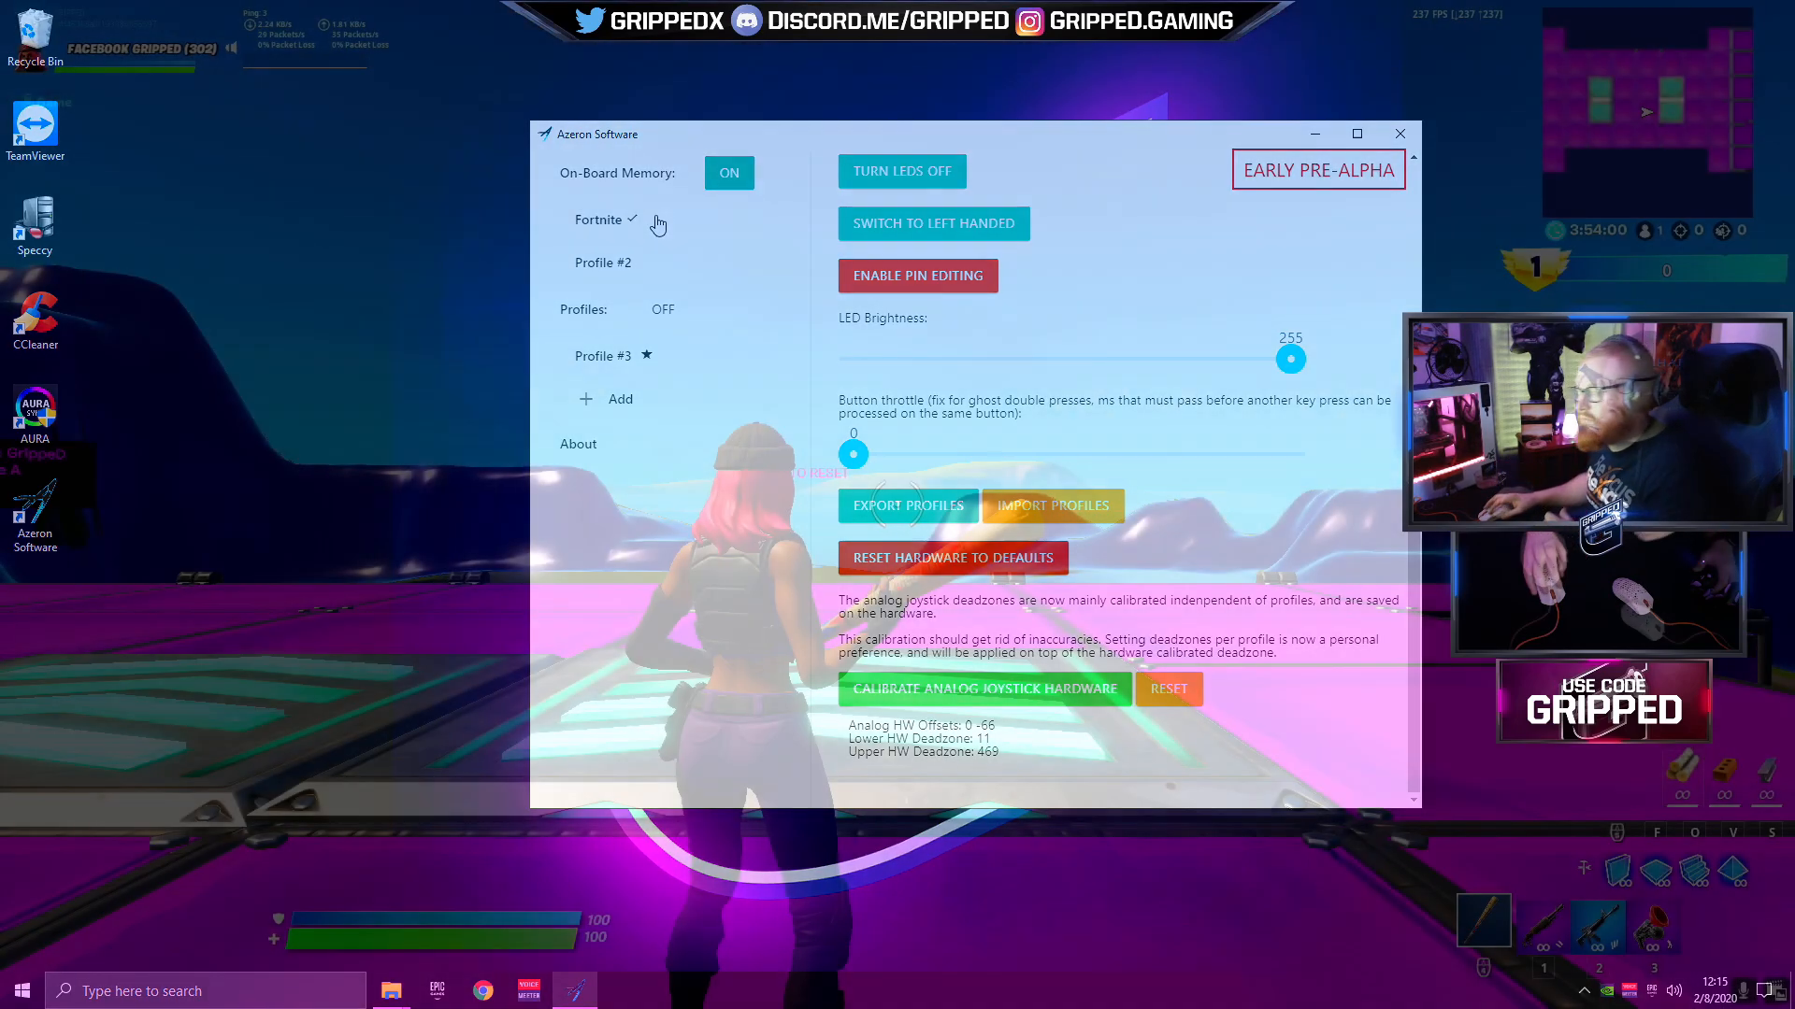
# - Open Fortnite's Mouse and Keyboard settings to confirm Ignore Gamepad Input is Off
pyautogui.click(1399, 133)
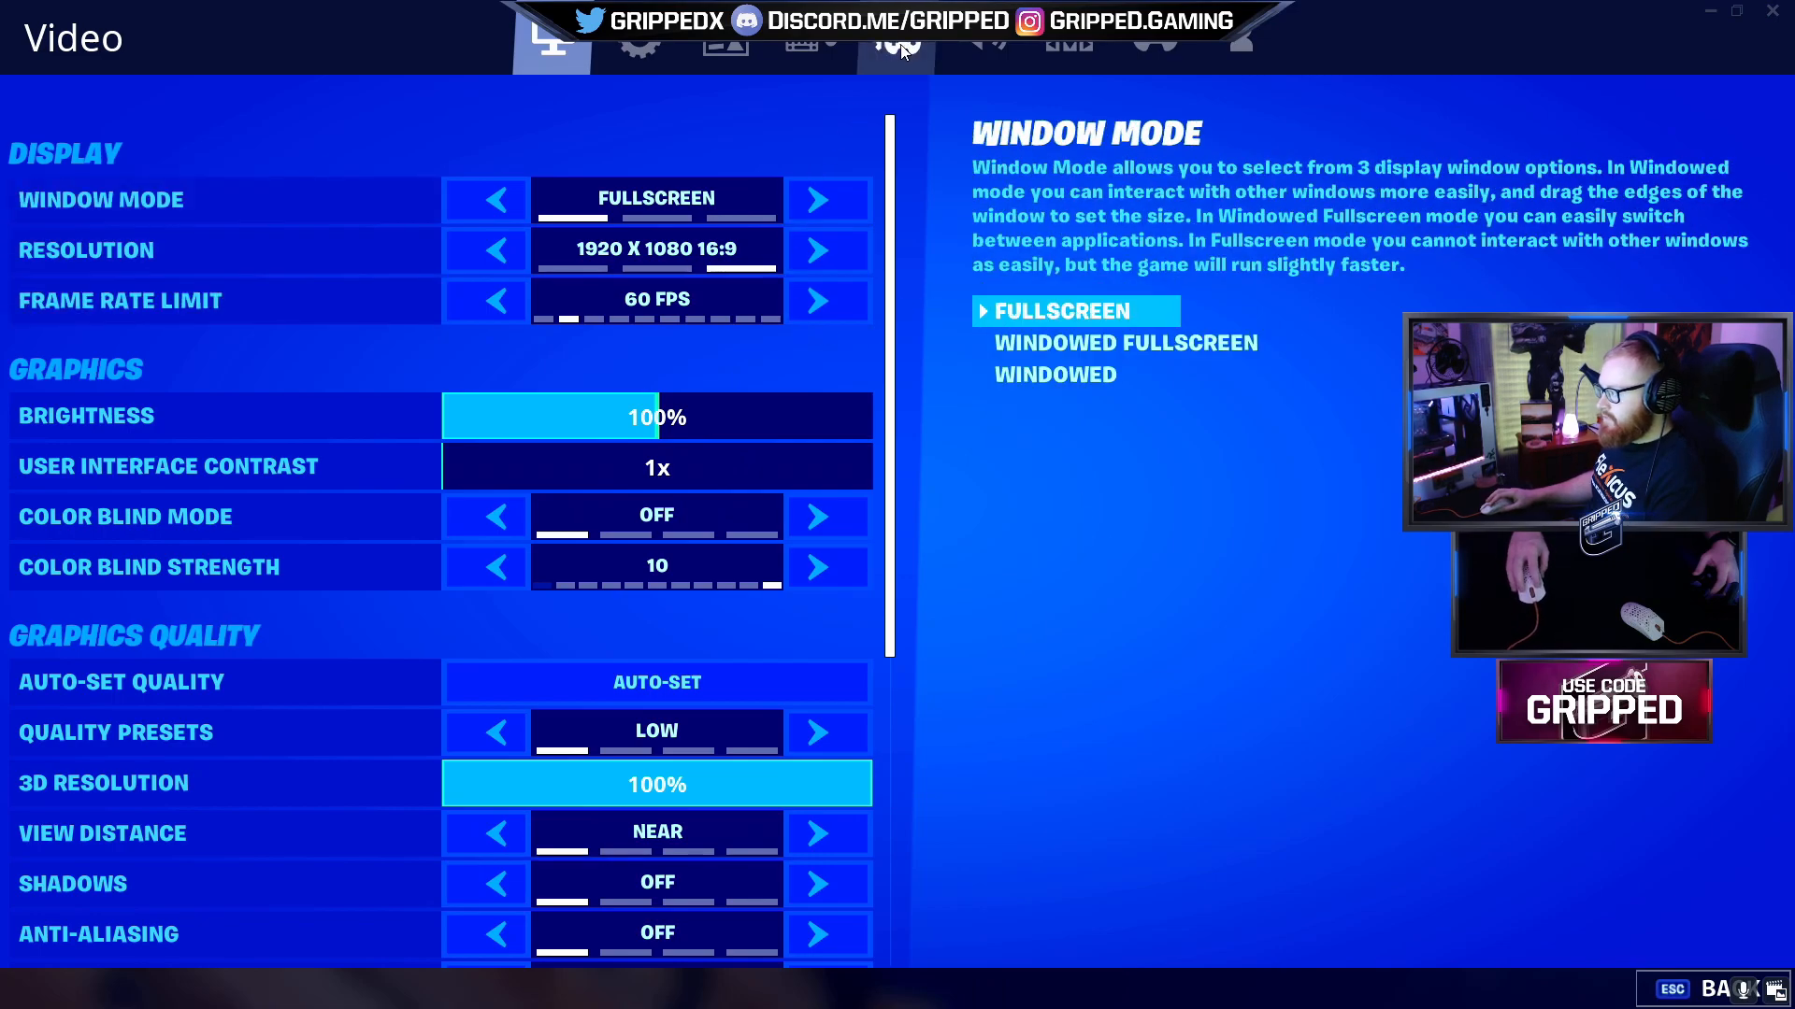
pyautogui.click(808, 49)
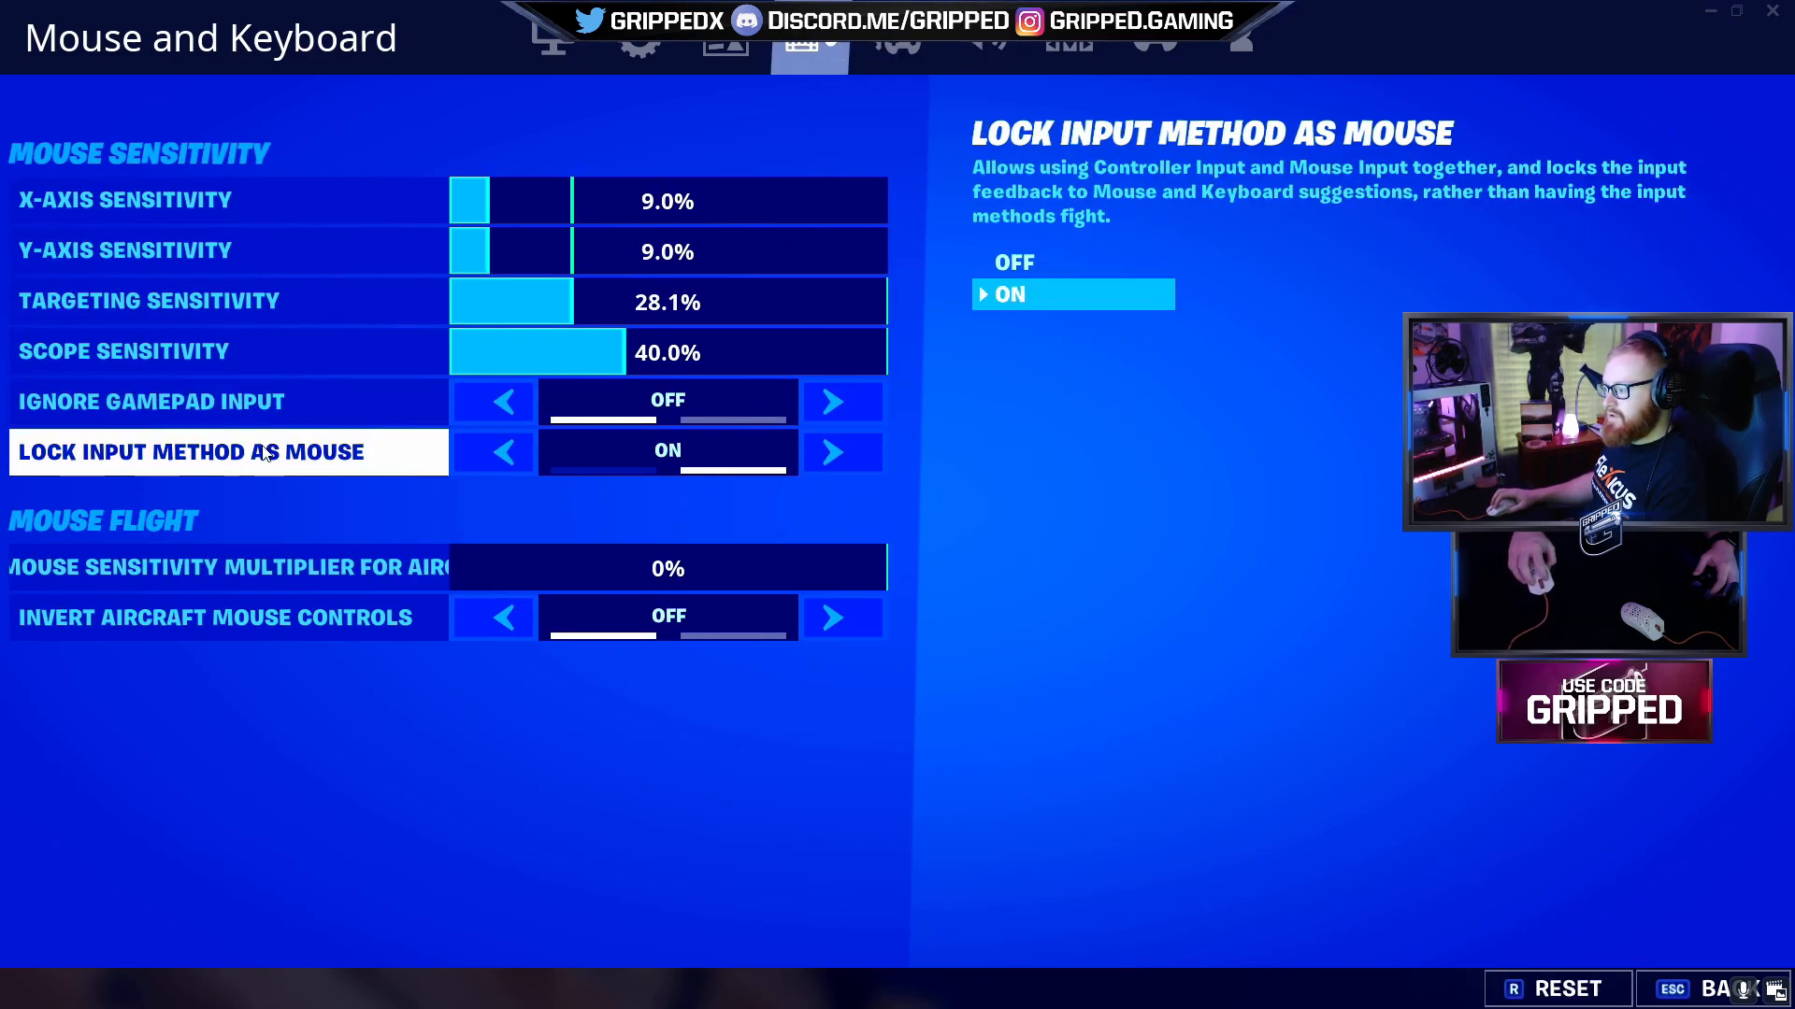
pyautogui.moveTo(468, 432)
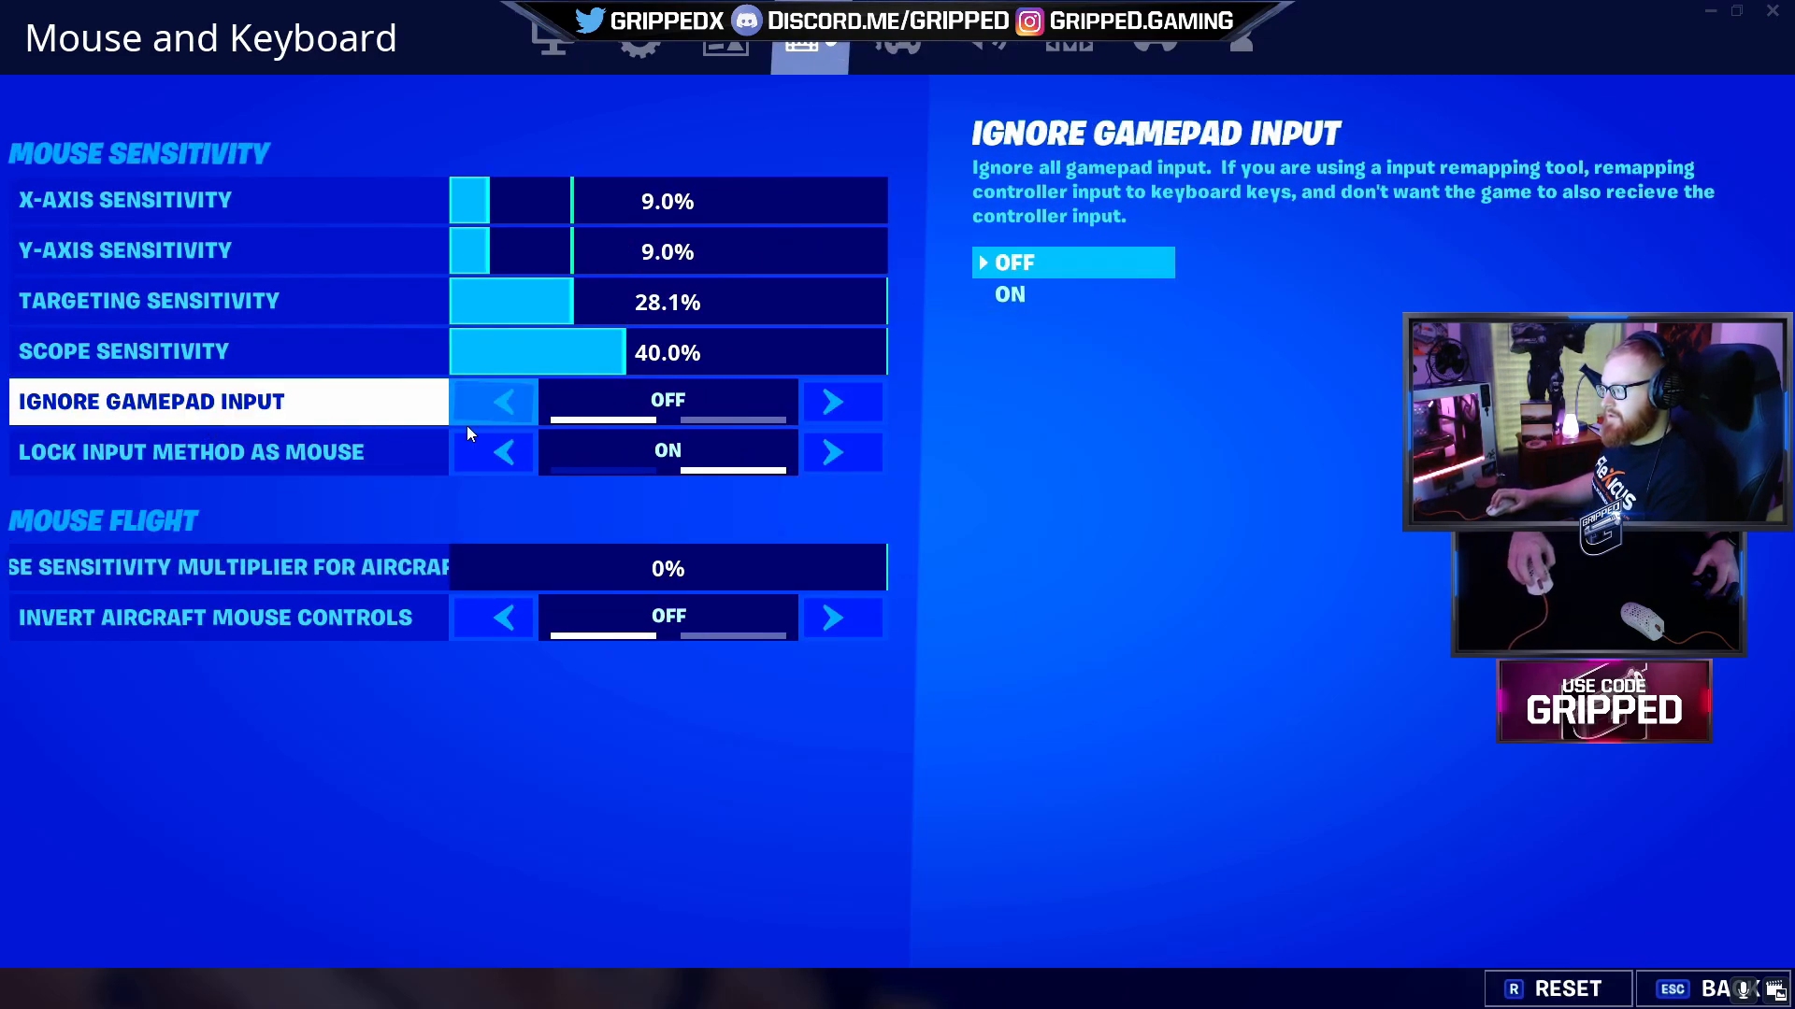